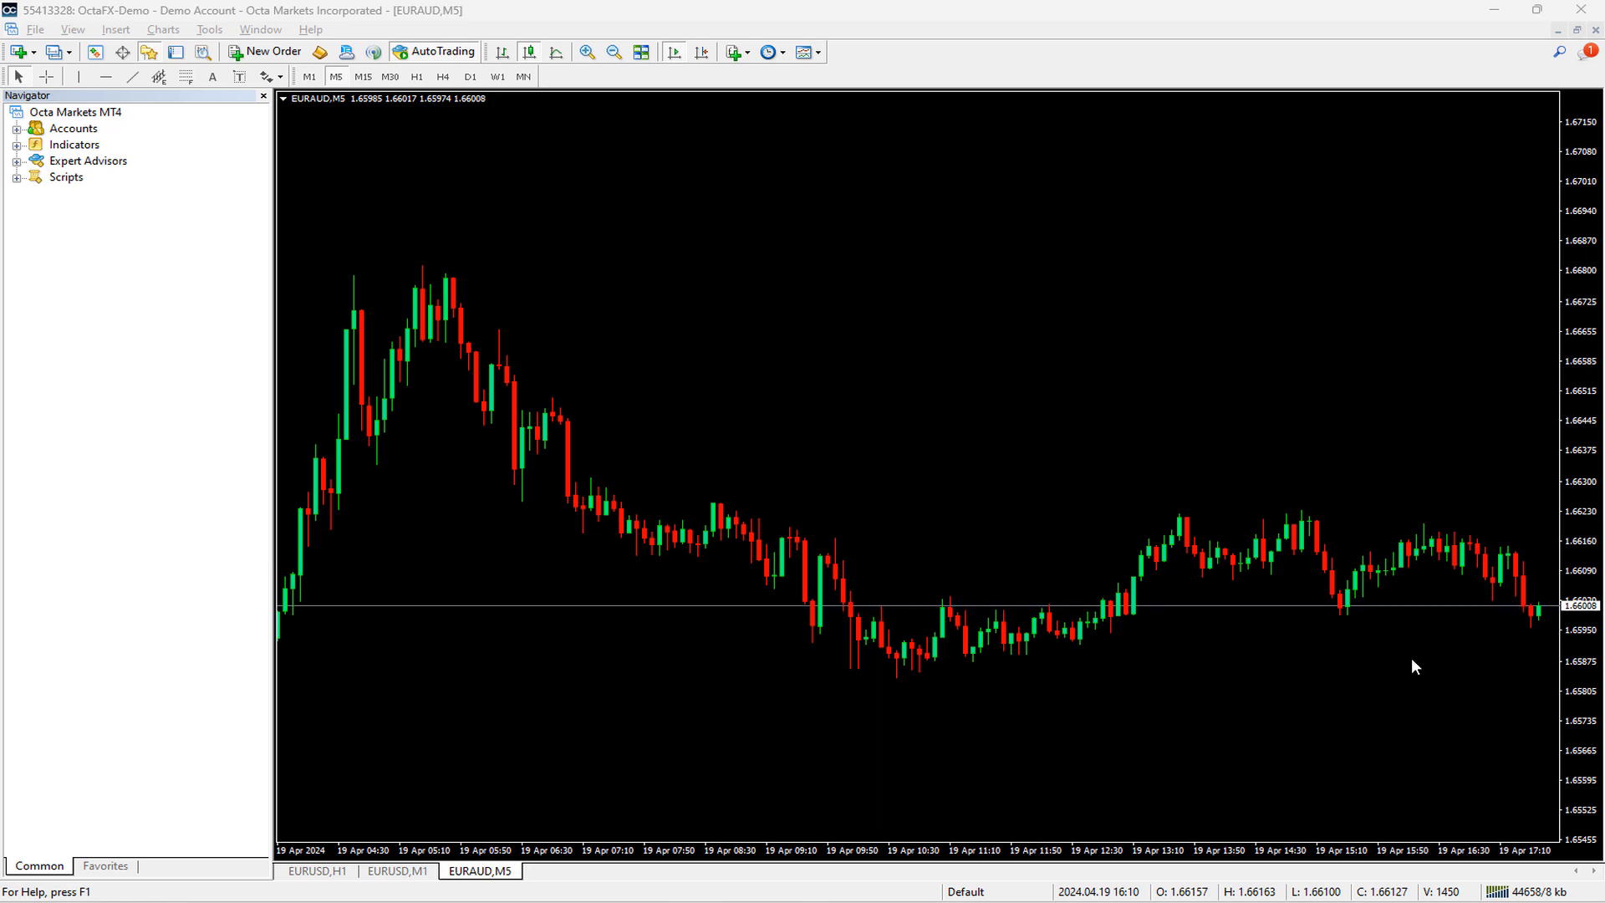
mouse_move(1394, 512)
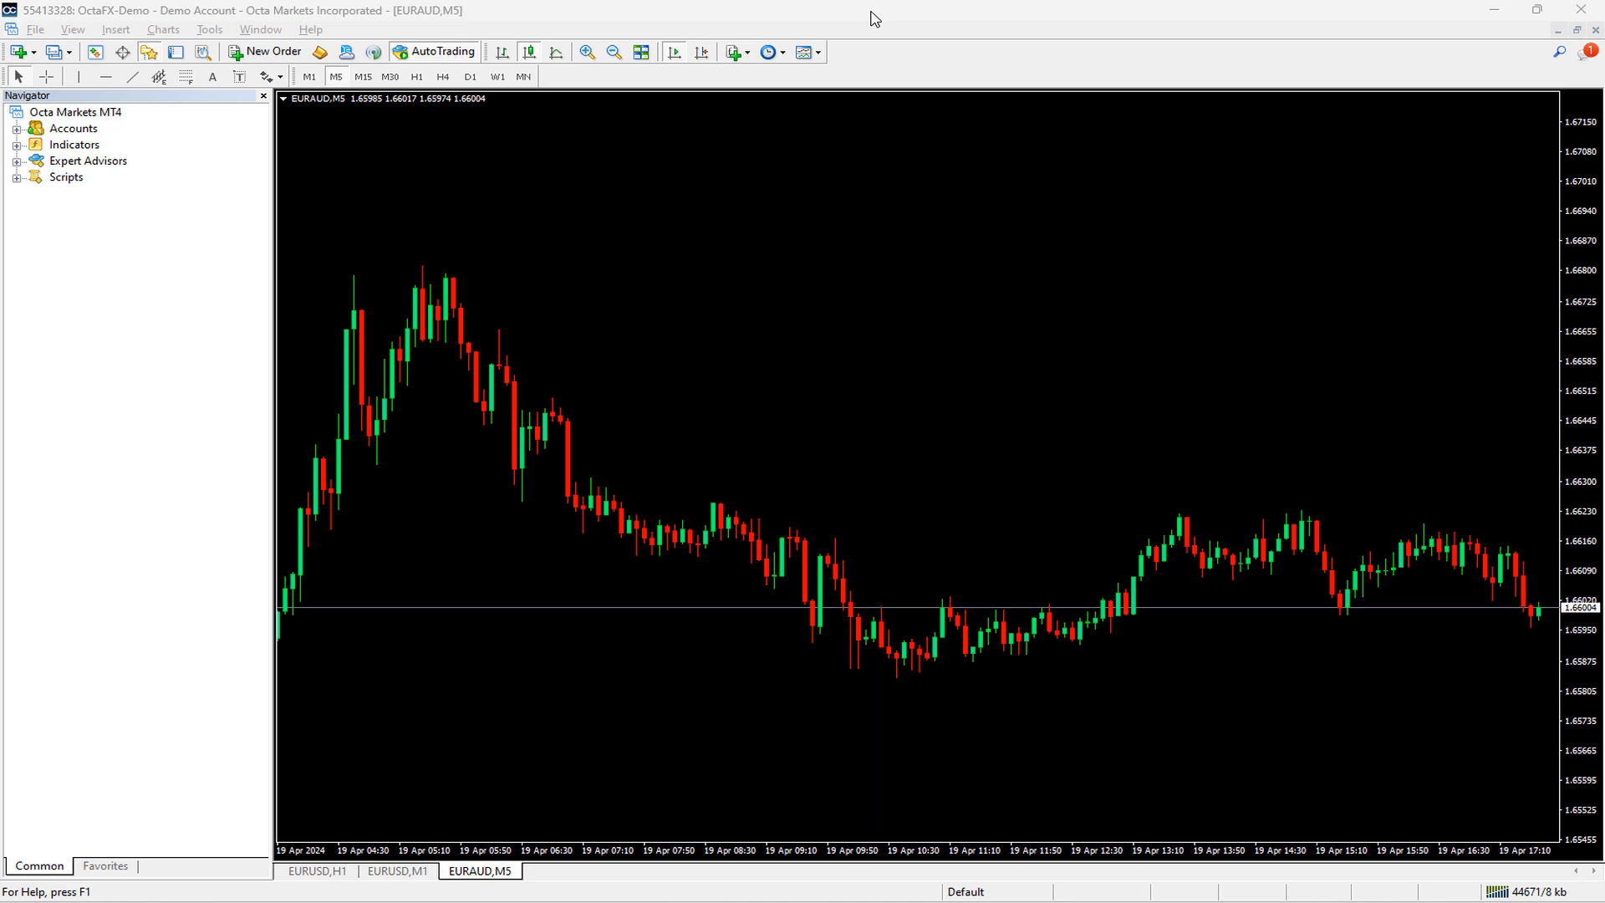
Expand Expert Advisors and Marketplace Projects in the Navigator, then bring up Options' Notifications tab.
click(18, 161)
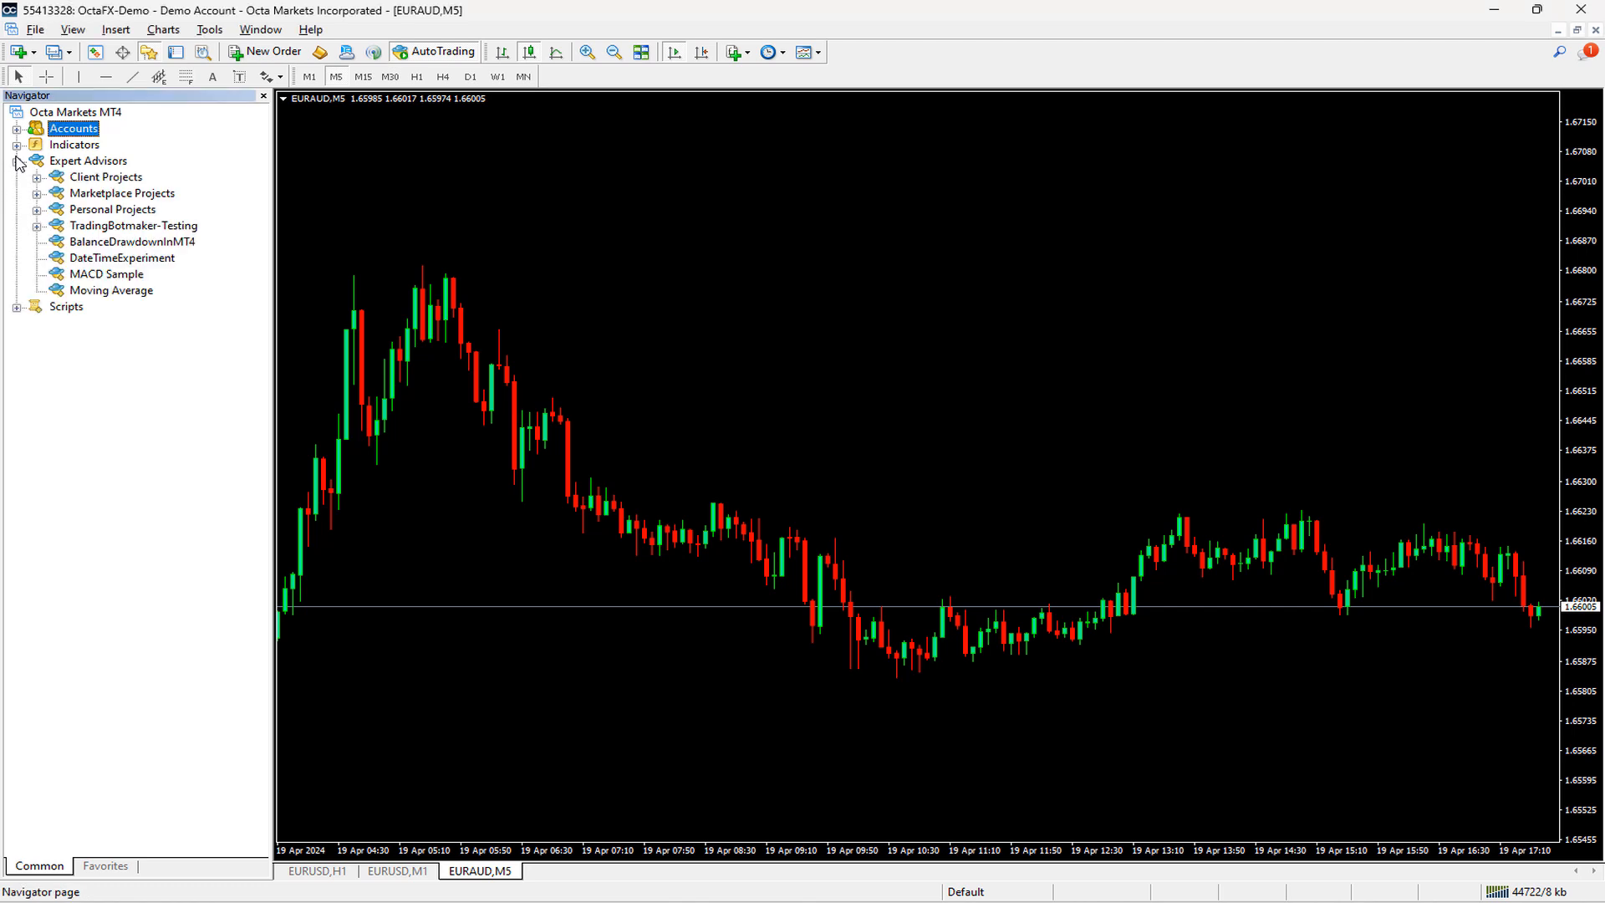
click(46, 192)
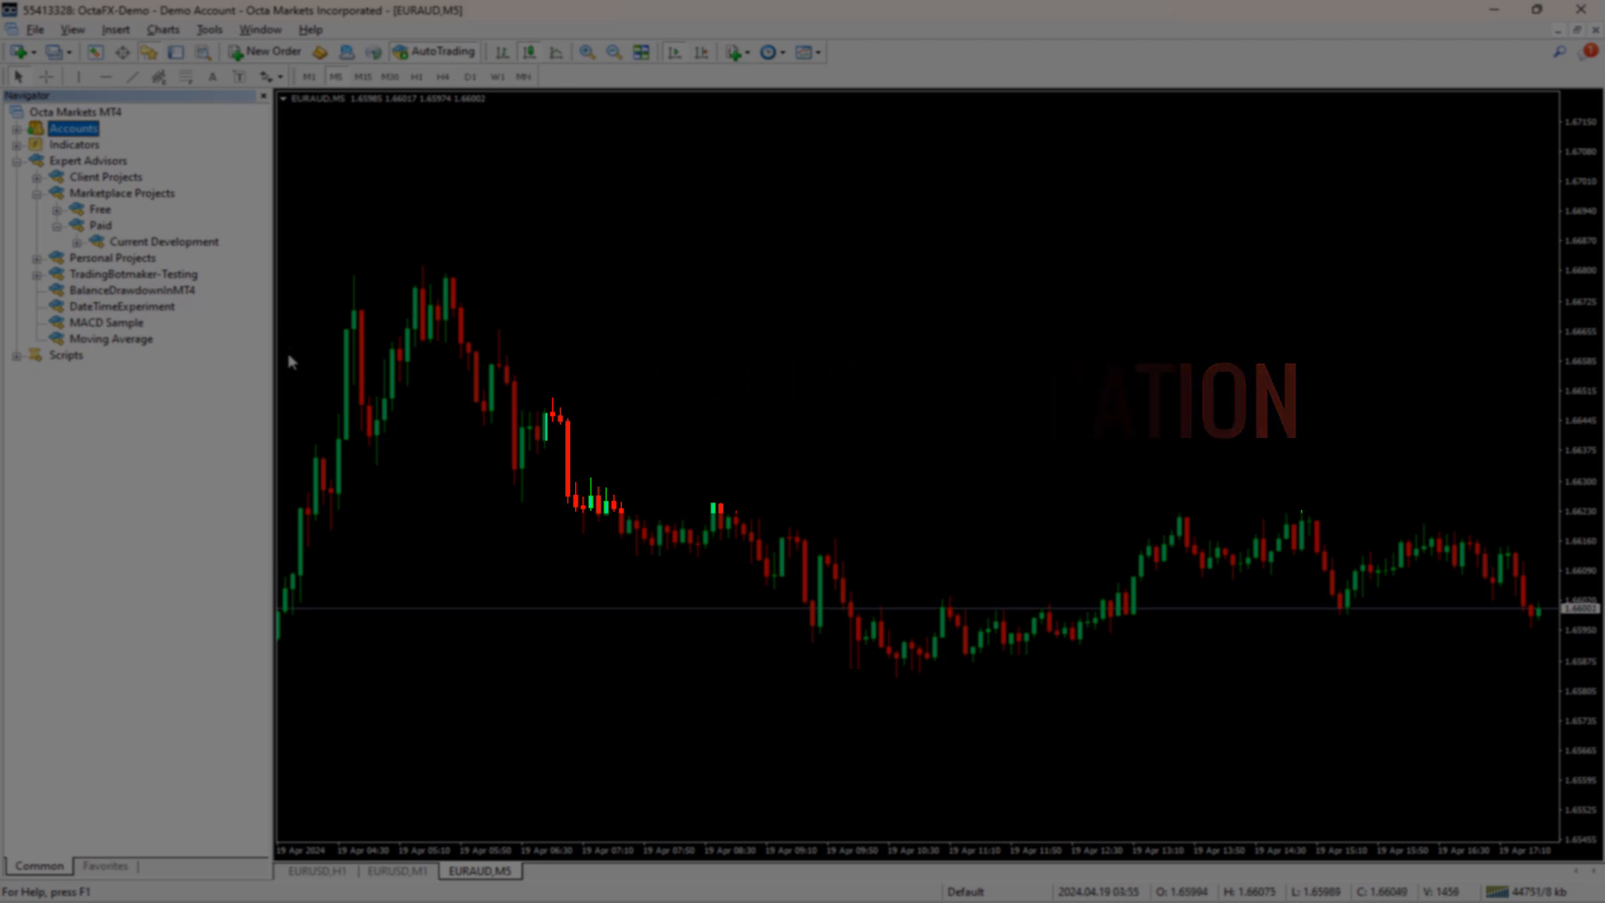
click(209, 28)
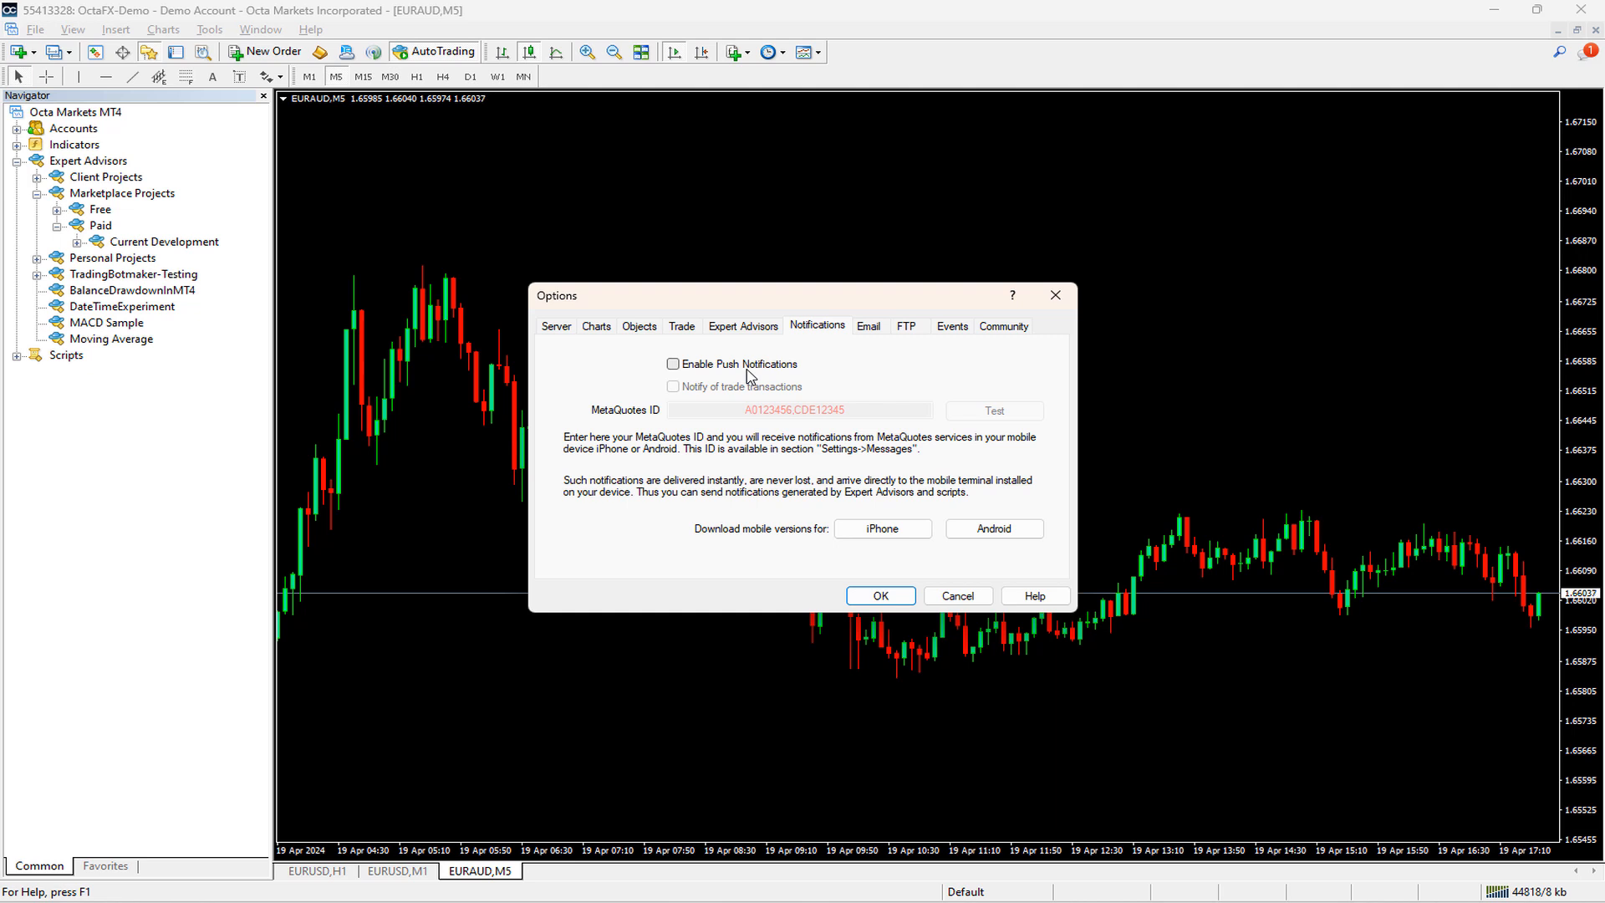
Enable push notifications and trade transaction notifications, then switch to Chrome on Google.
click(672, 363)
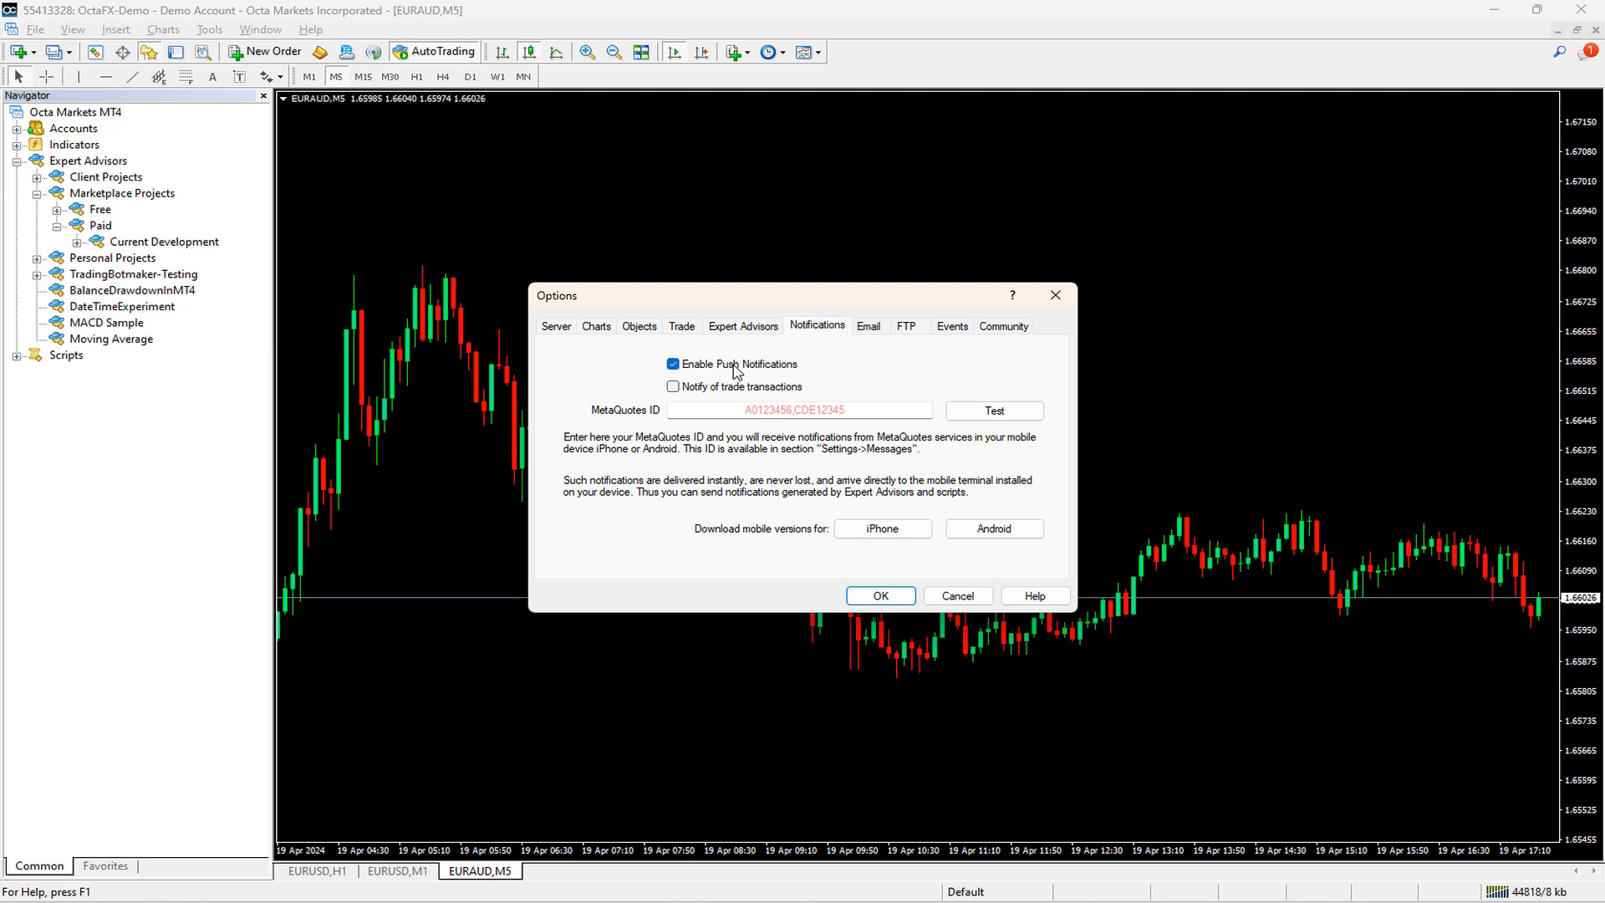
click(672, 386)
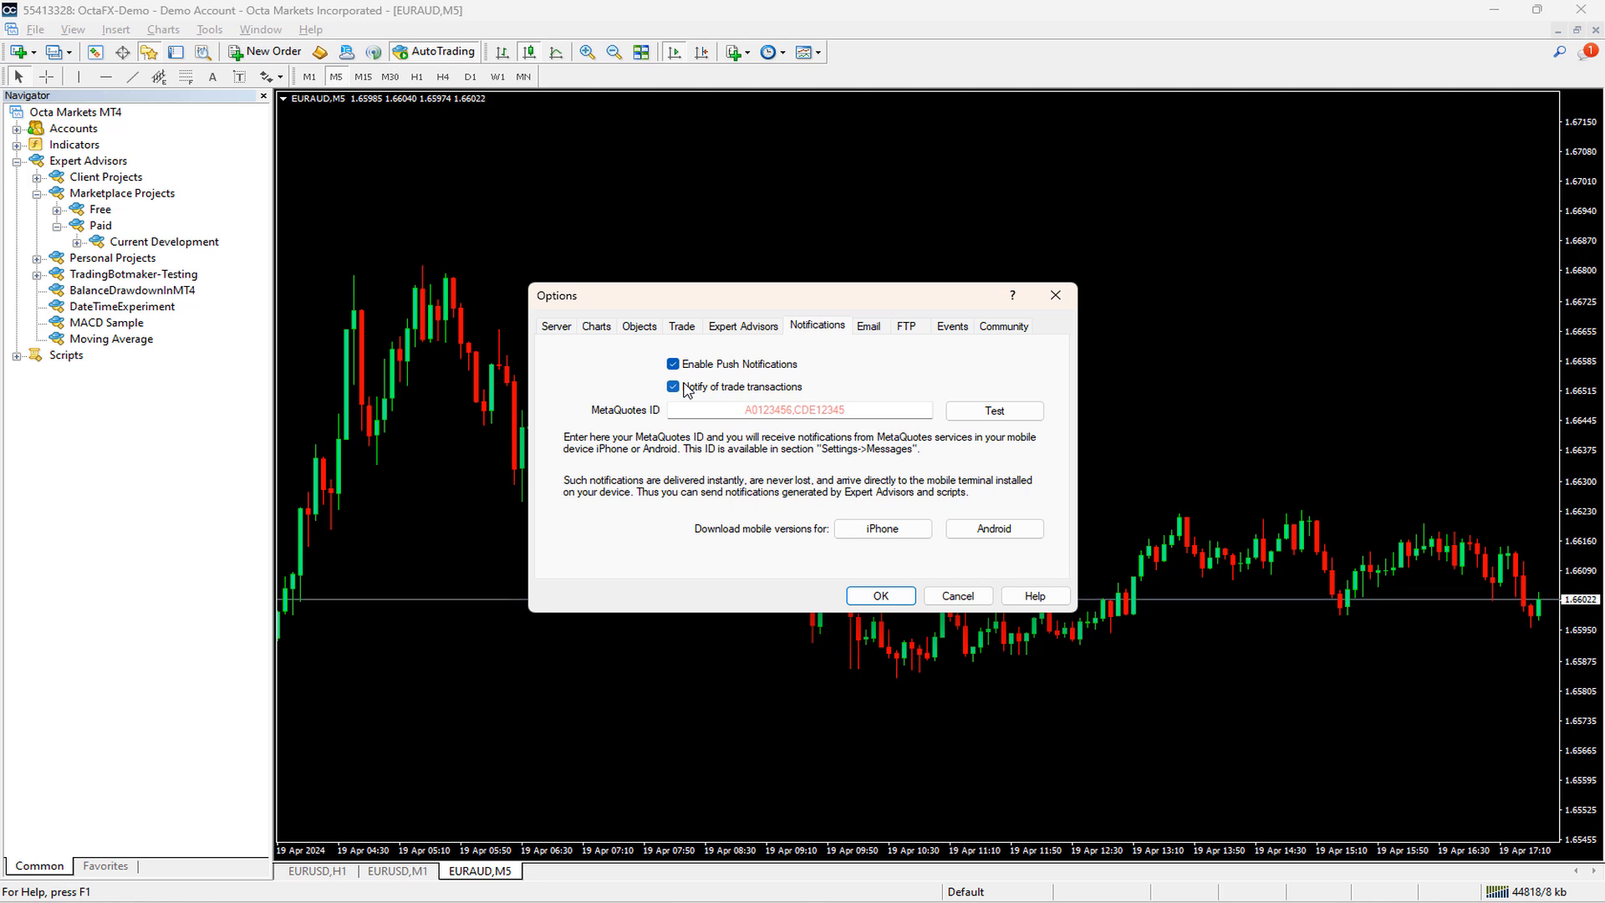
click(798, 410)
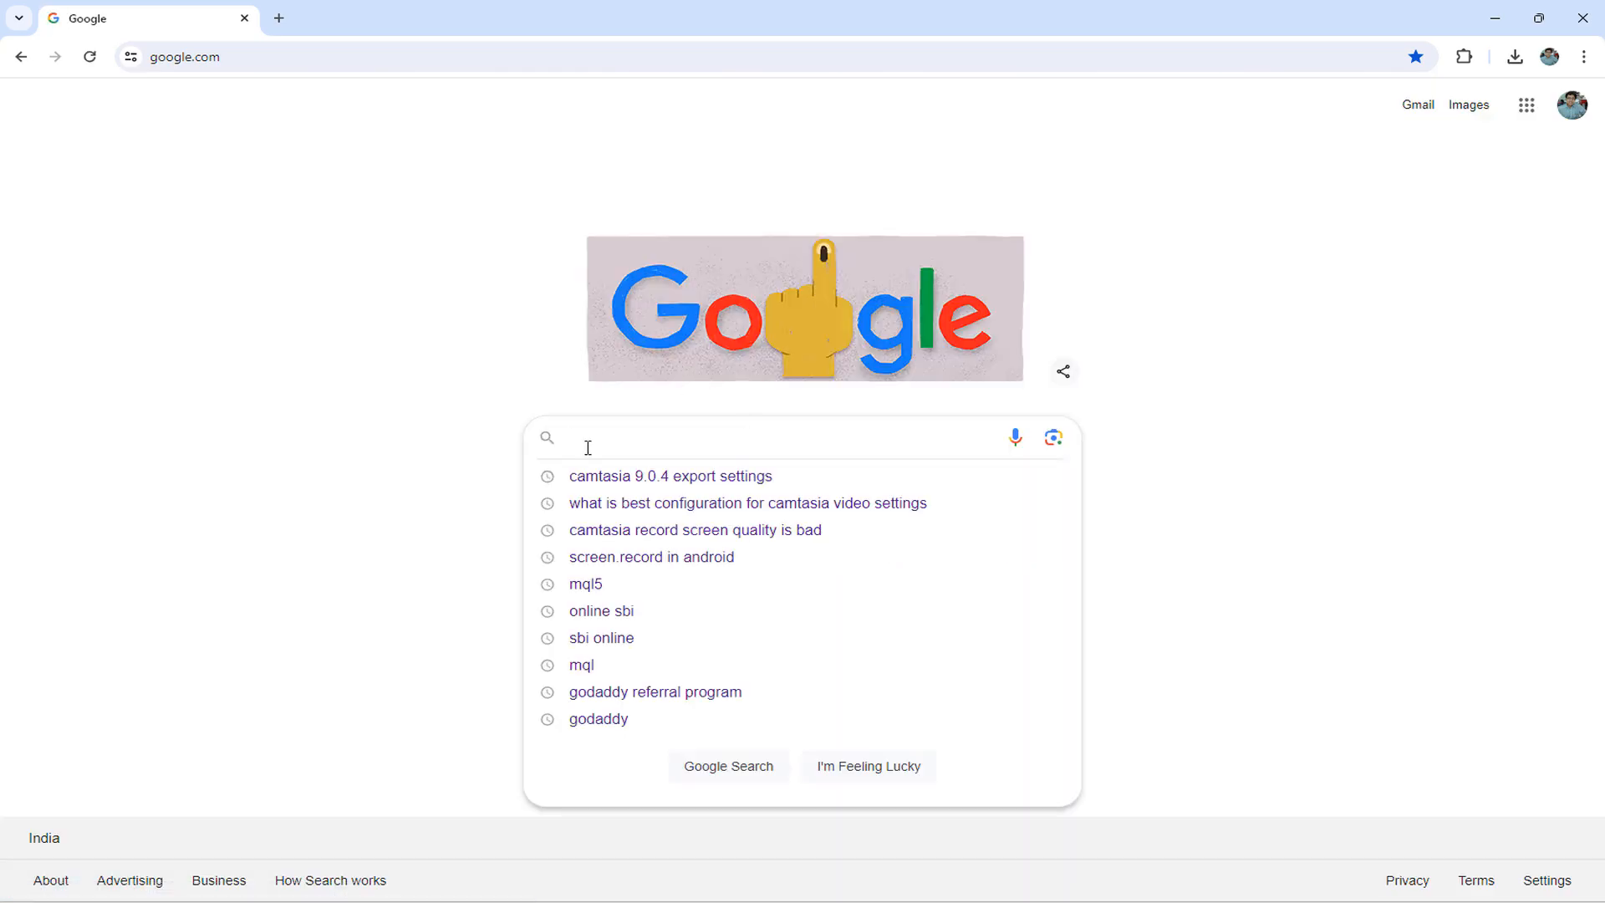
Go to mql5.com and log in with the Google account.
click(585, 584)
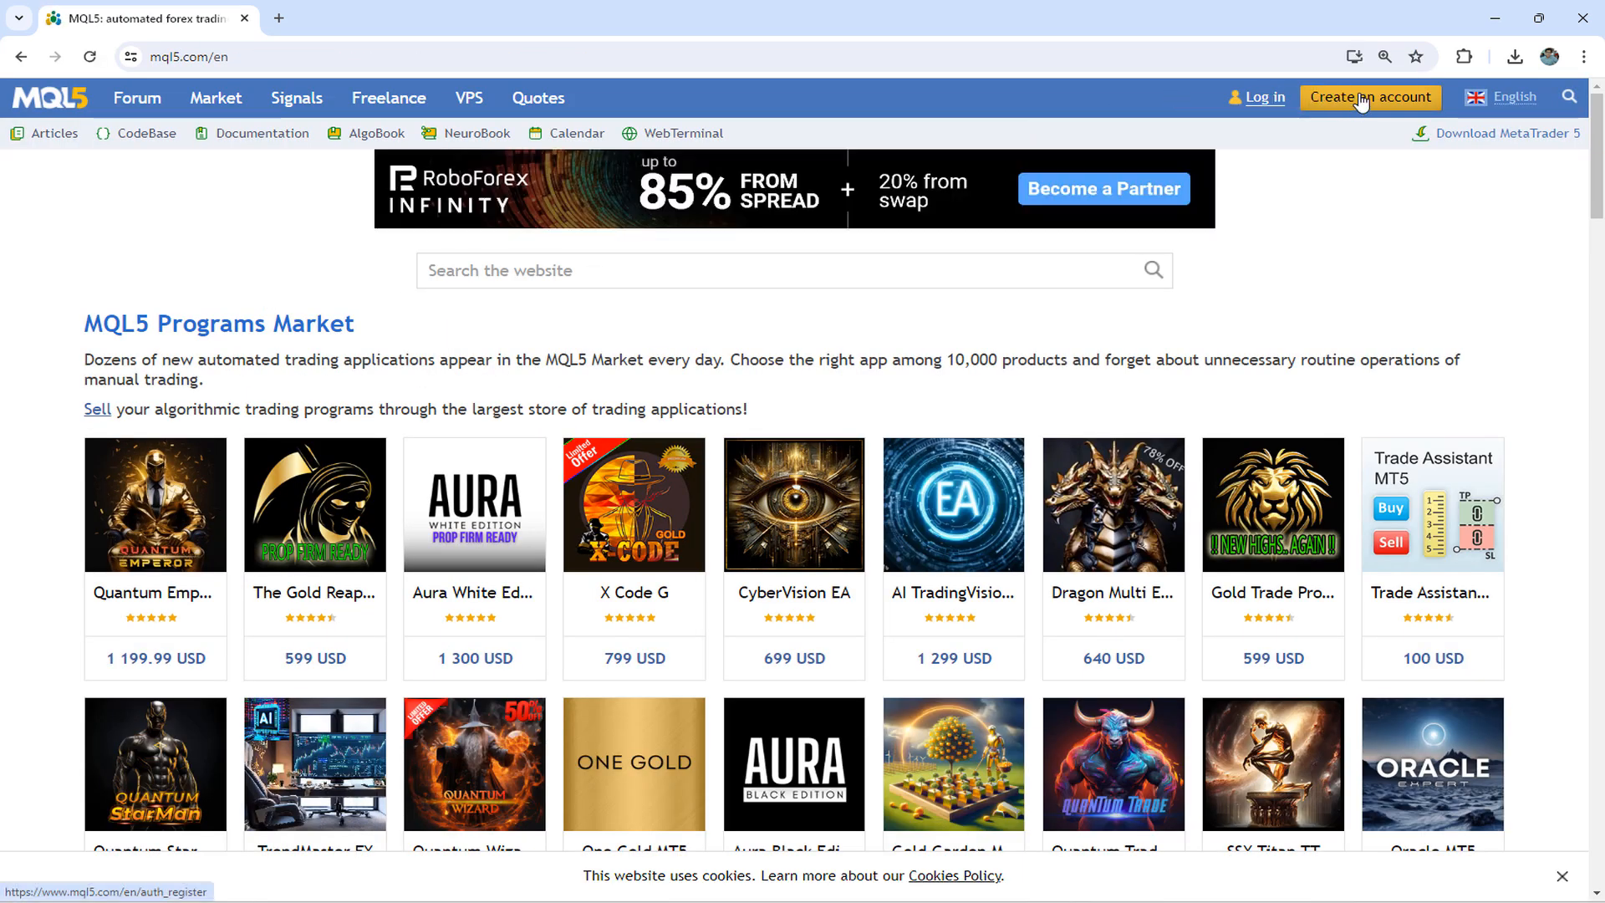
mouse_move(1369, 97)
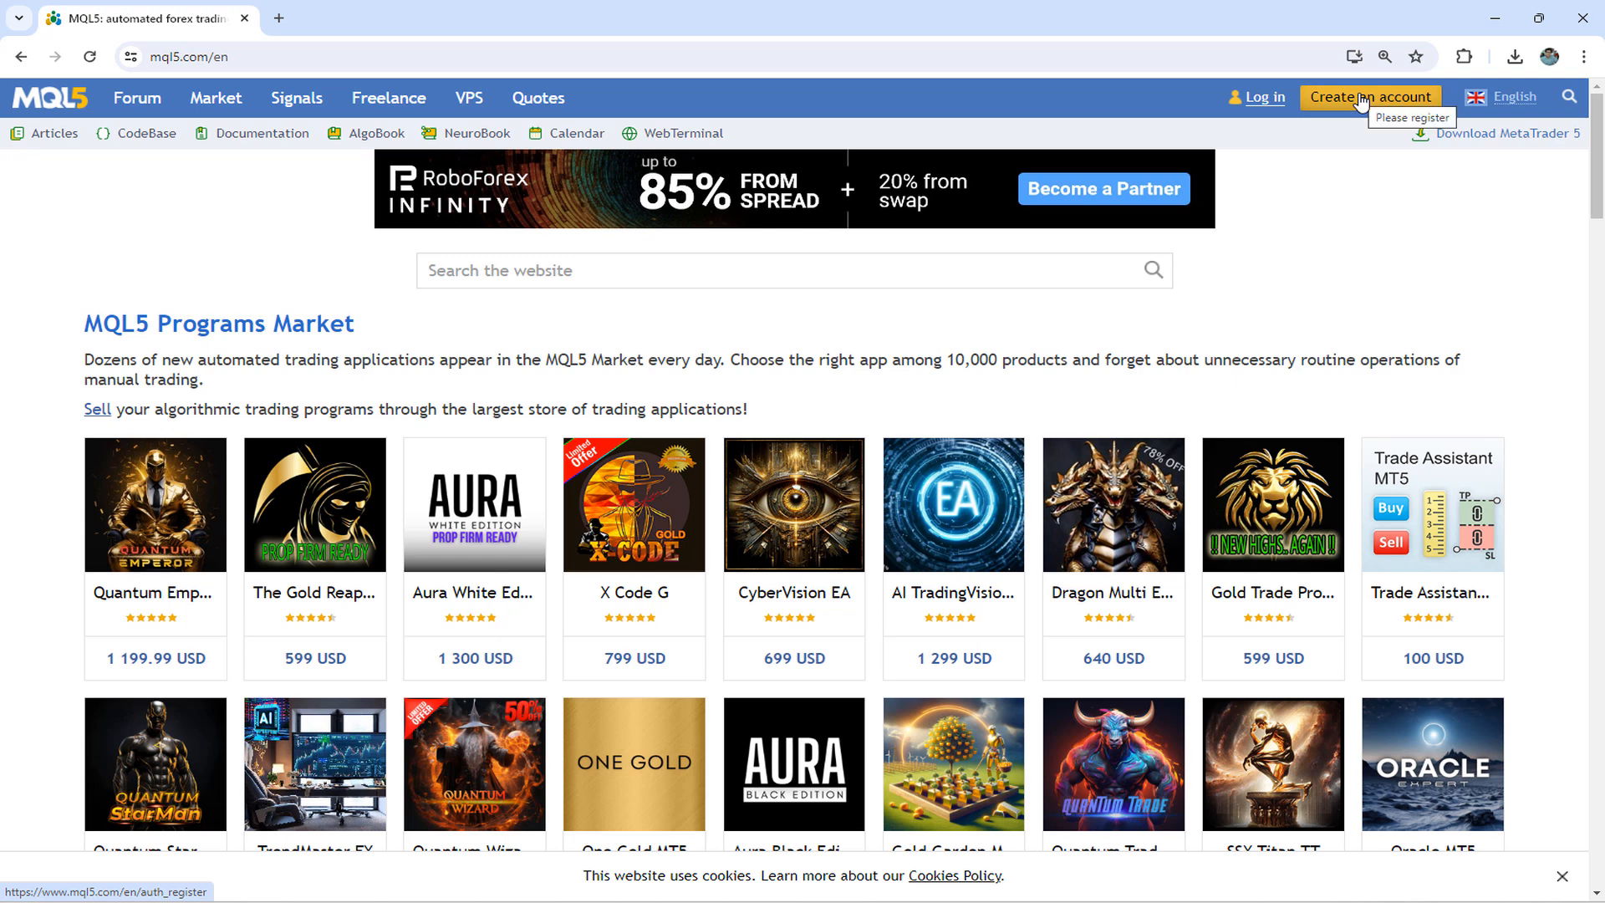
click(1267, 97)
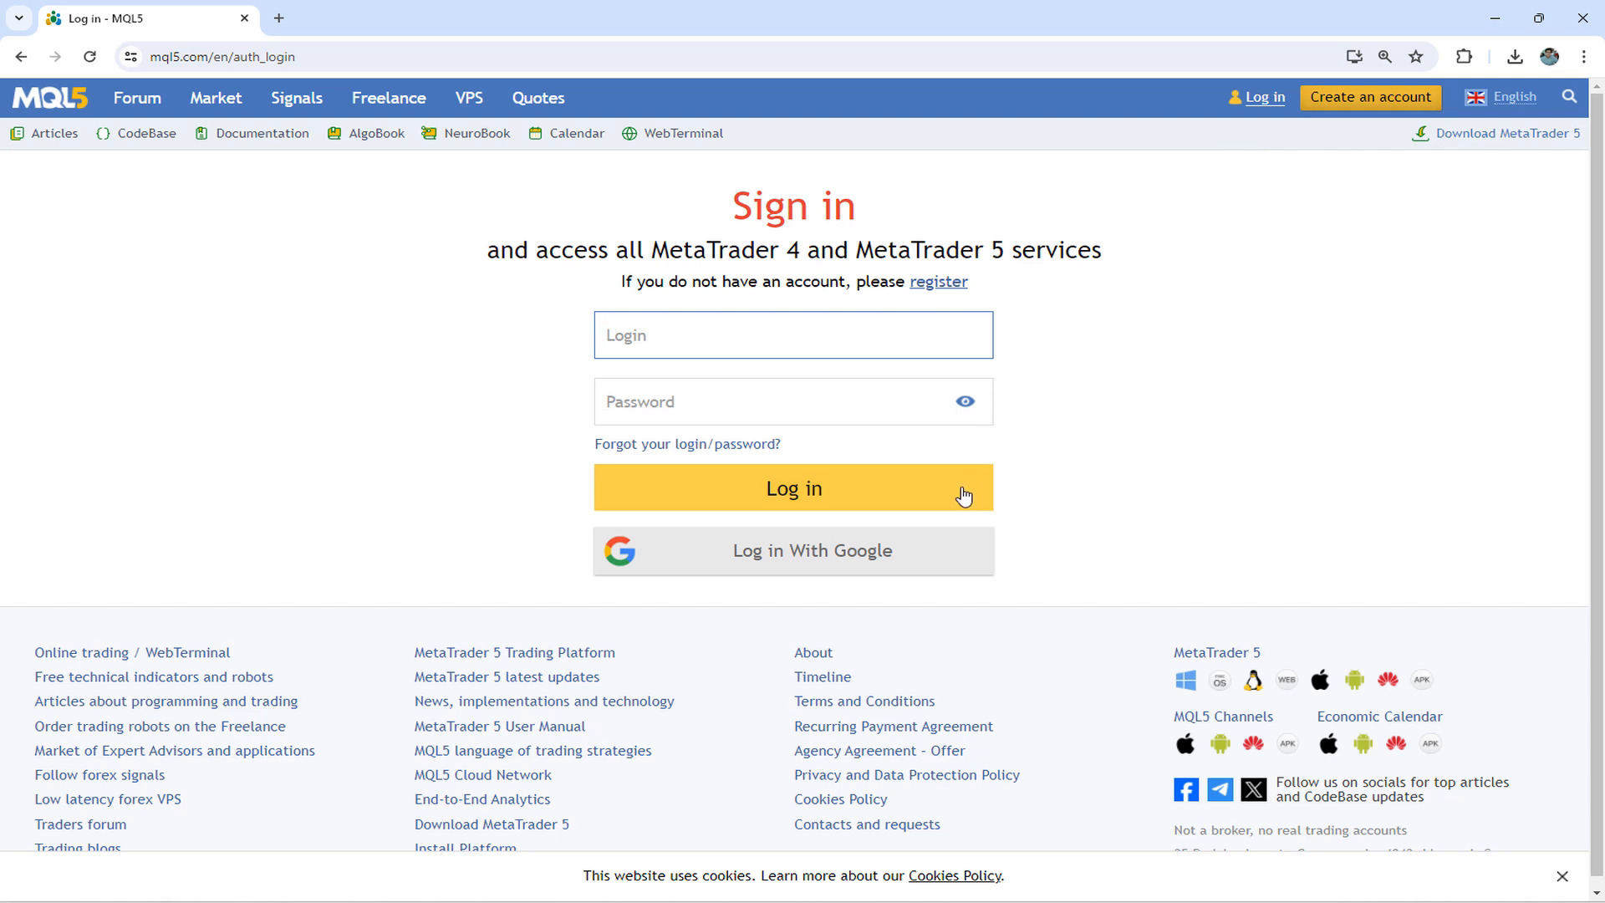
mouse_move(789, 574)
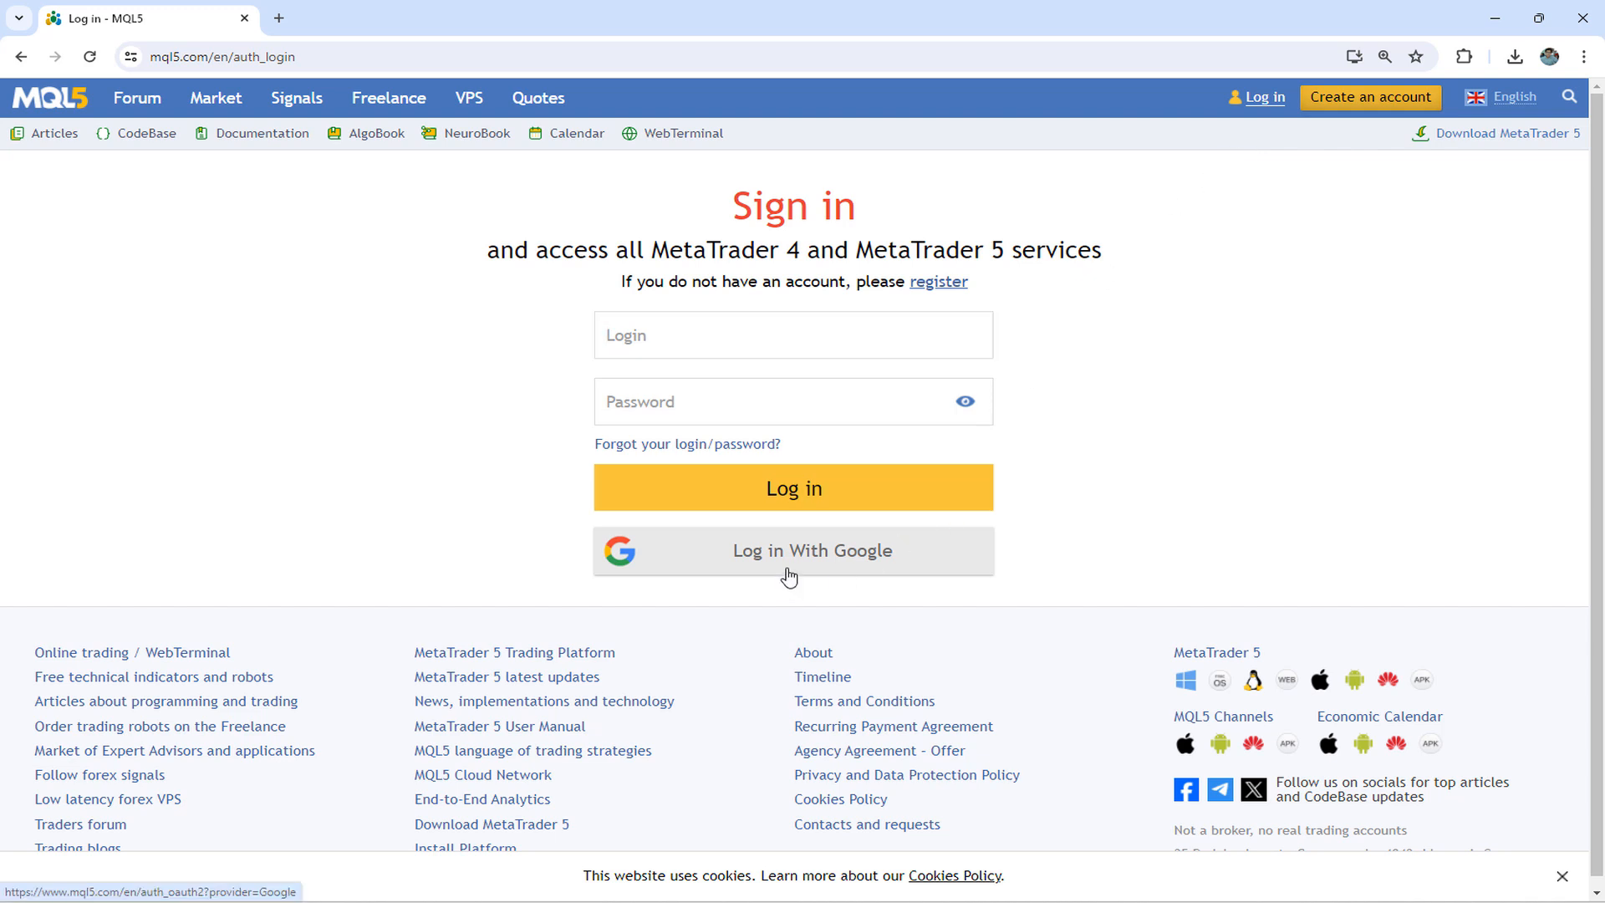
click(792, 550)
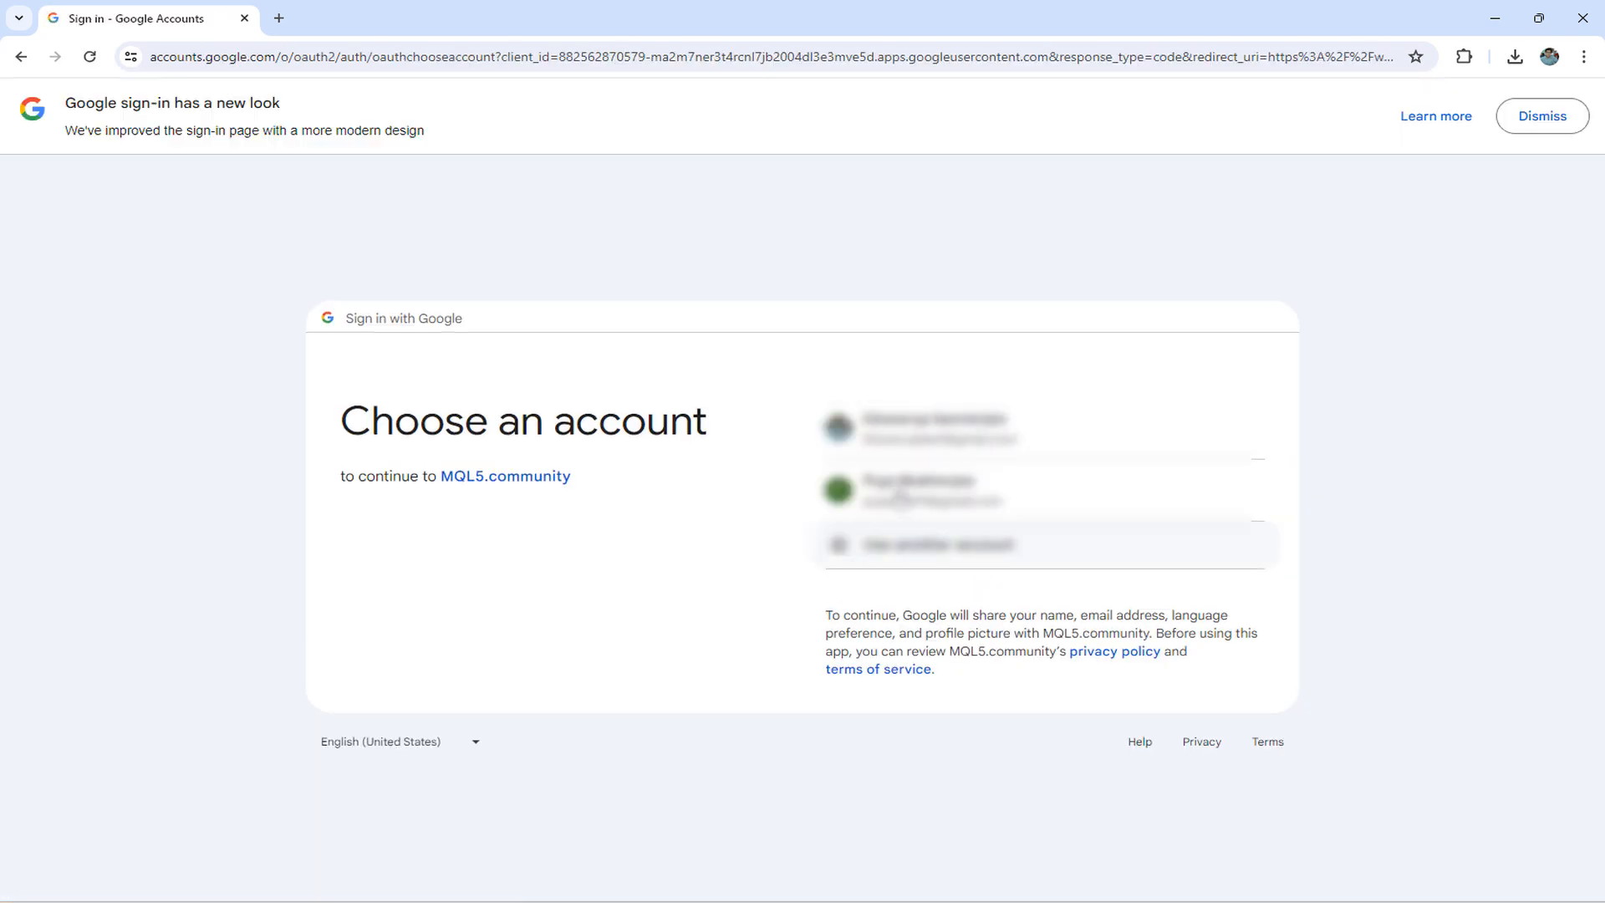
click(938, 428)
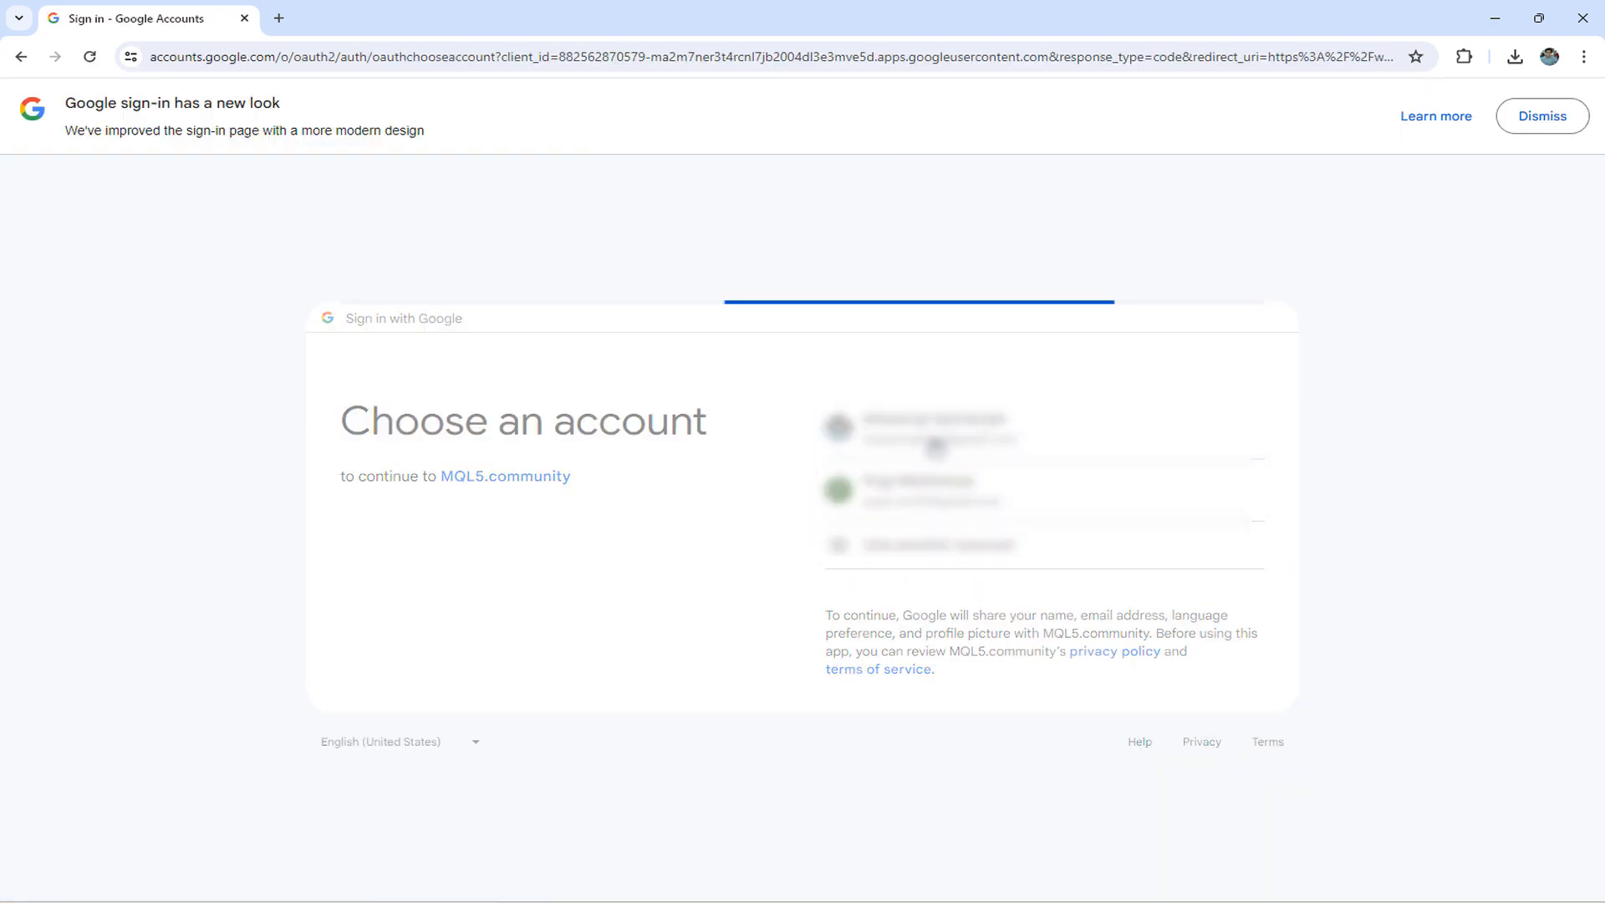
click(921, 427)
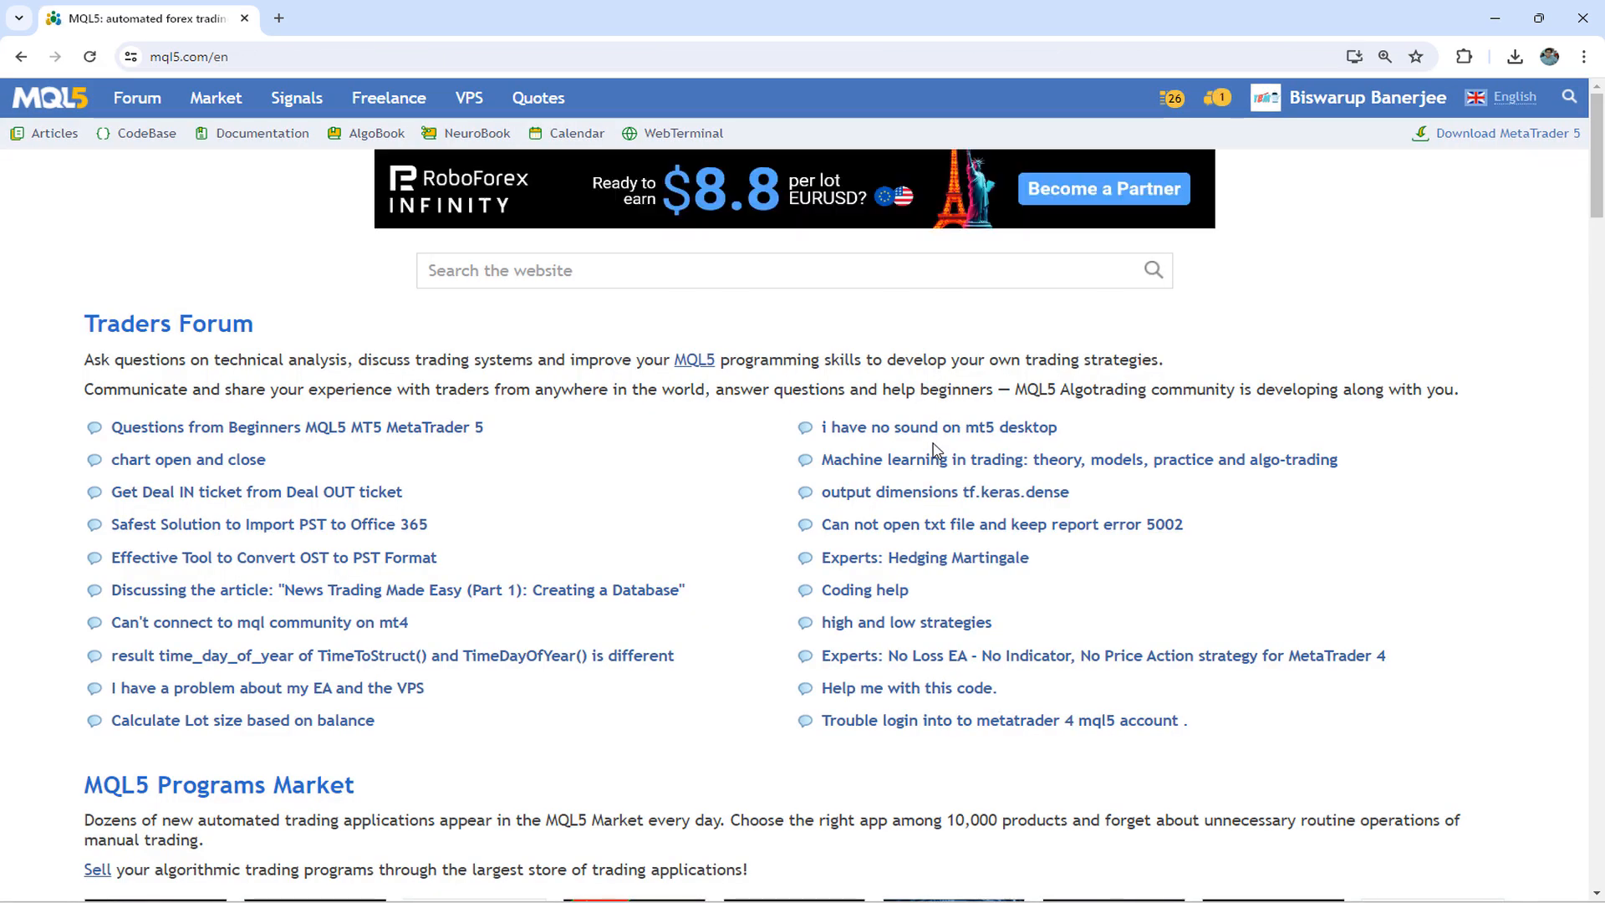
Open the MQL5 profile Settings on the Security section listing the MetaQuotes IDs.
click(1364, 97)
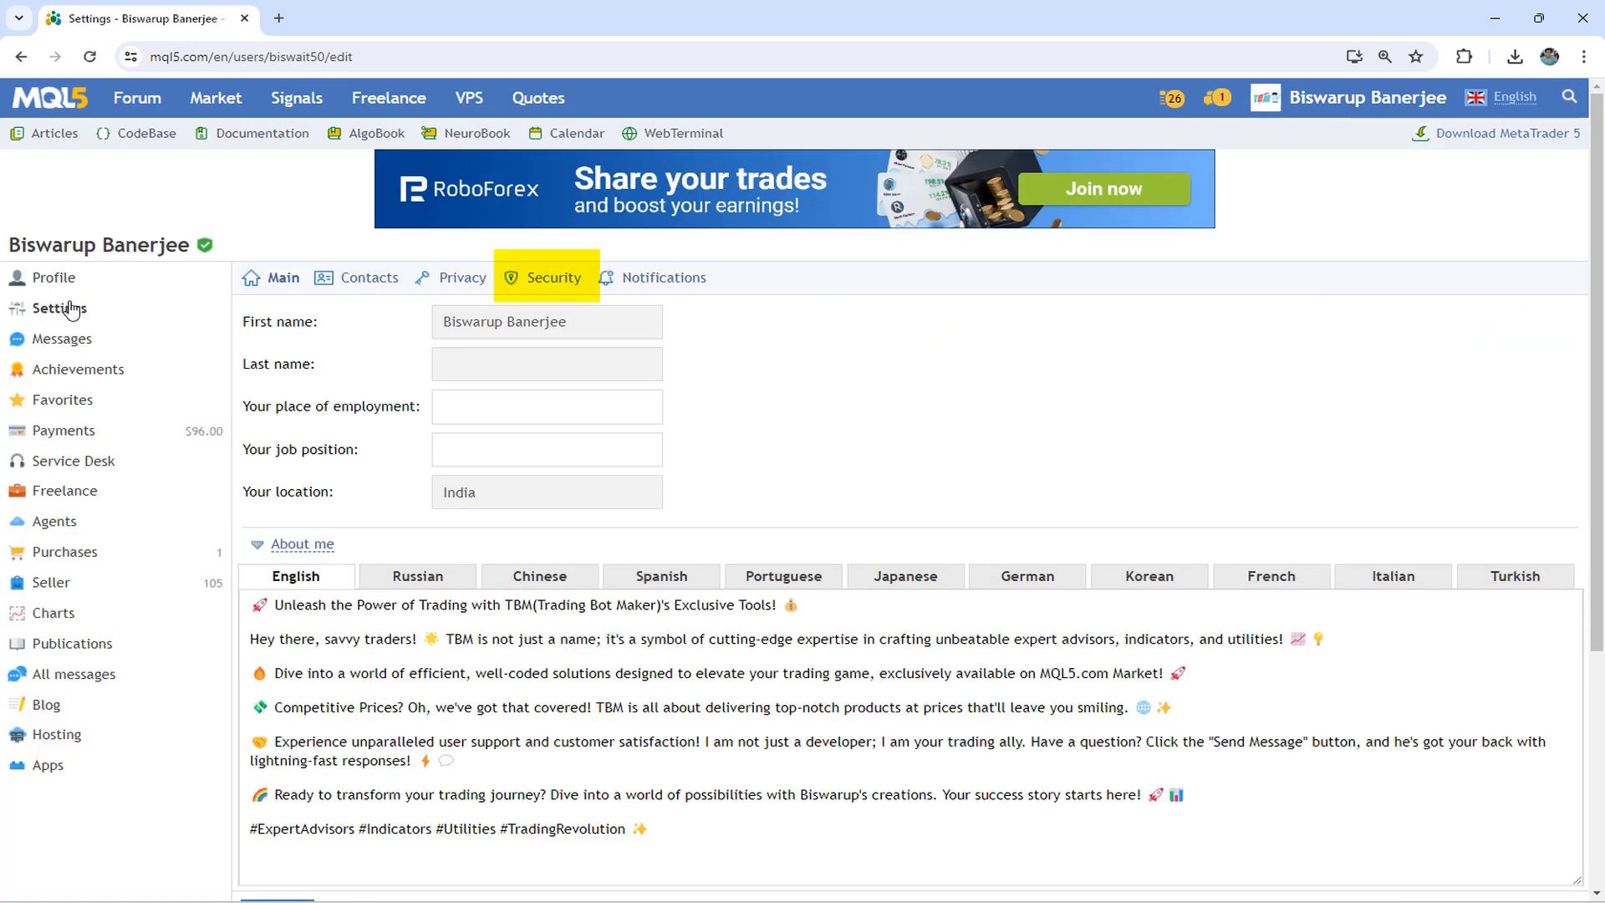
click(553, 277)
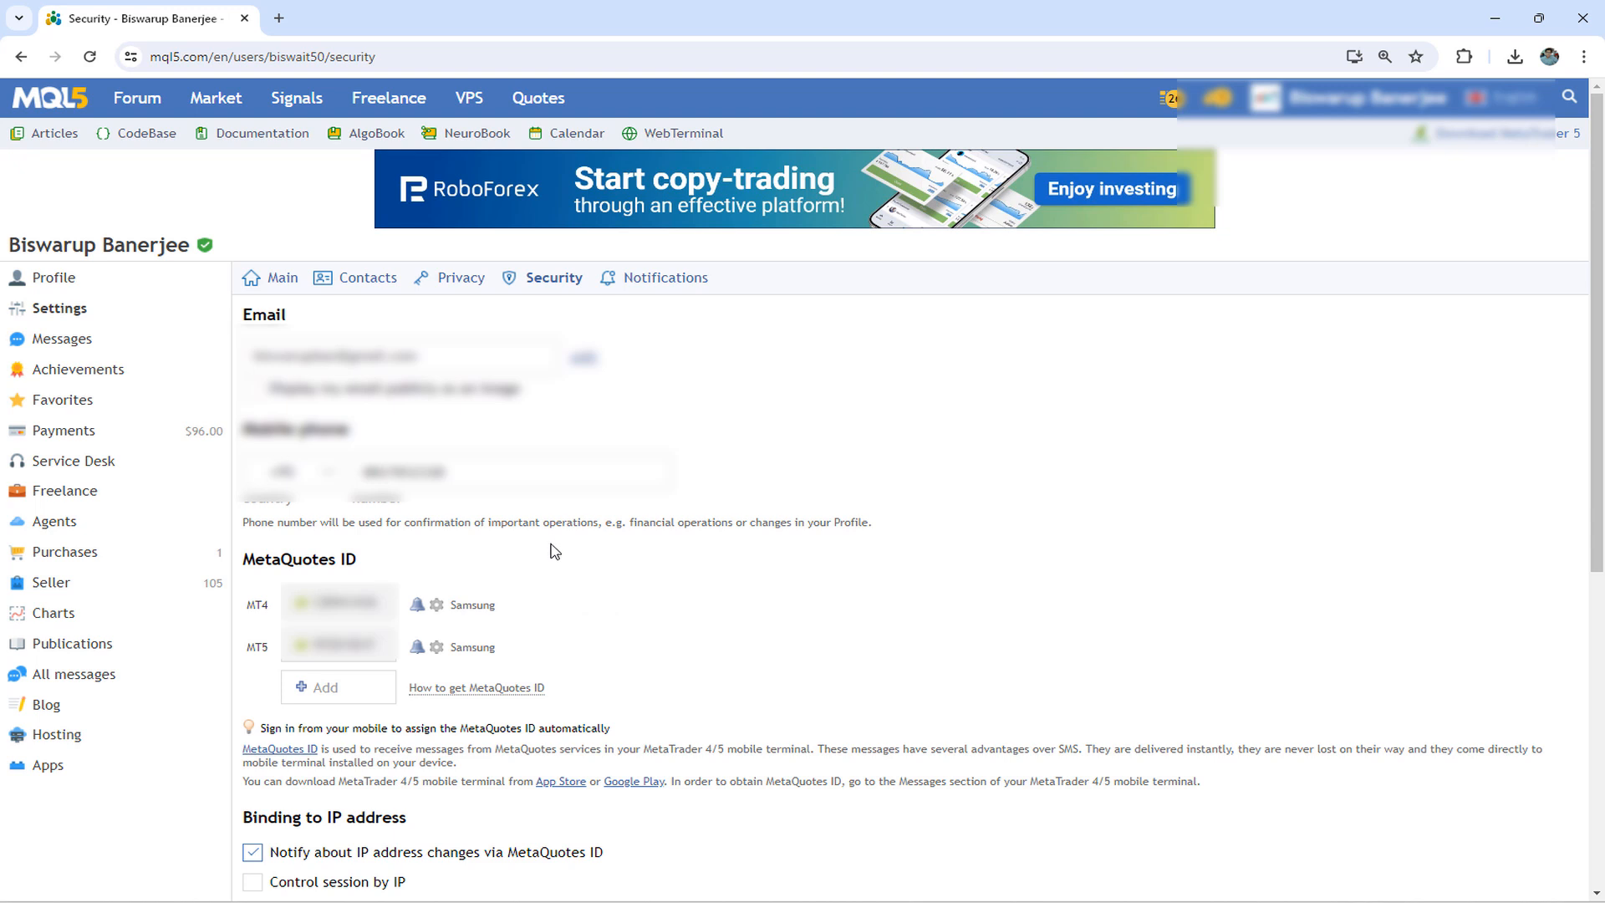
mouse_move(560, 547)
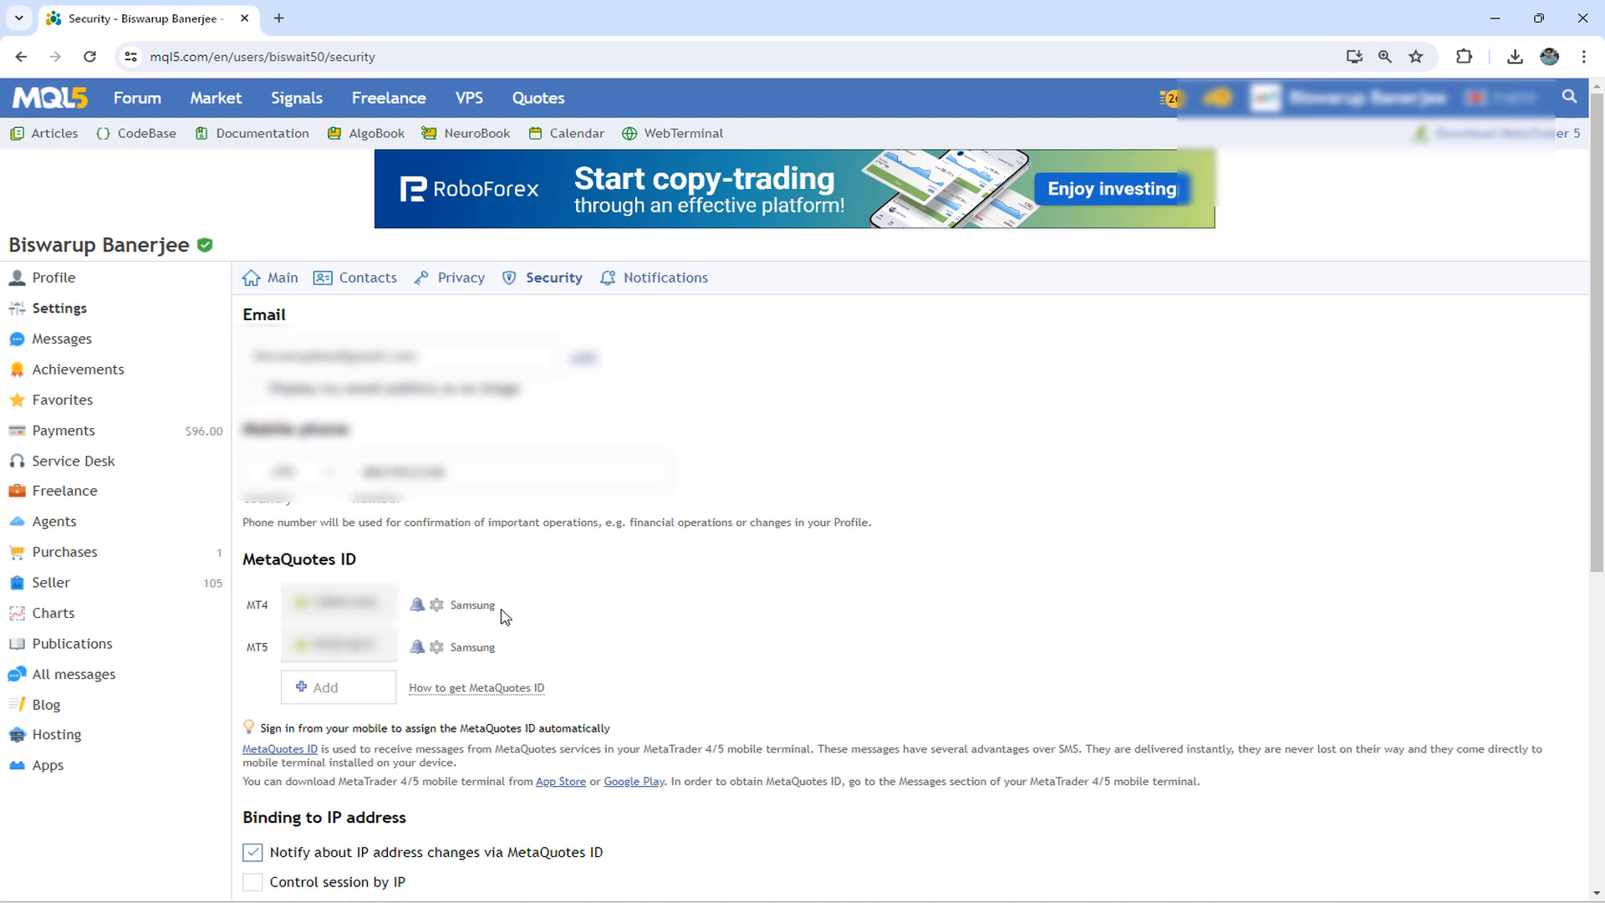
mouse_move(508, 633)
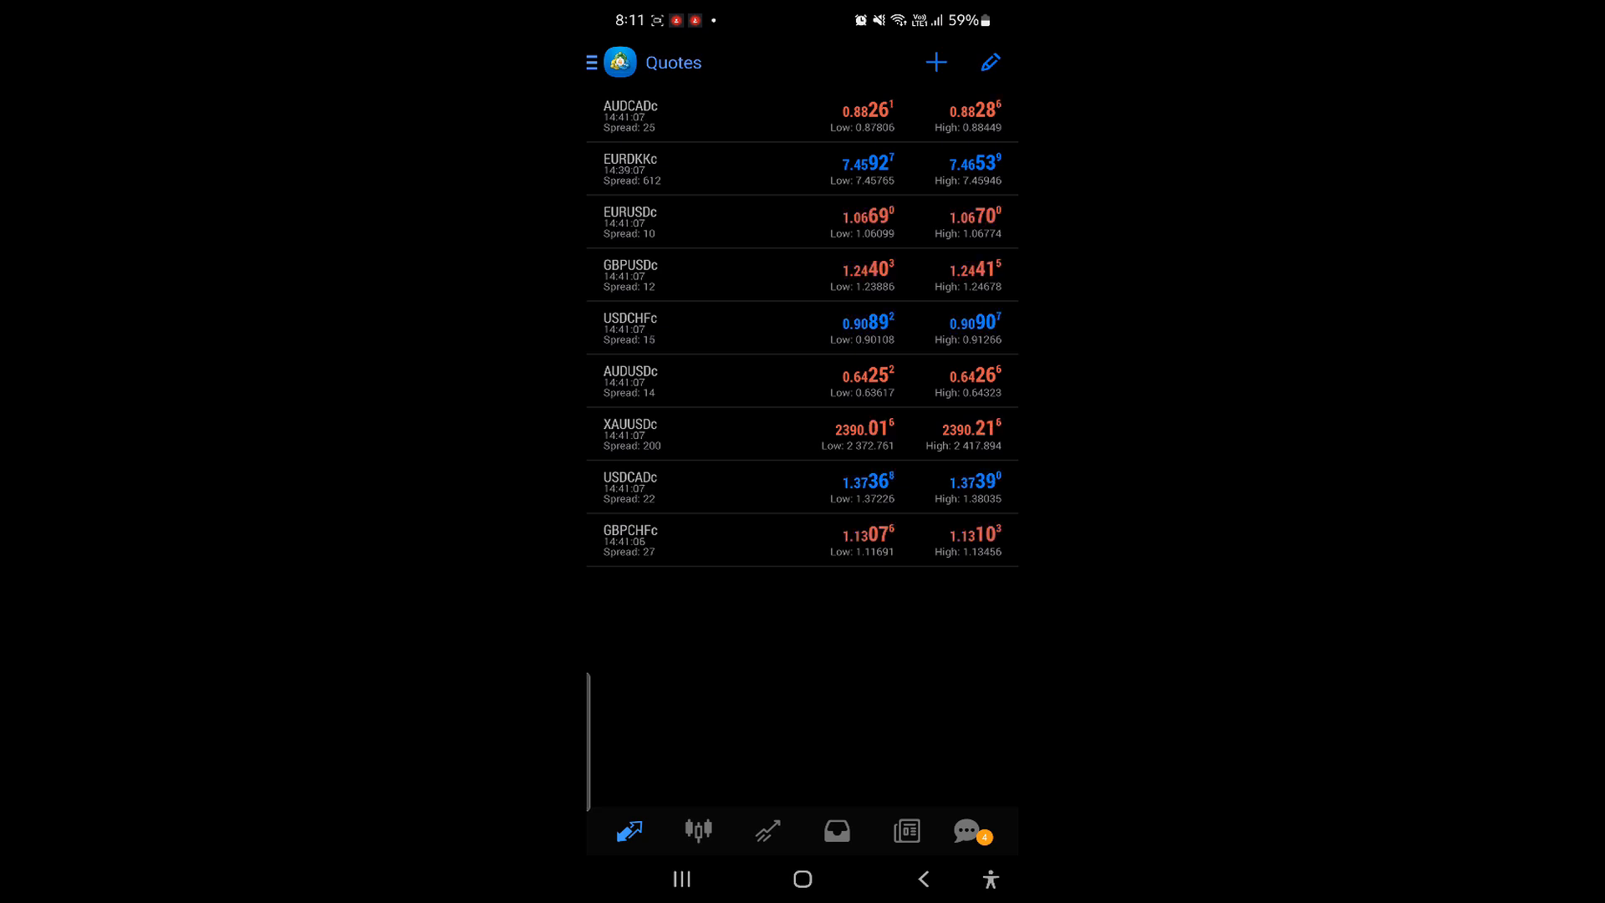
In the mobile app's Settings, scroll to MESSAGES to read the device's MetaQuotes ID.
click(592, 62)
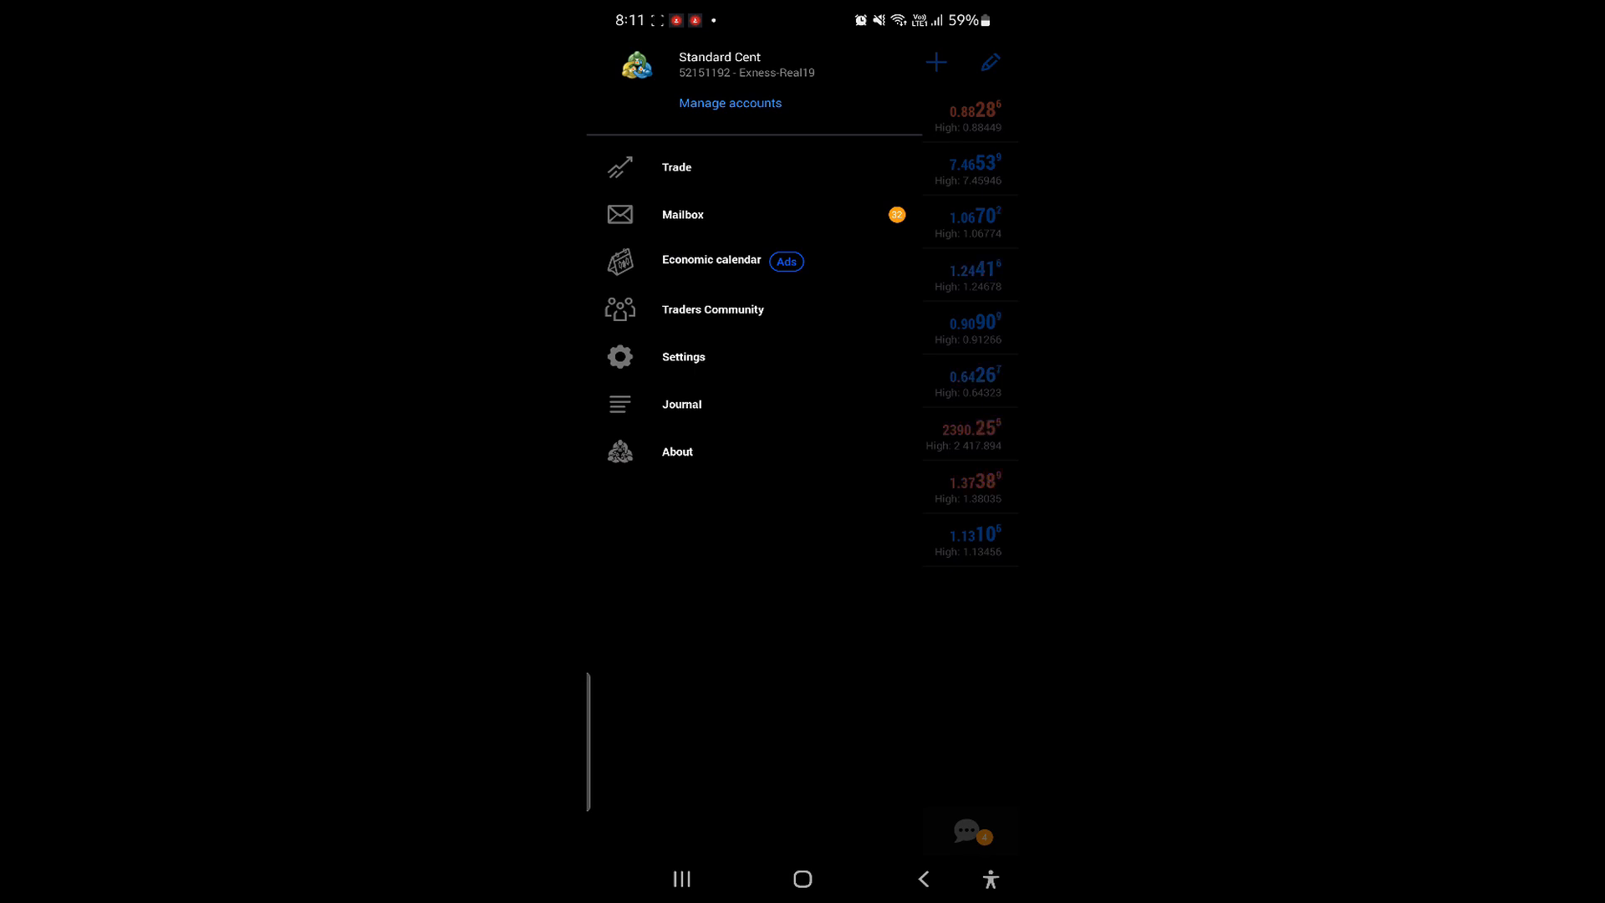
click(683, 356)
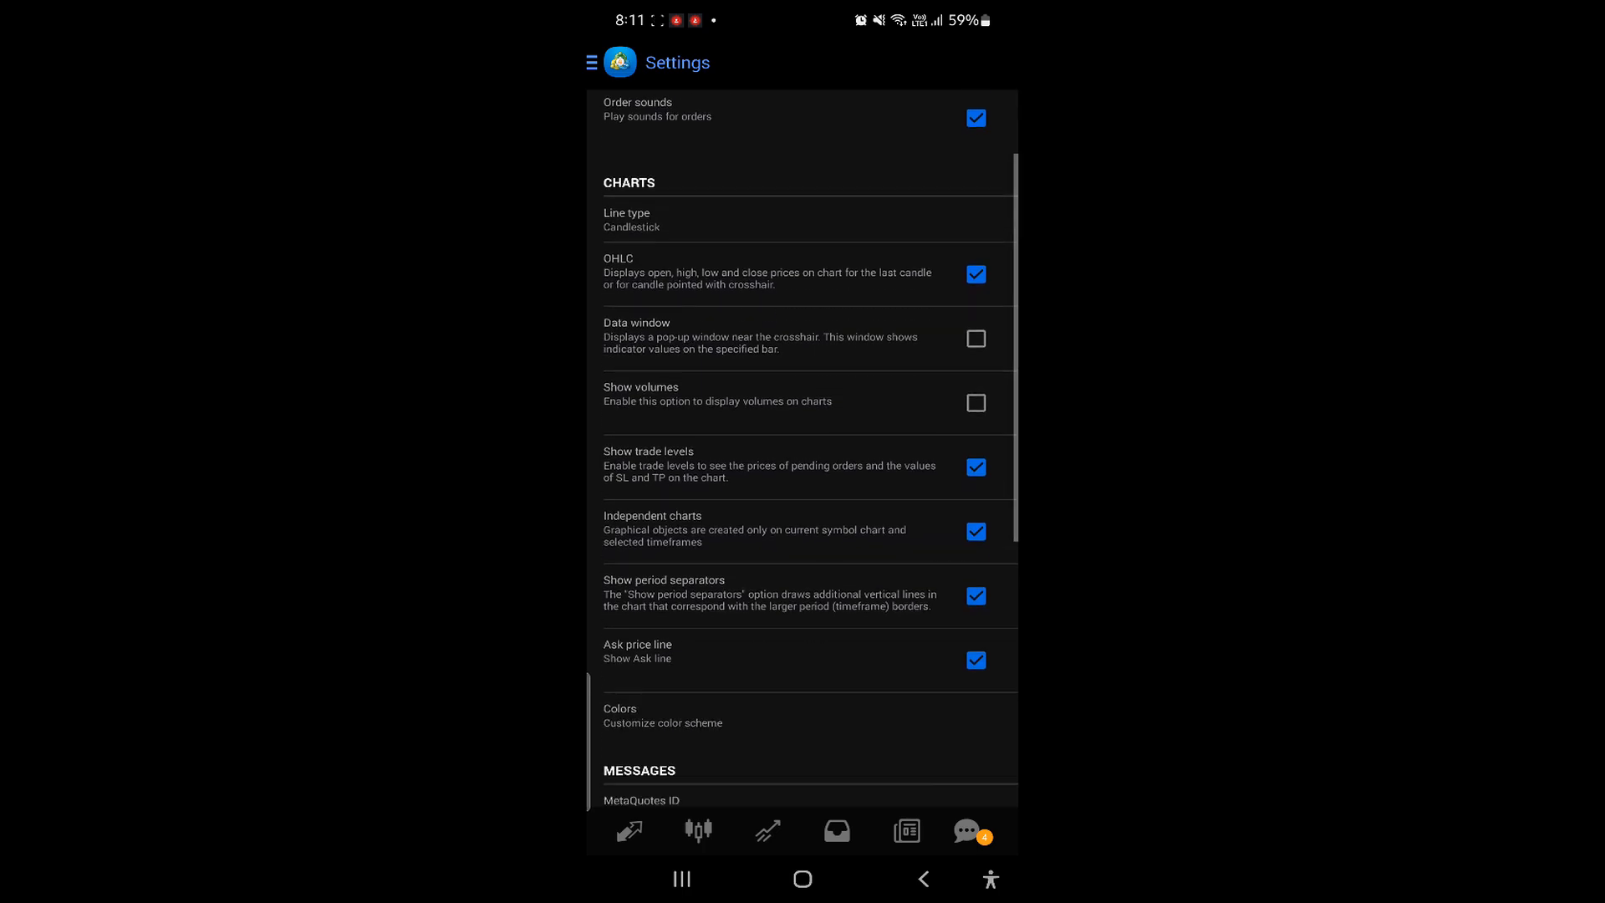
scroll(down, 3)
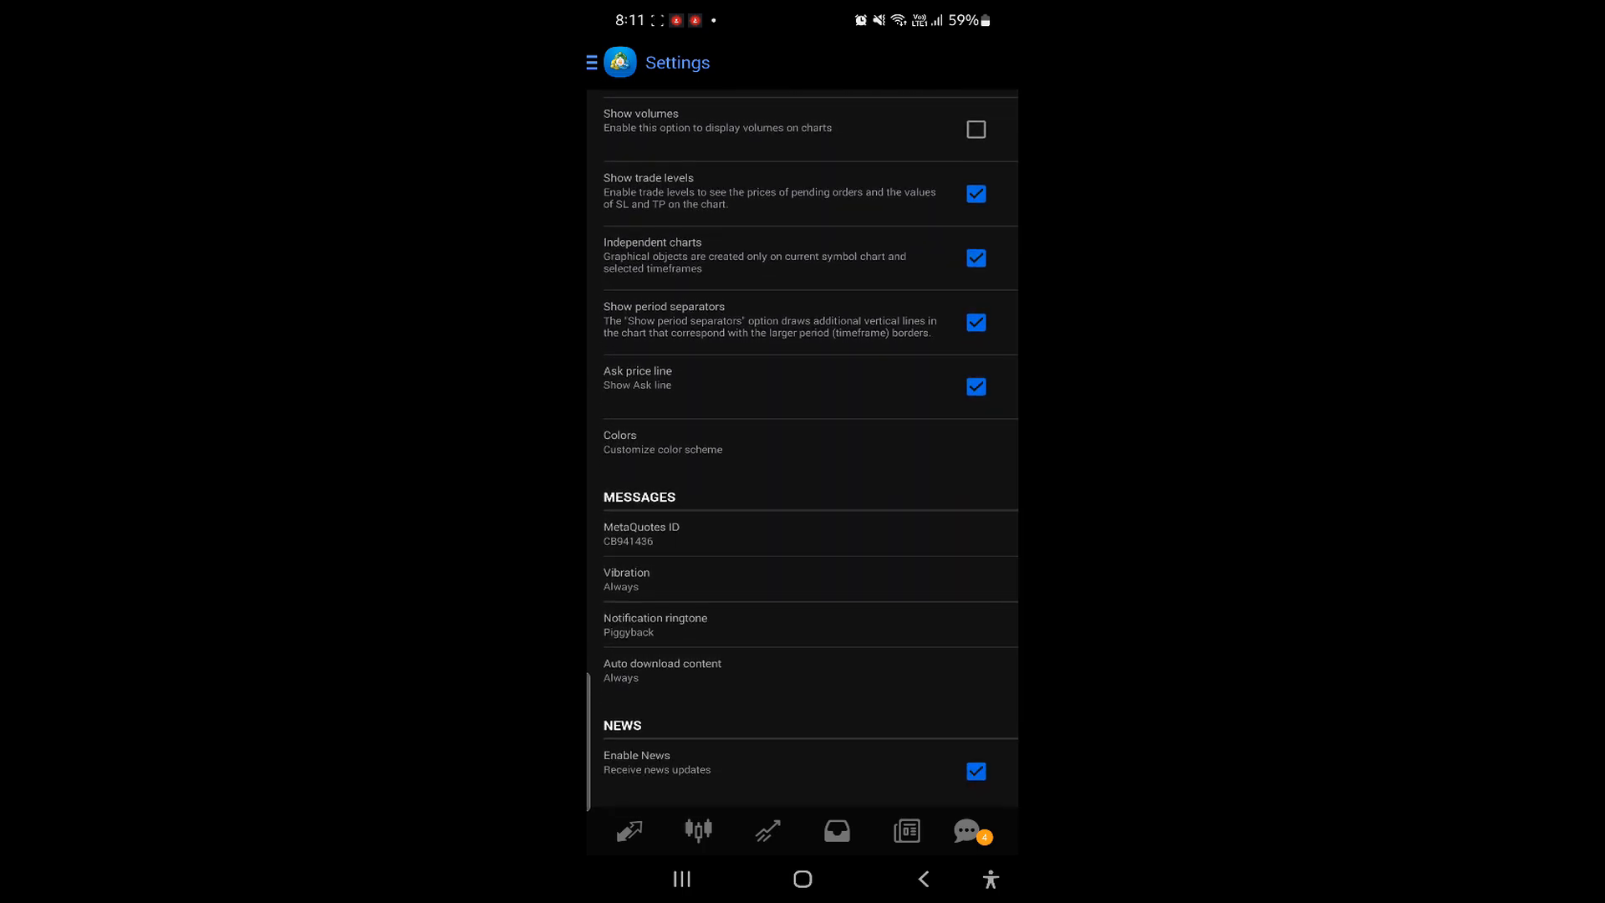
click(641, 534)
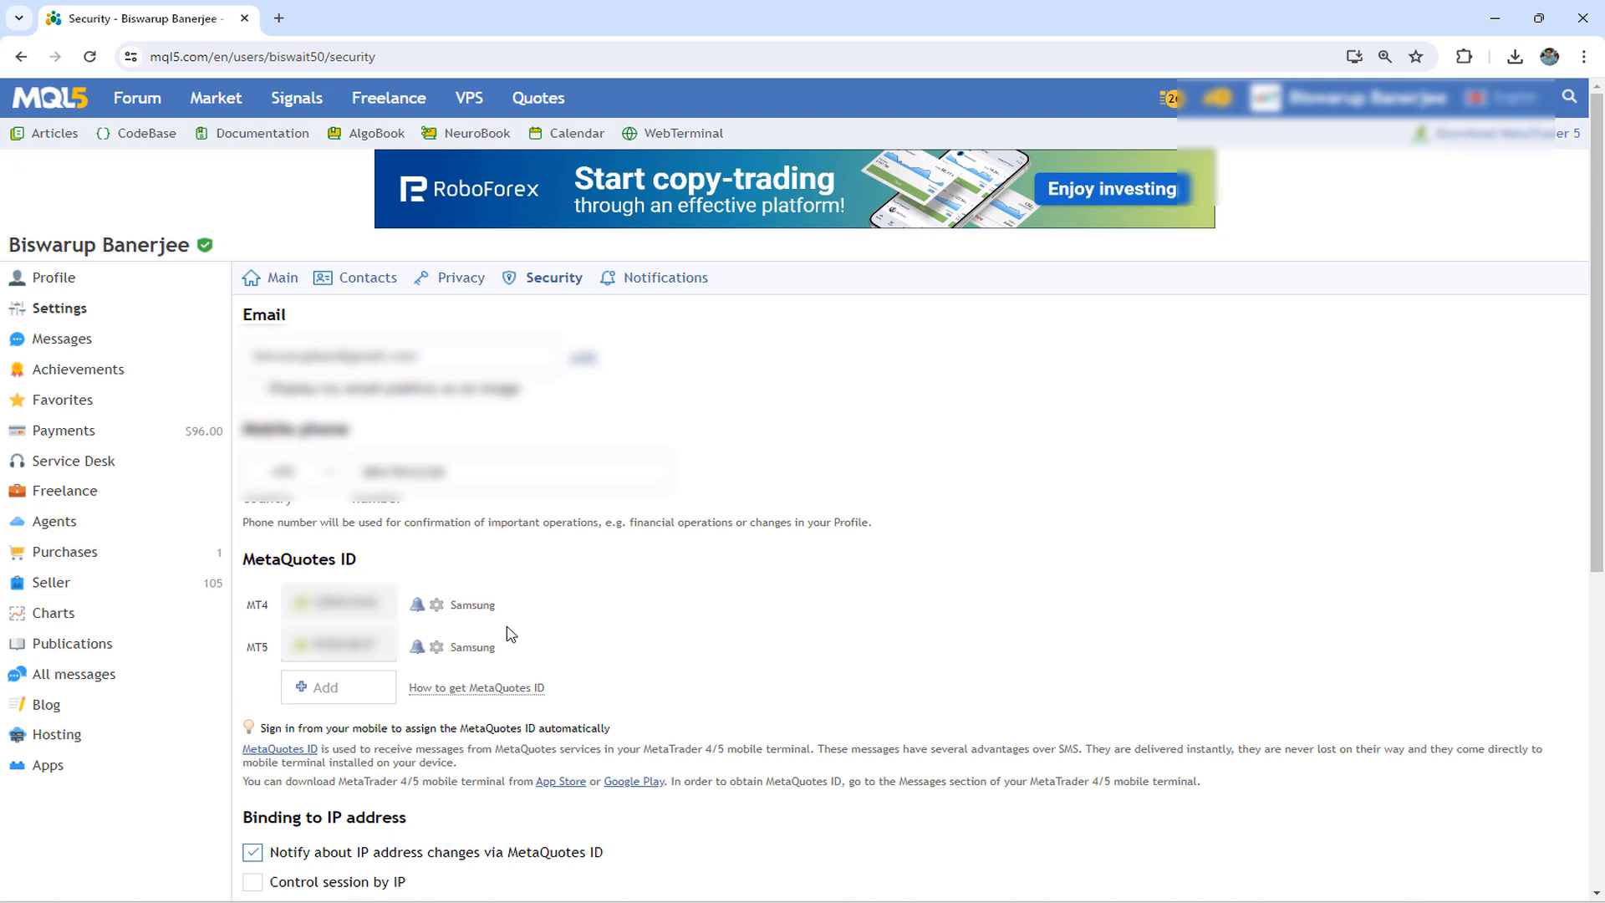
scroll(down, 3)
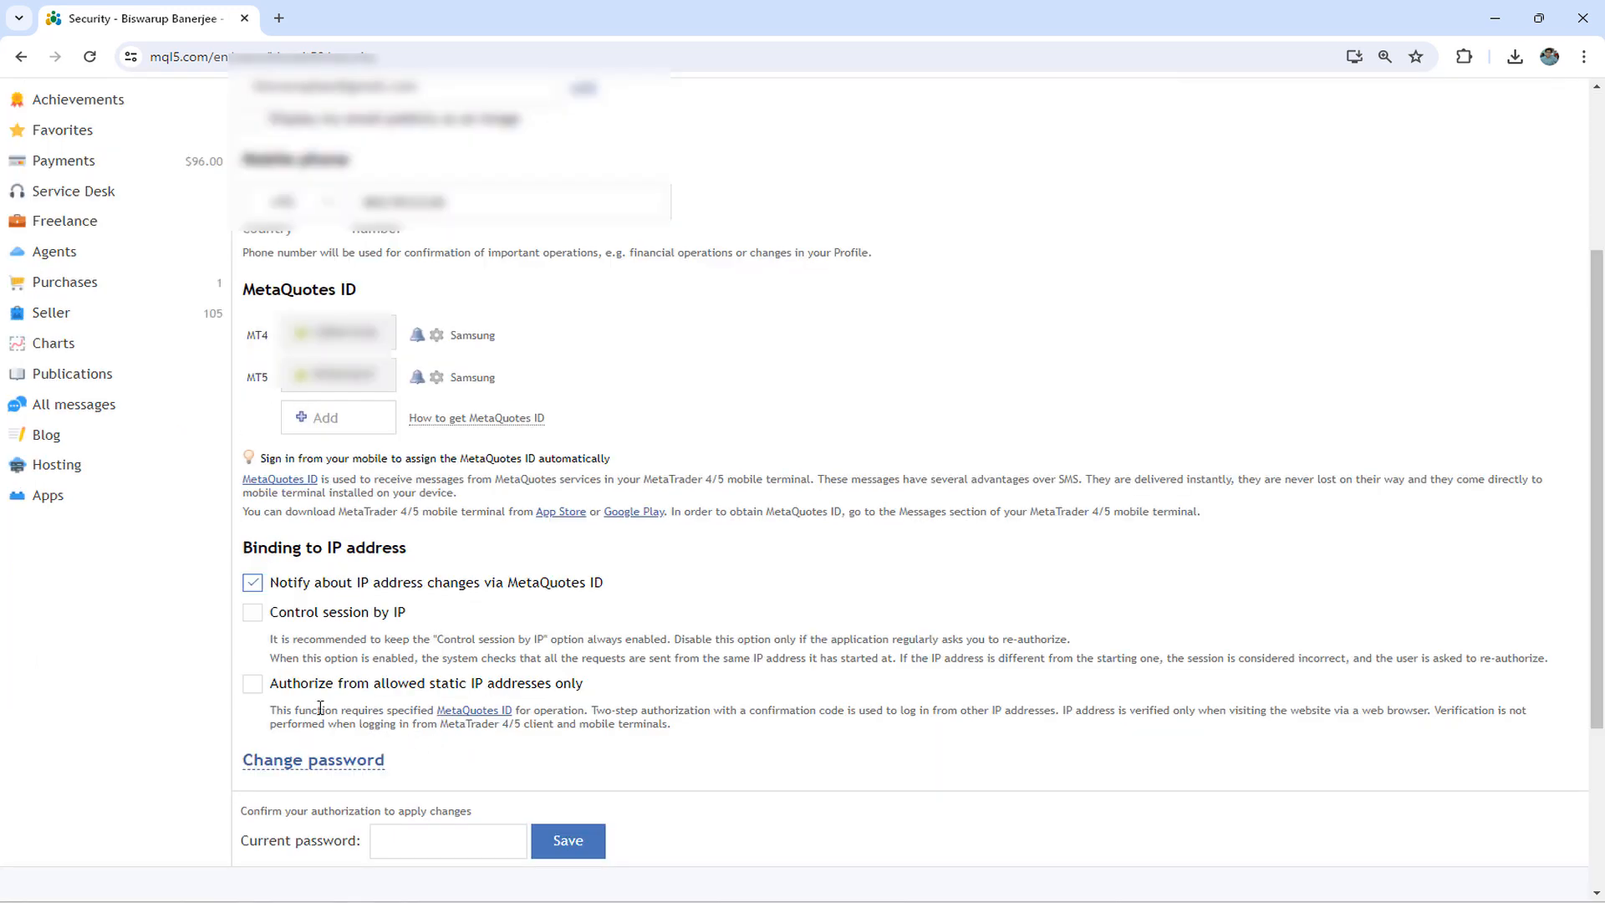
click(253, 683)
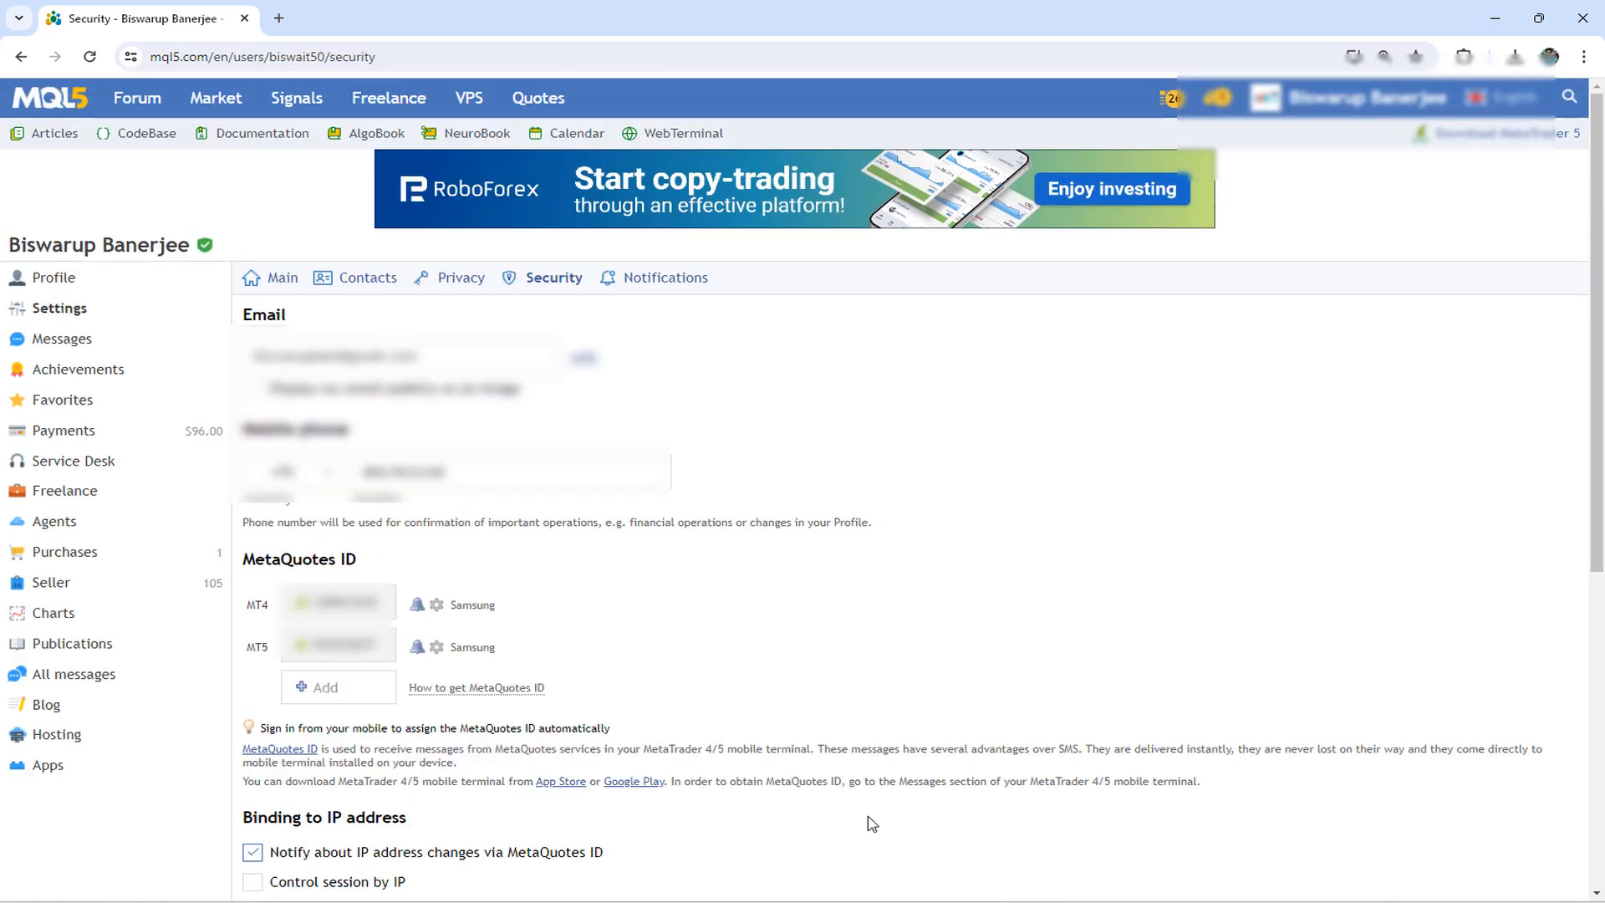
mouse_move(1070, 880)
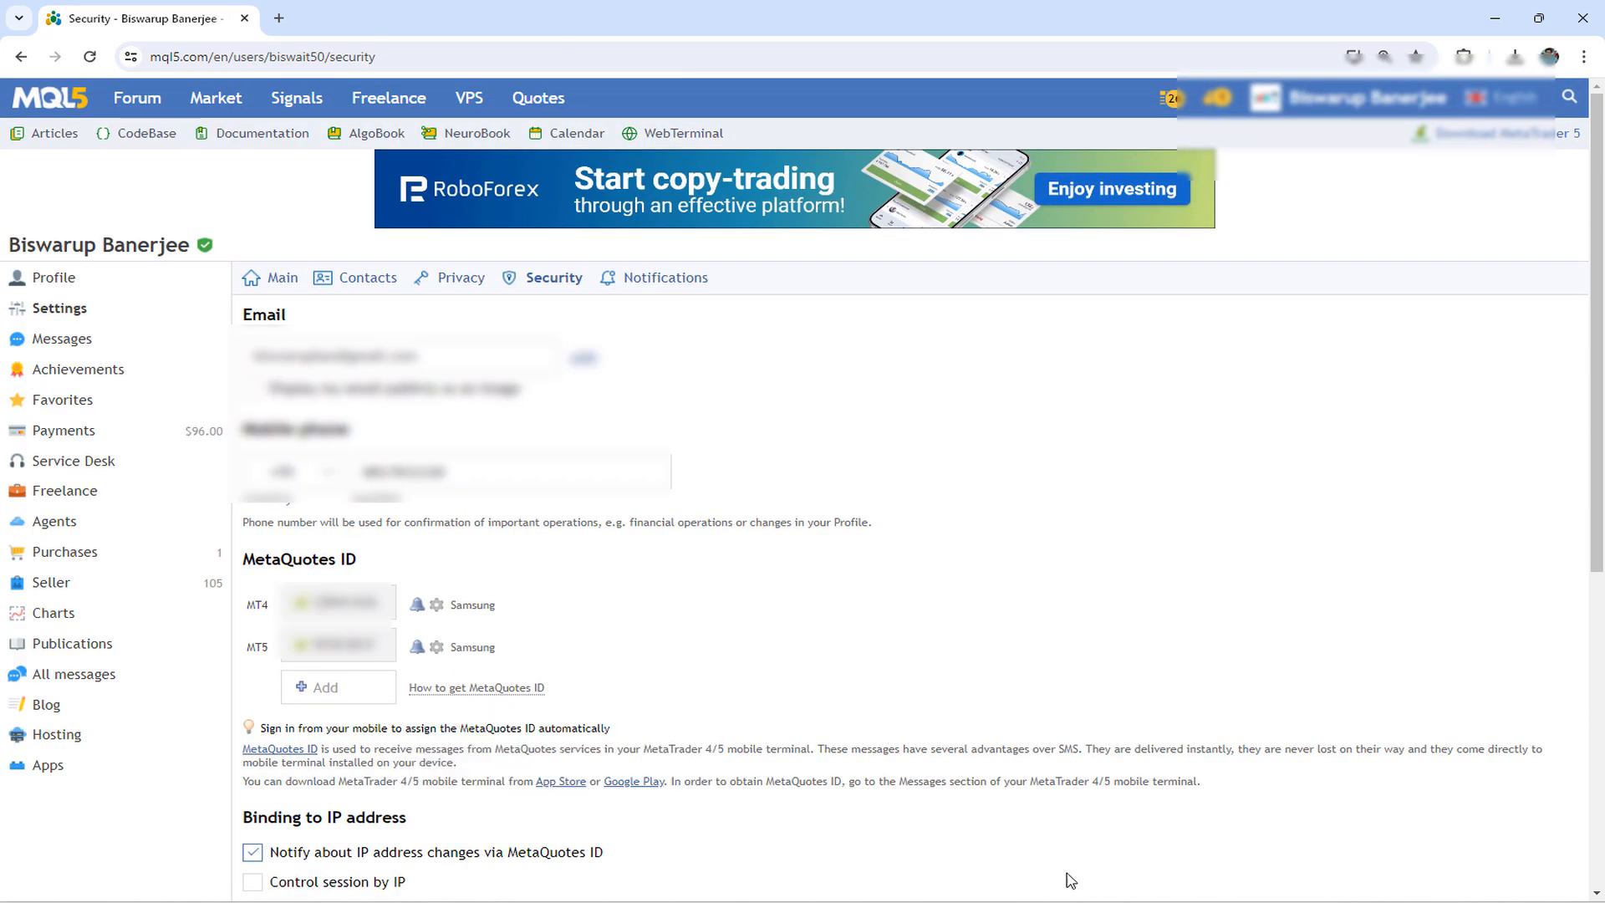
mouse_move(1049, 885)
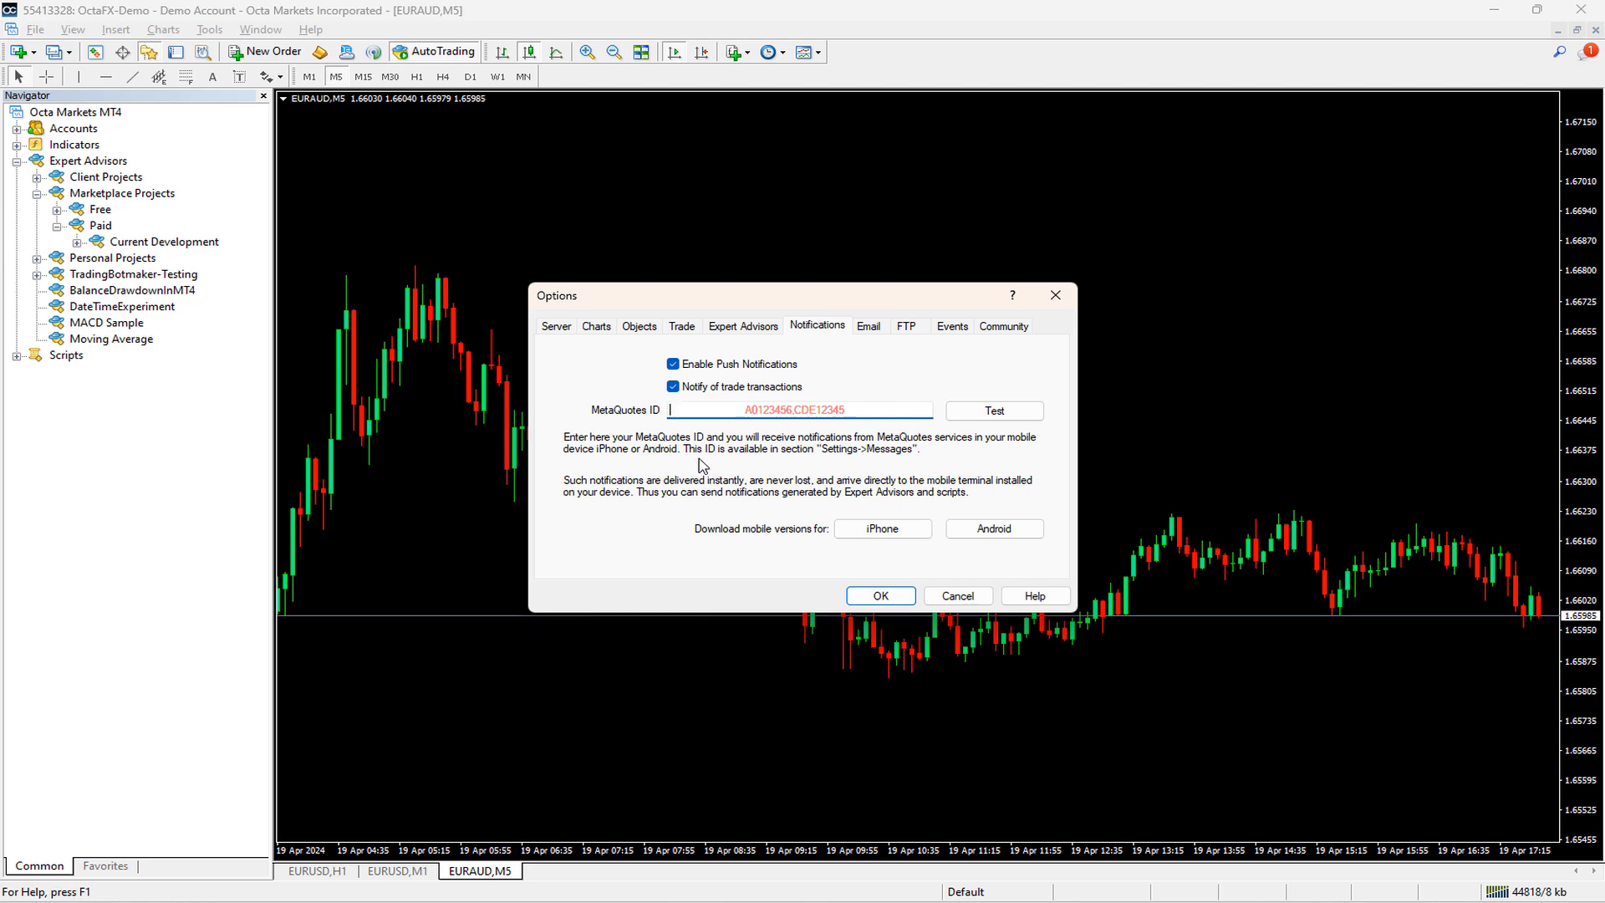
Enter the MetaQuotes ID for push notifications, then enable email alerts on the Email tab.
click(992, 411)
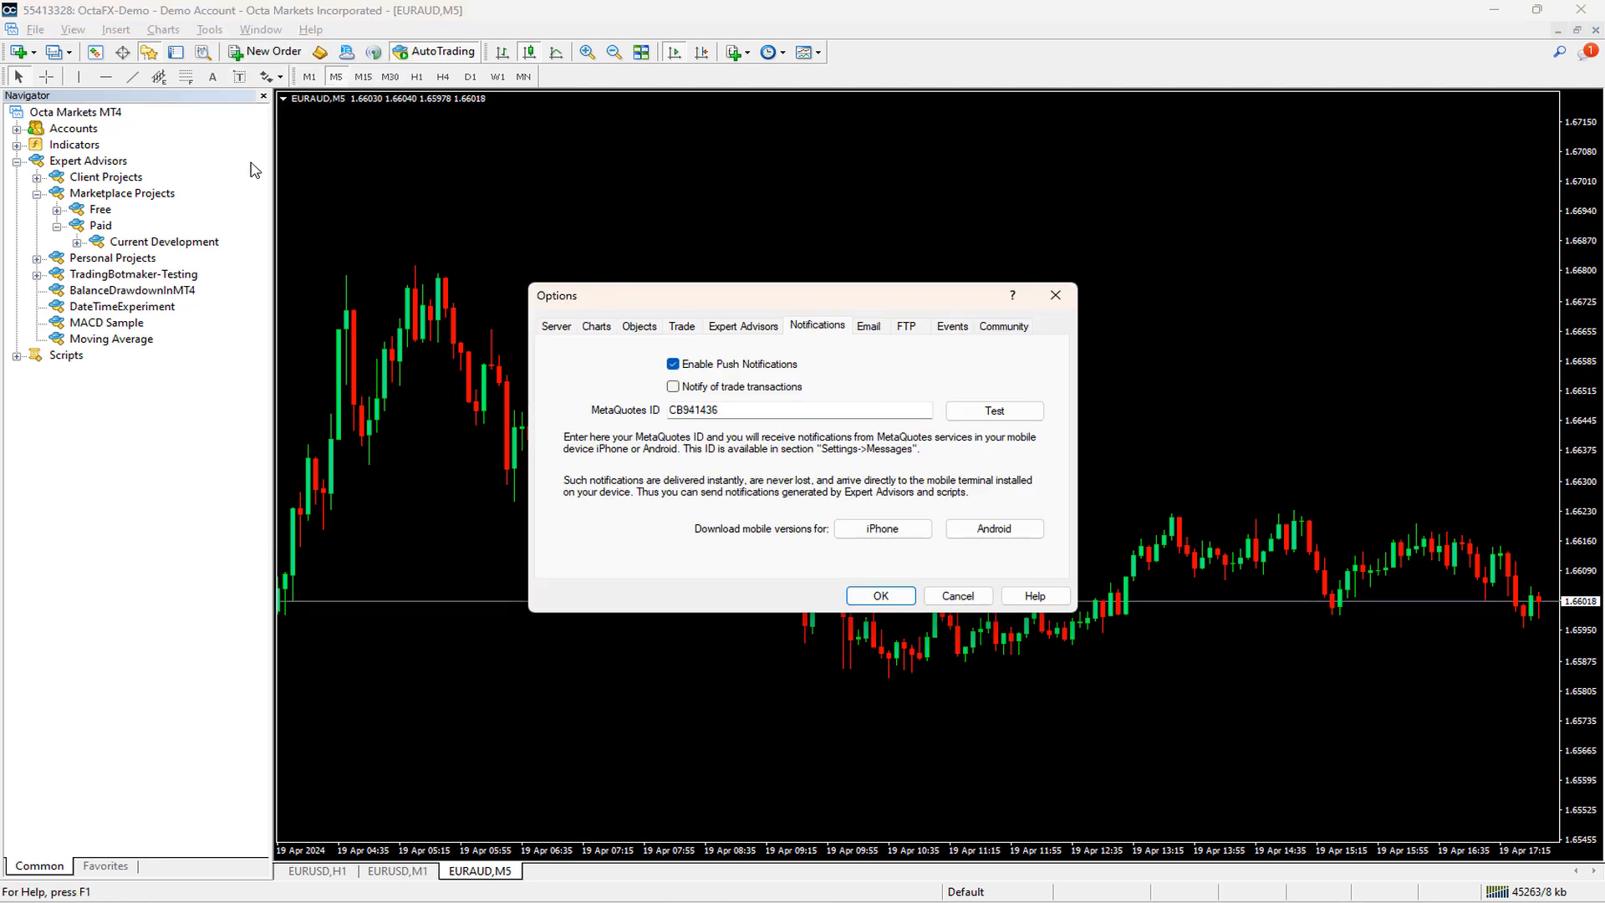
mouse_move(883, 341)
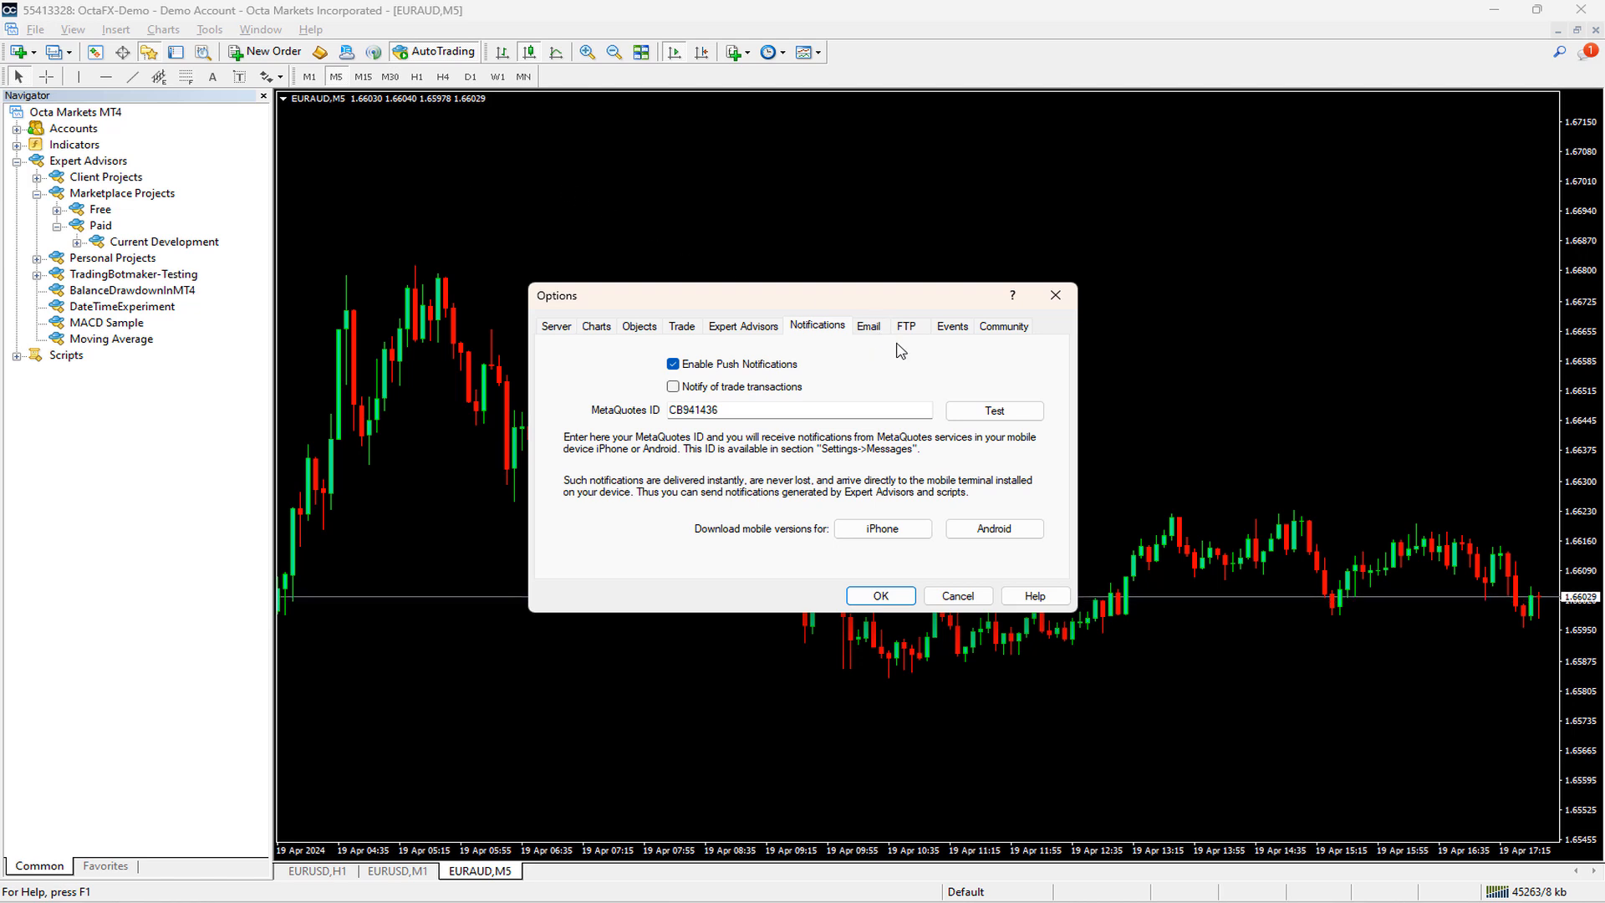
click(867, 325)
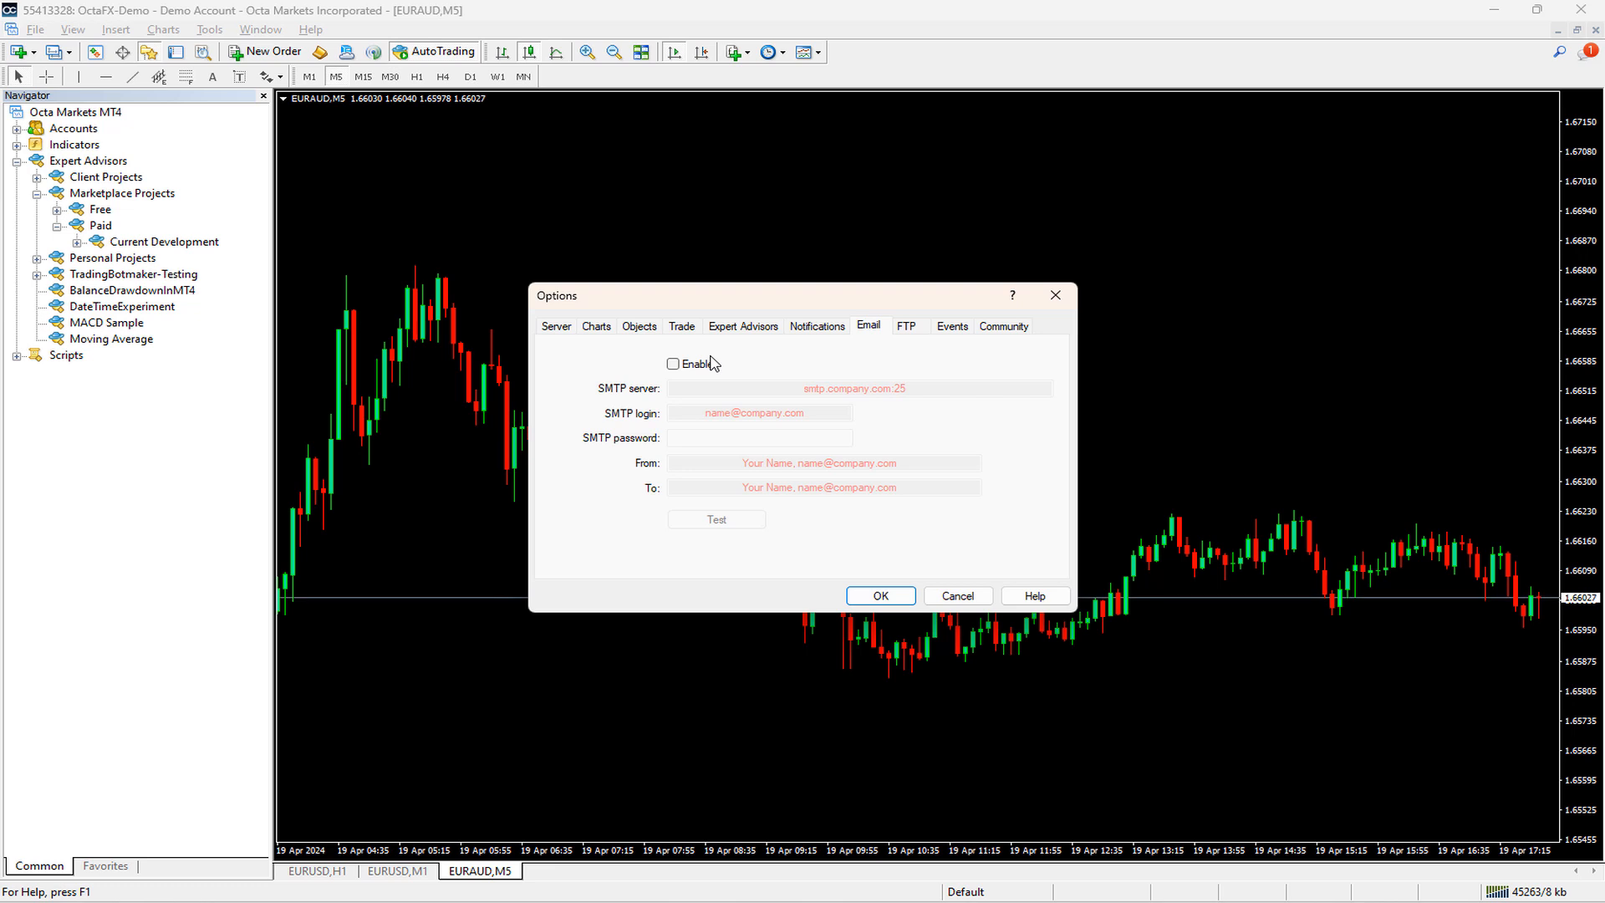
click(672, 364)
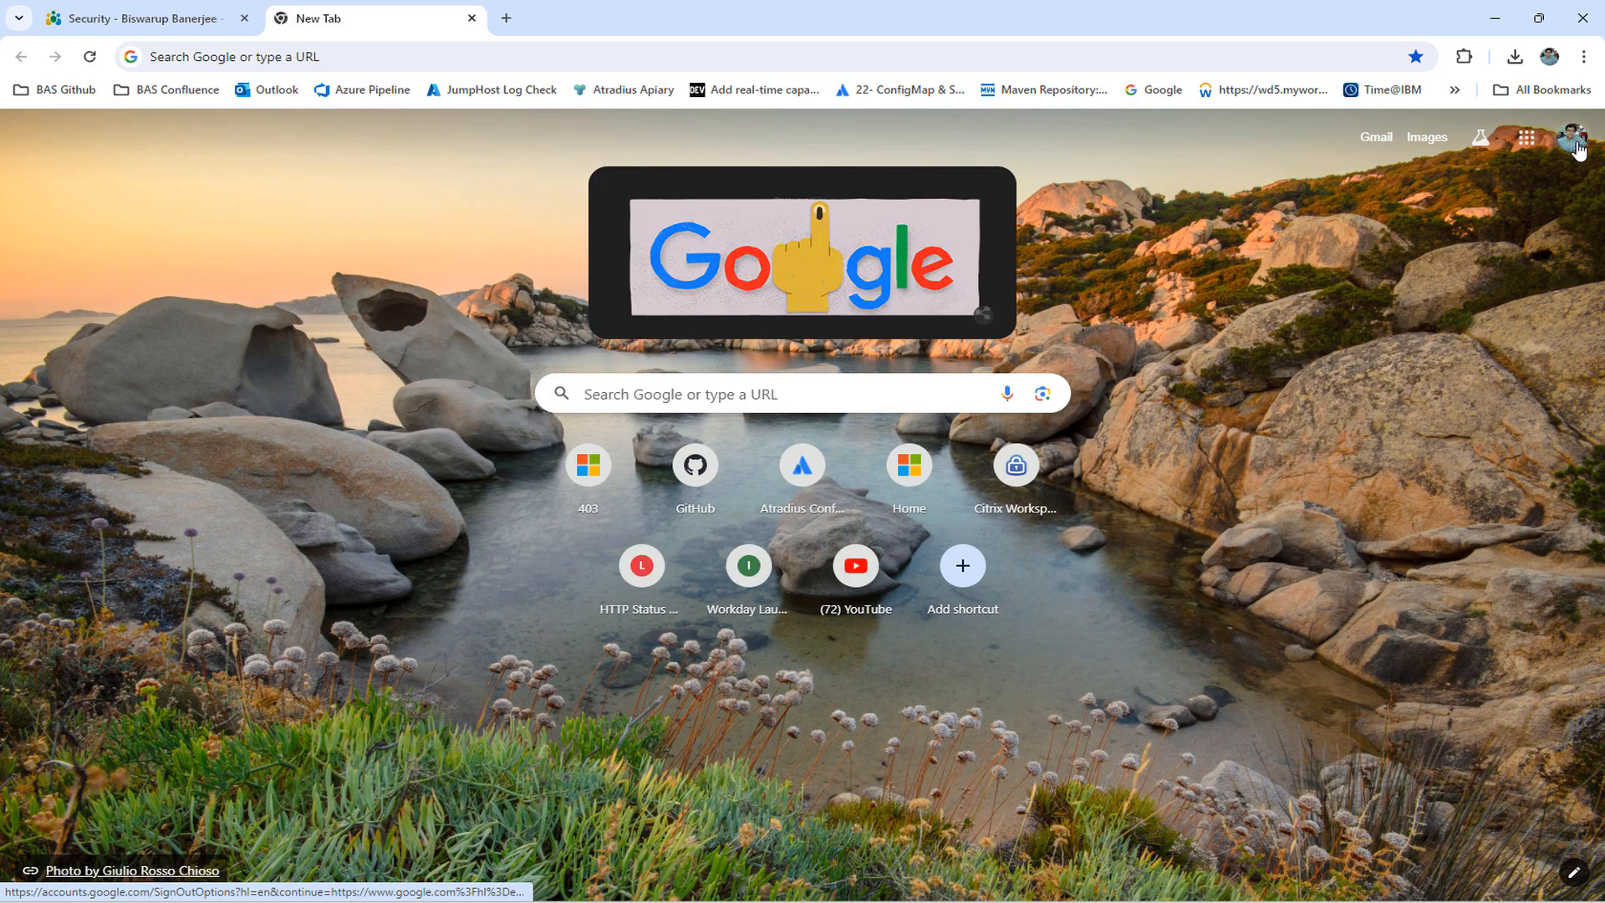
Search the Google Account settings for 'app' and choose App passwords.
click(1577, 136)
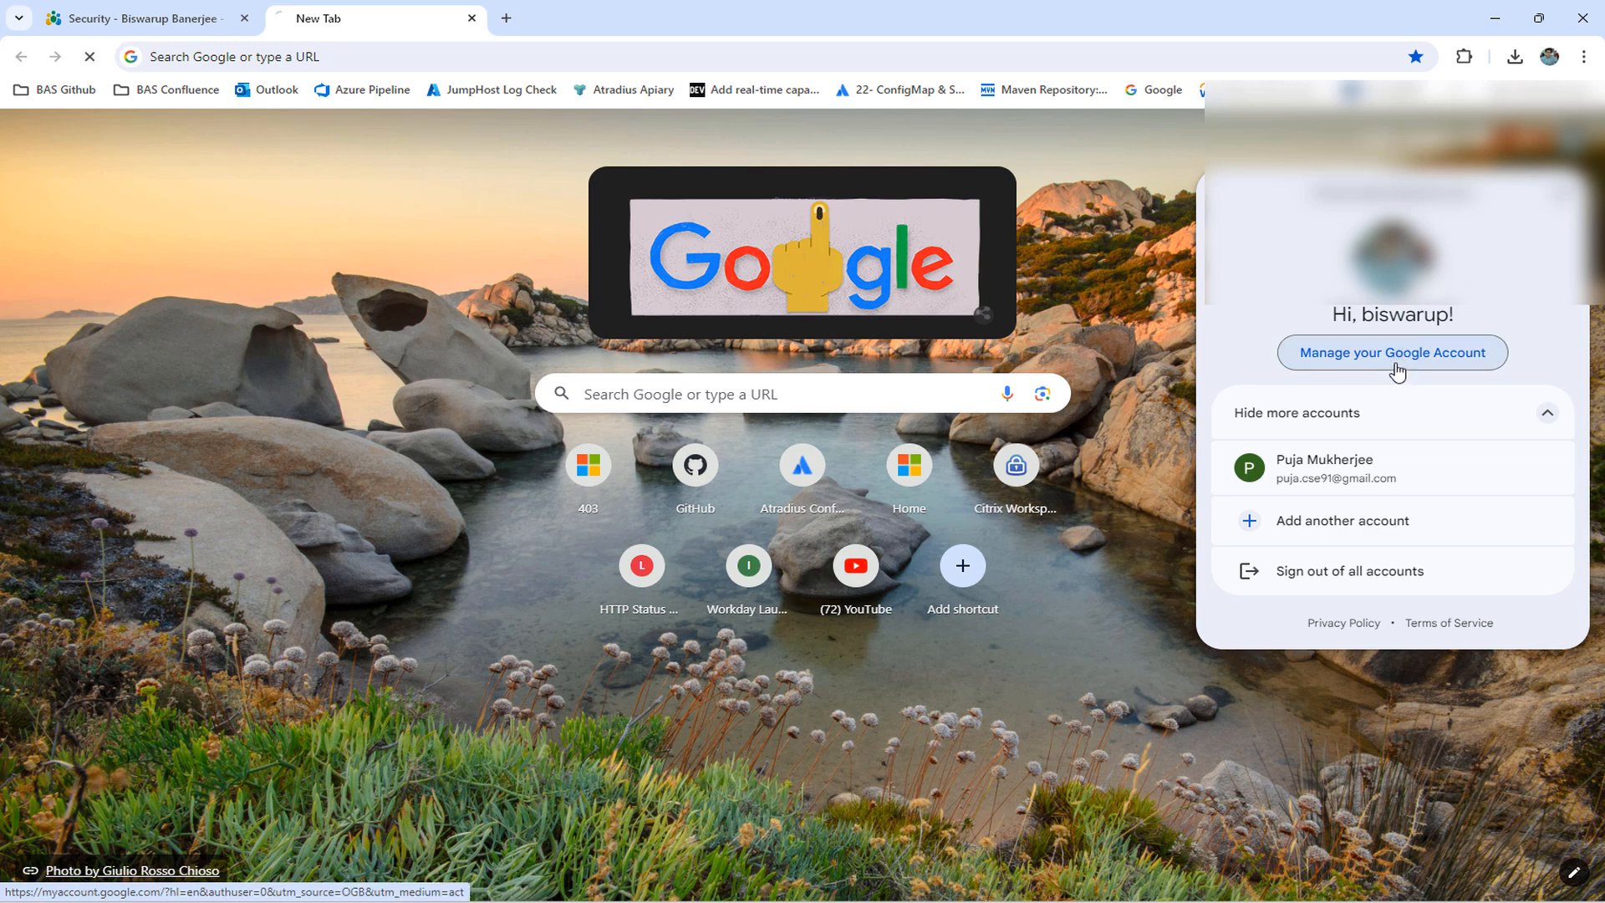
click(1390, 352)
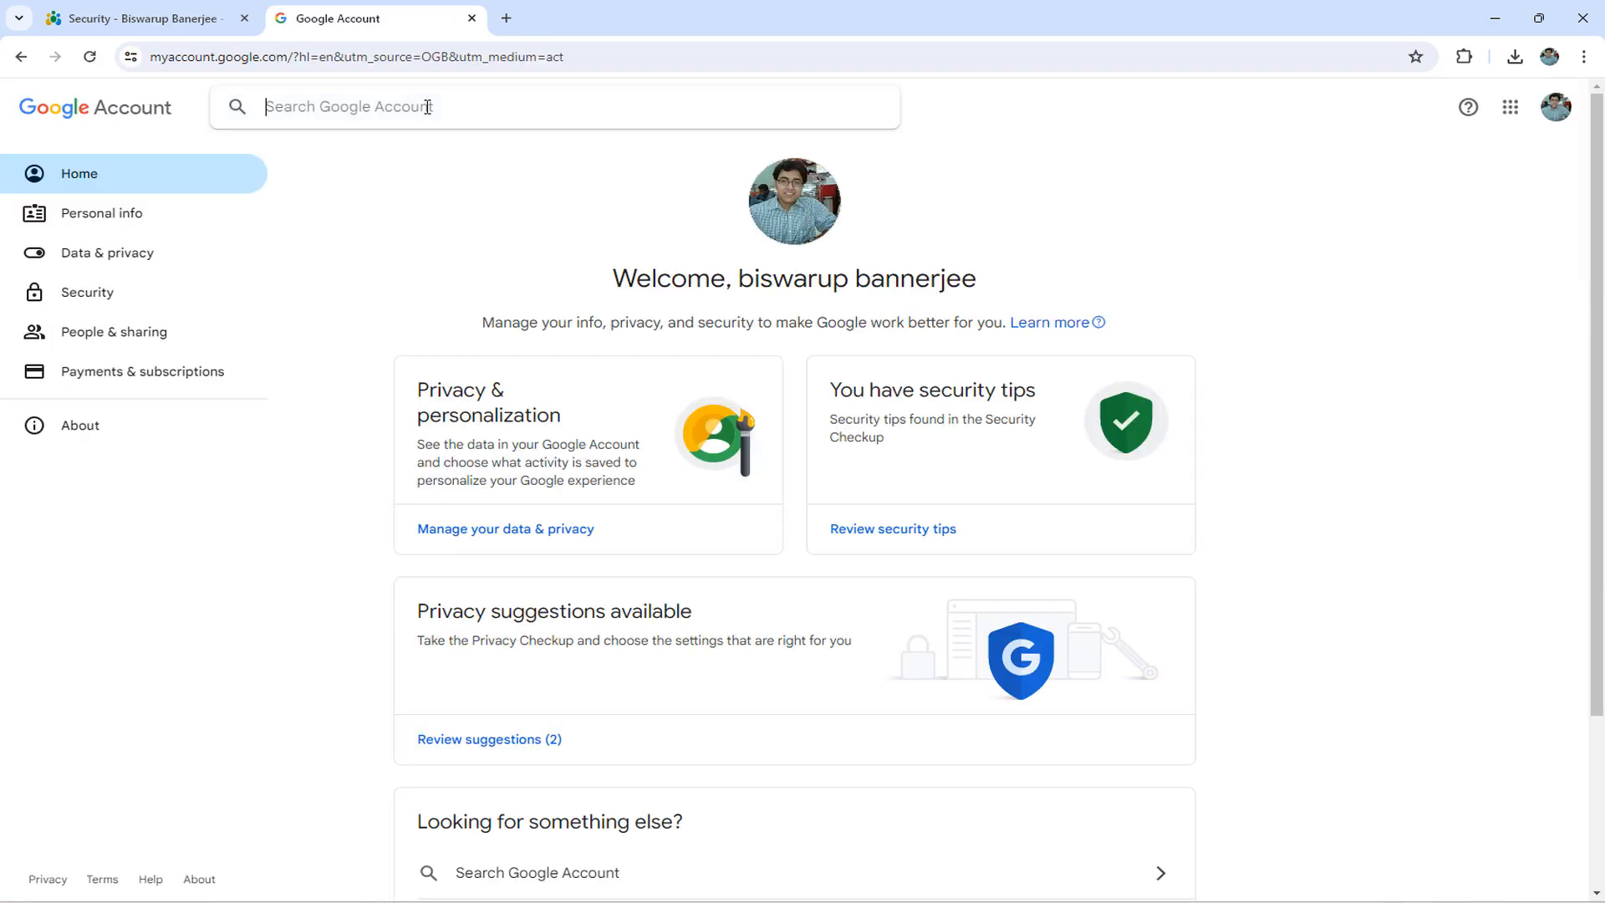
text(app p)
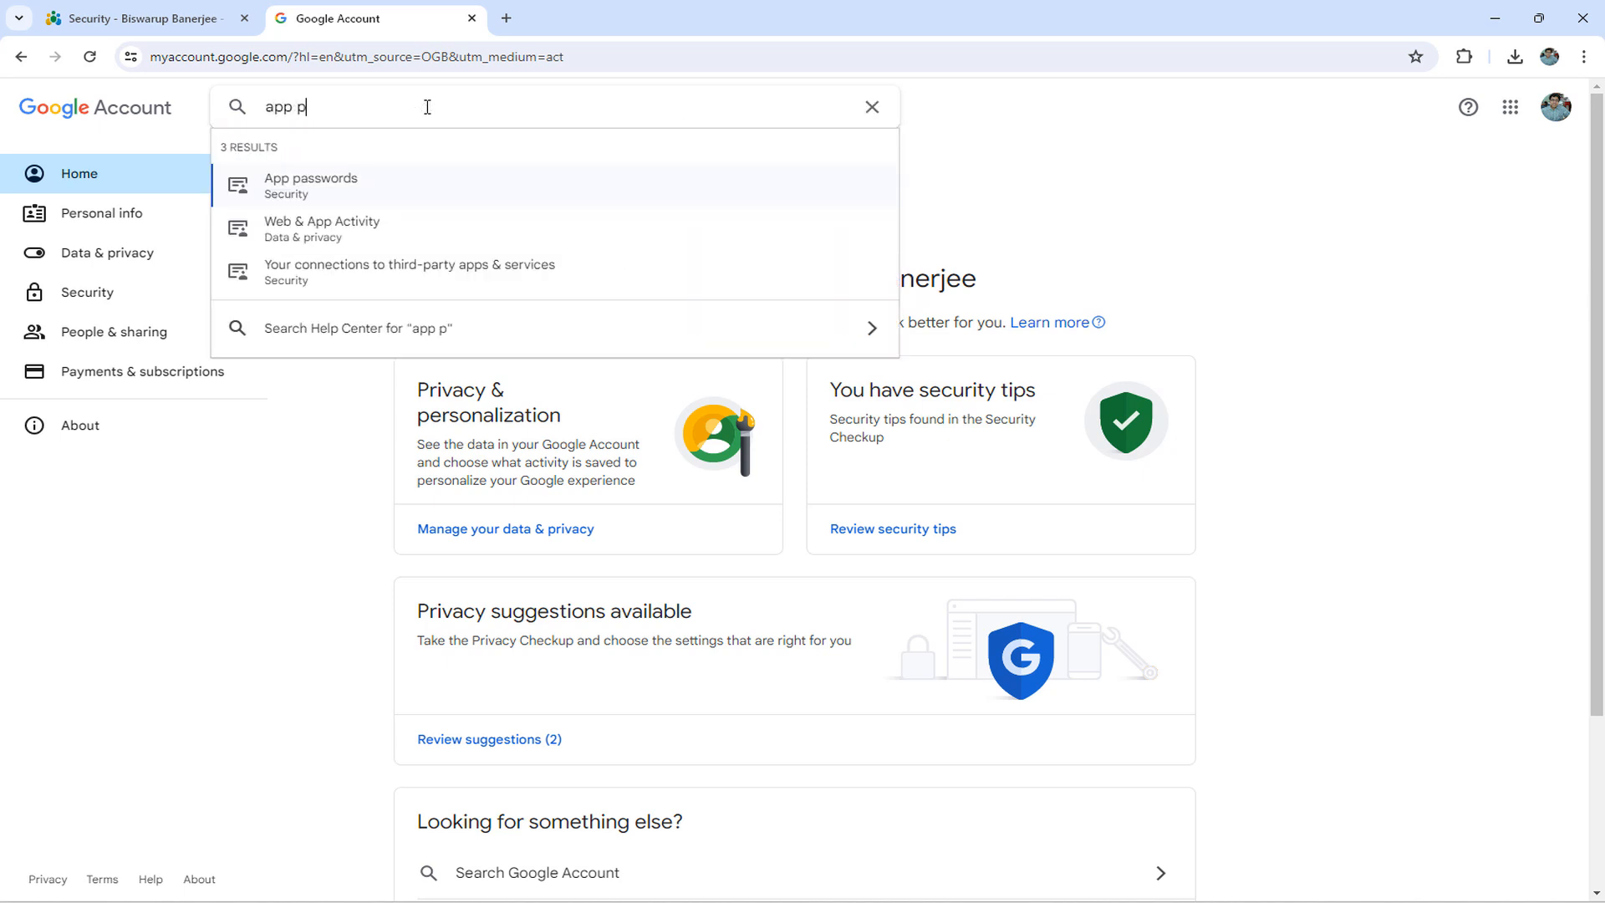
mouse_move(357, 184)
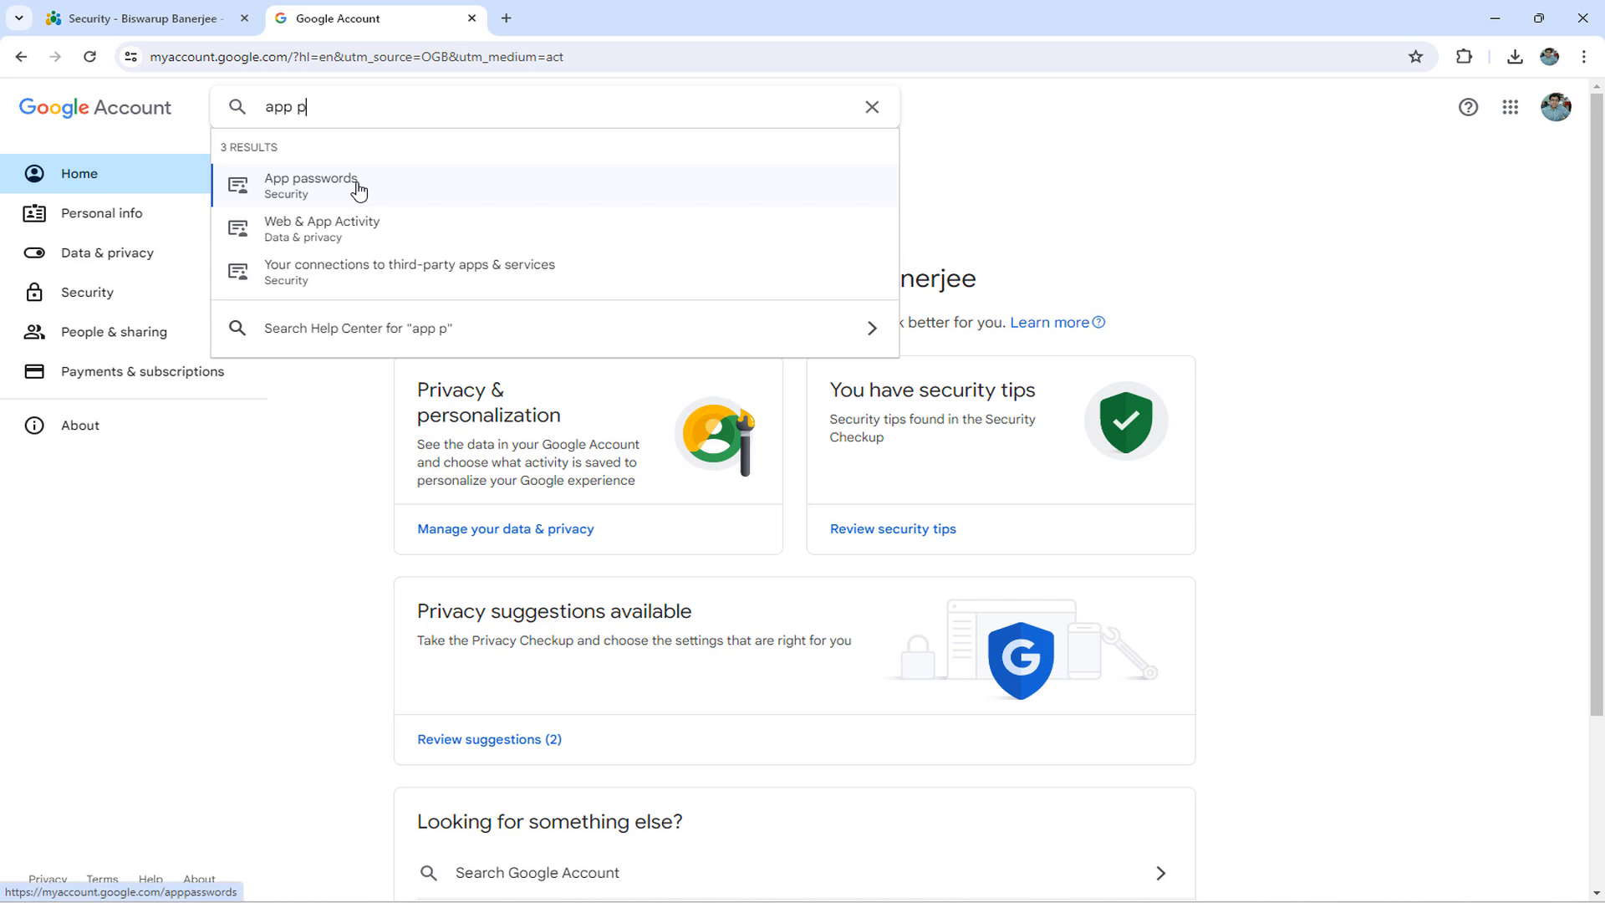
click(311, 185)
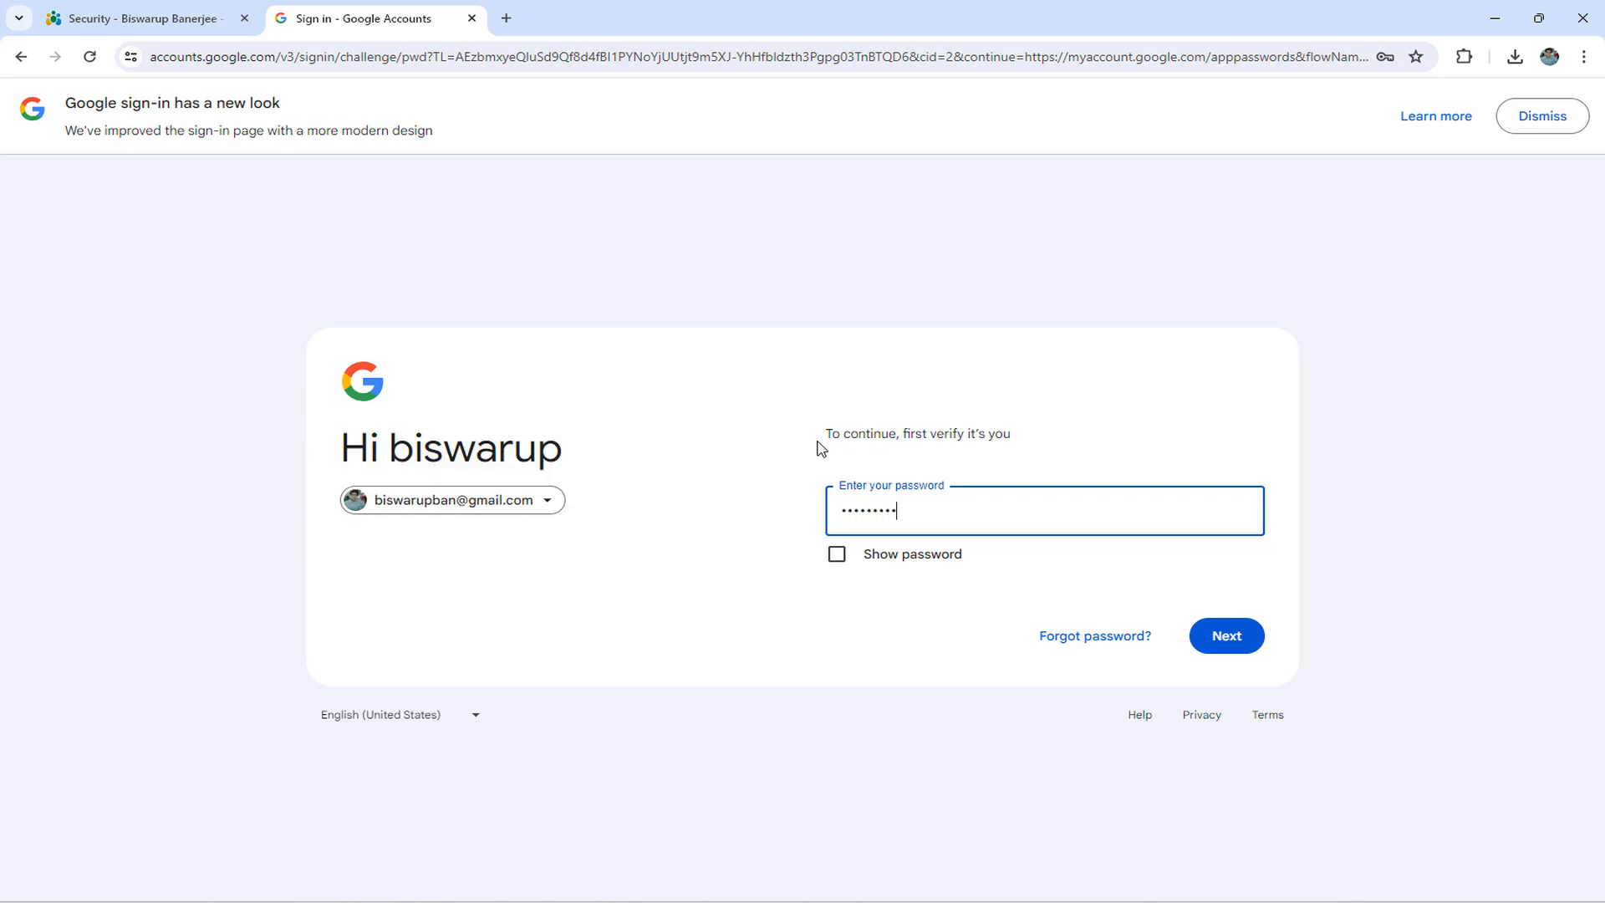
Re-verify the Google account password to reach the App passwords page.
click(1225, 634)
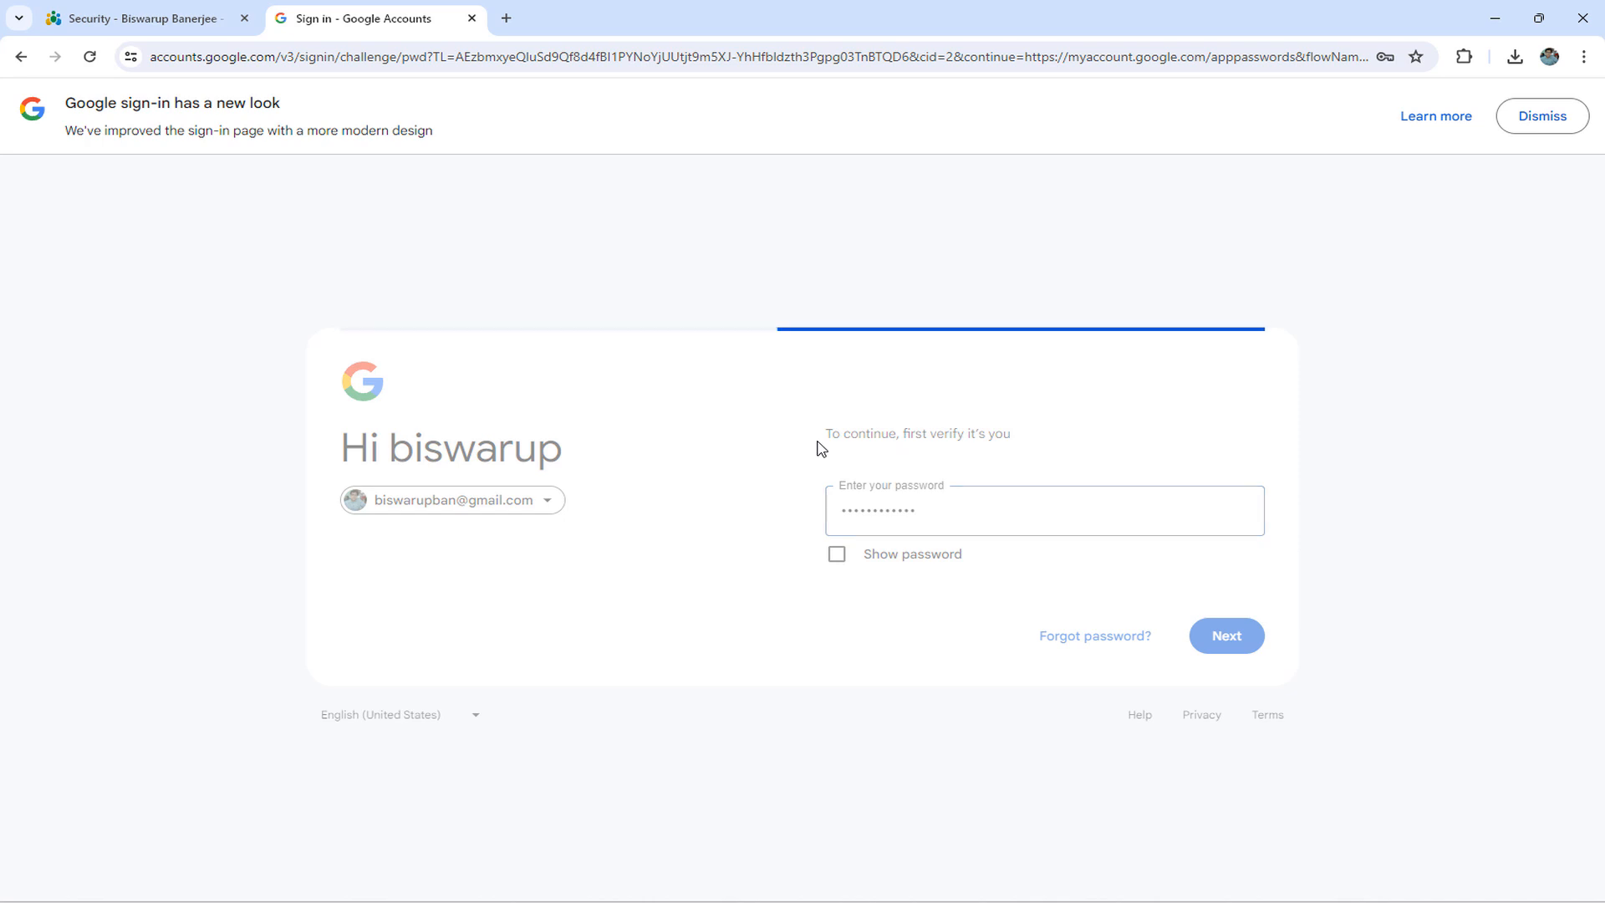
click(1226, 635)
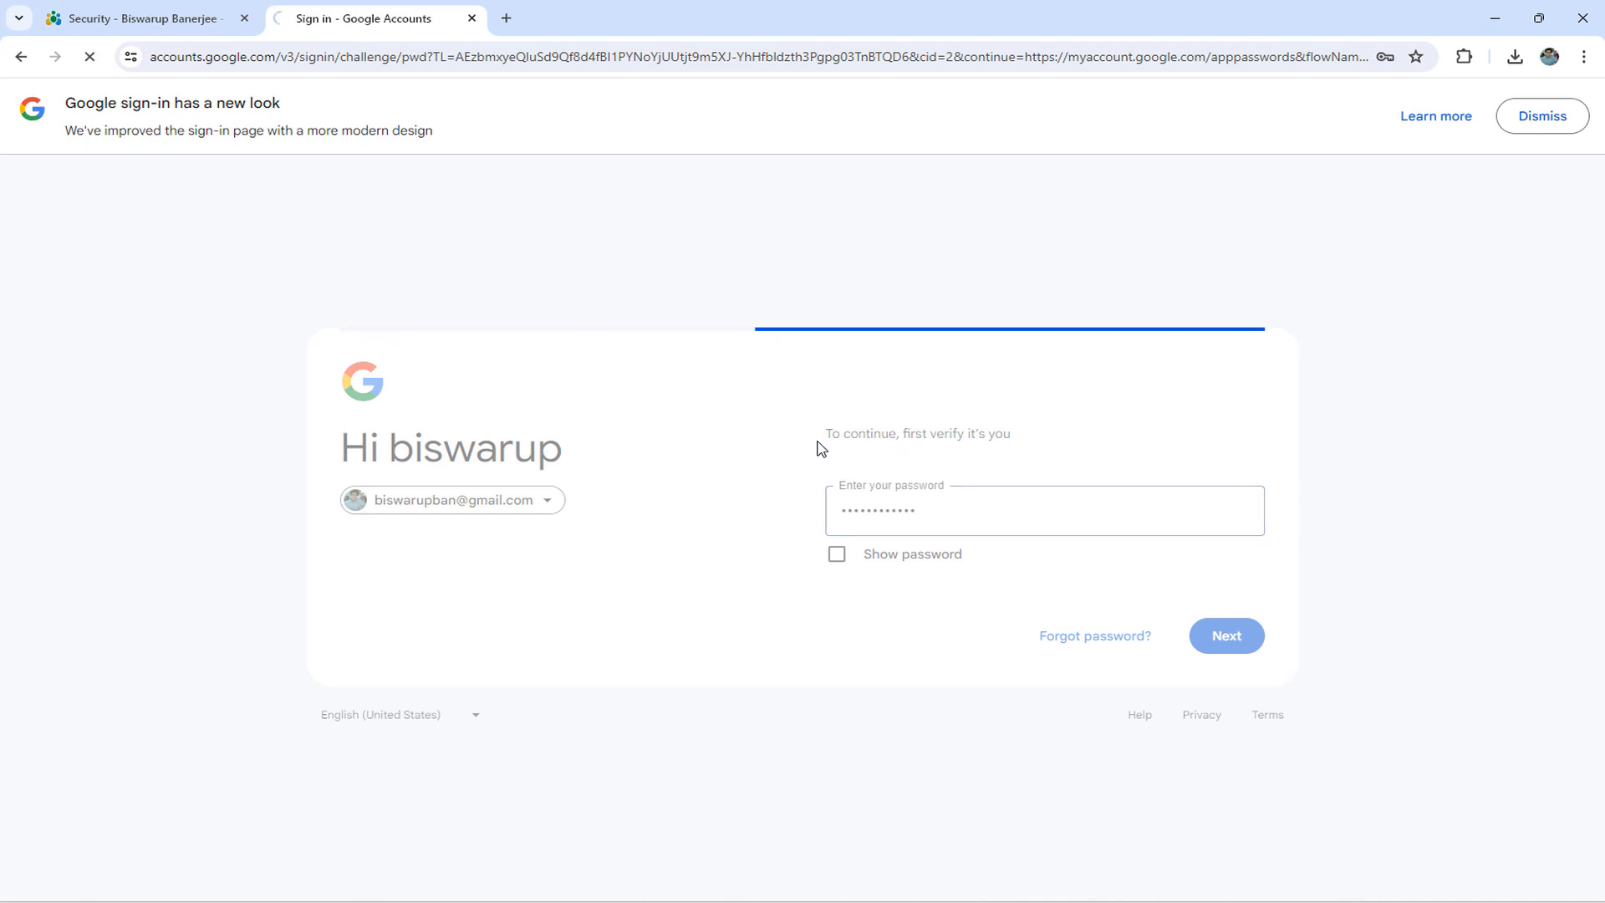
click(1225, 635)
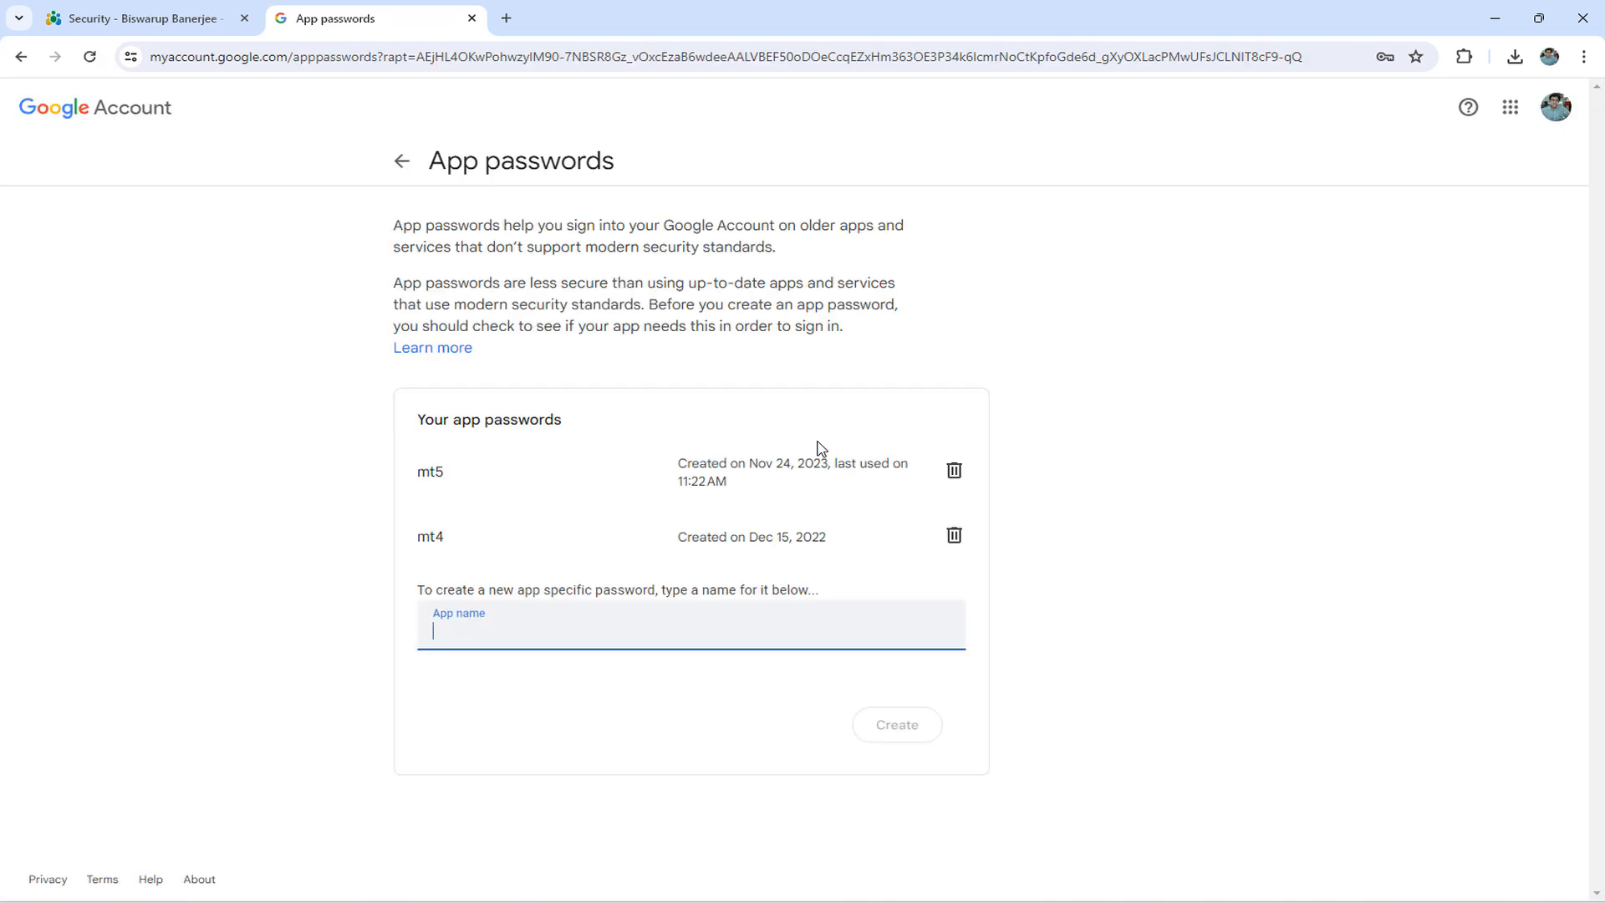
mouse_move(845, 461)
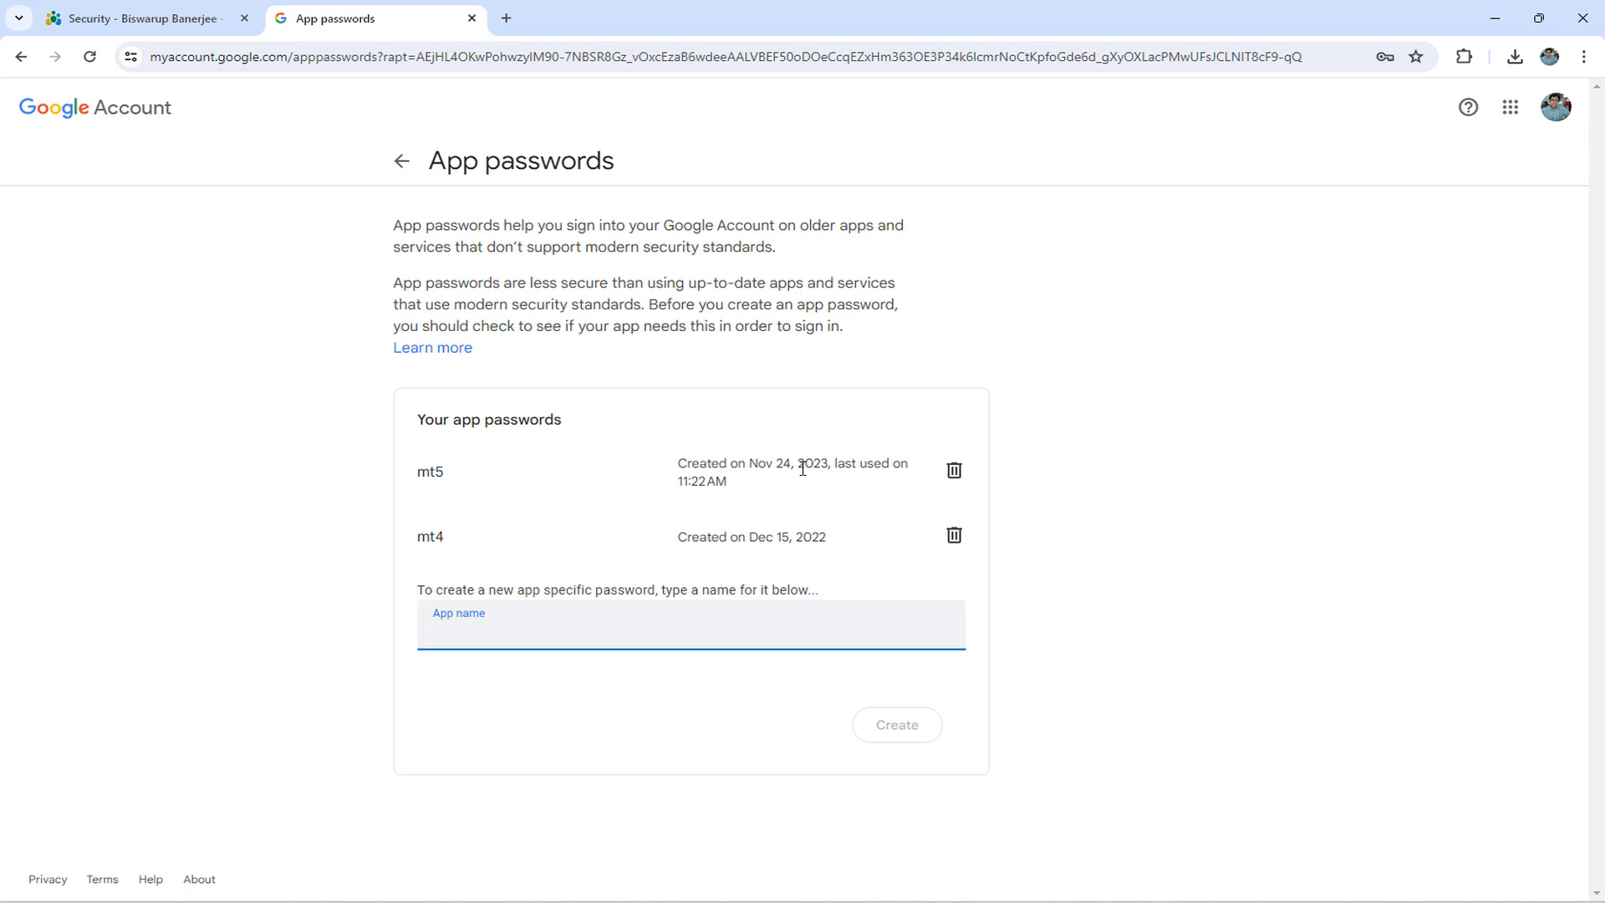
Name the new app password 'mt4 2' and create it.
text(mt4 2)
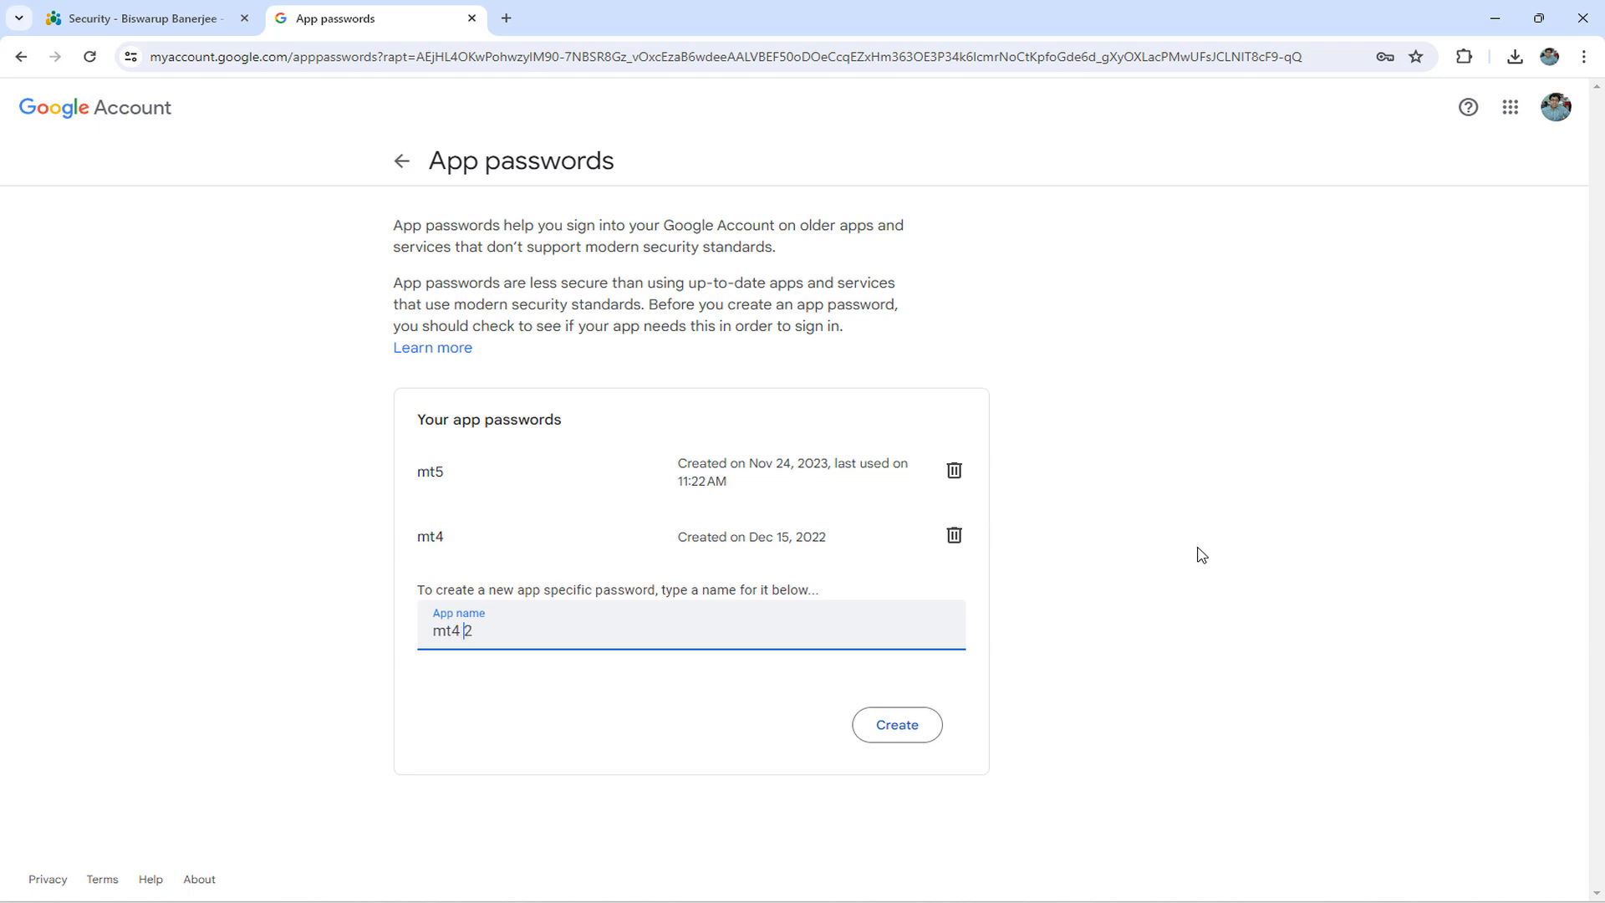
click(895, 725)
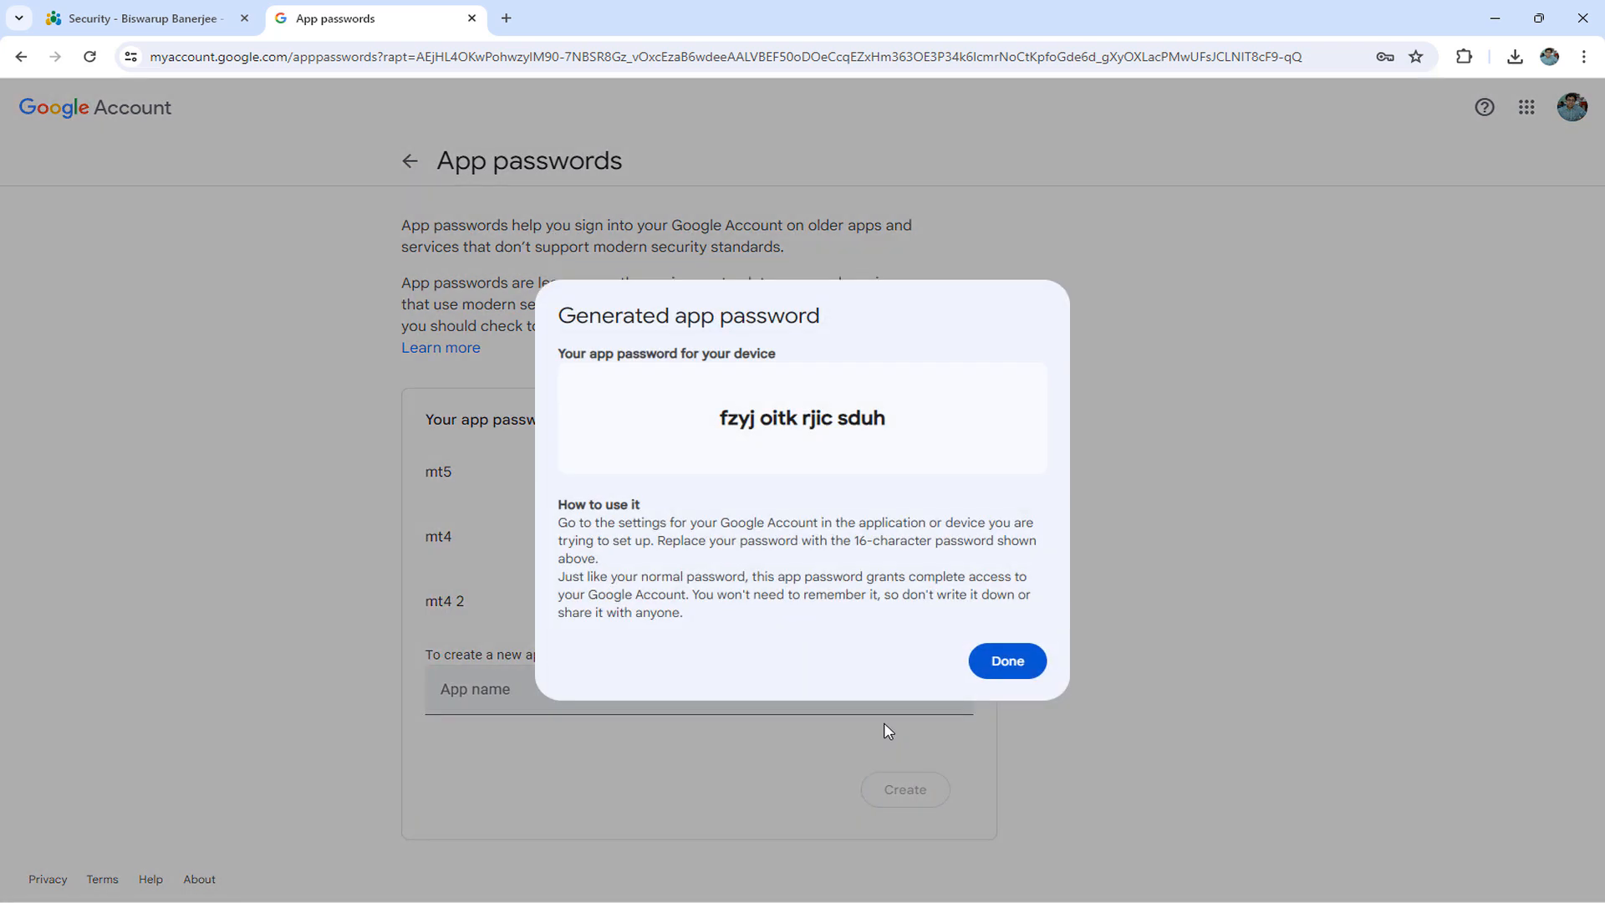
mouse_move(885, 723)
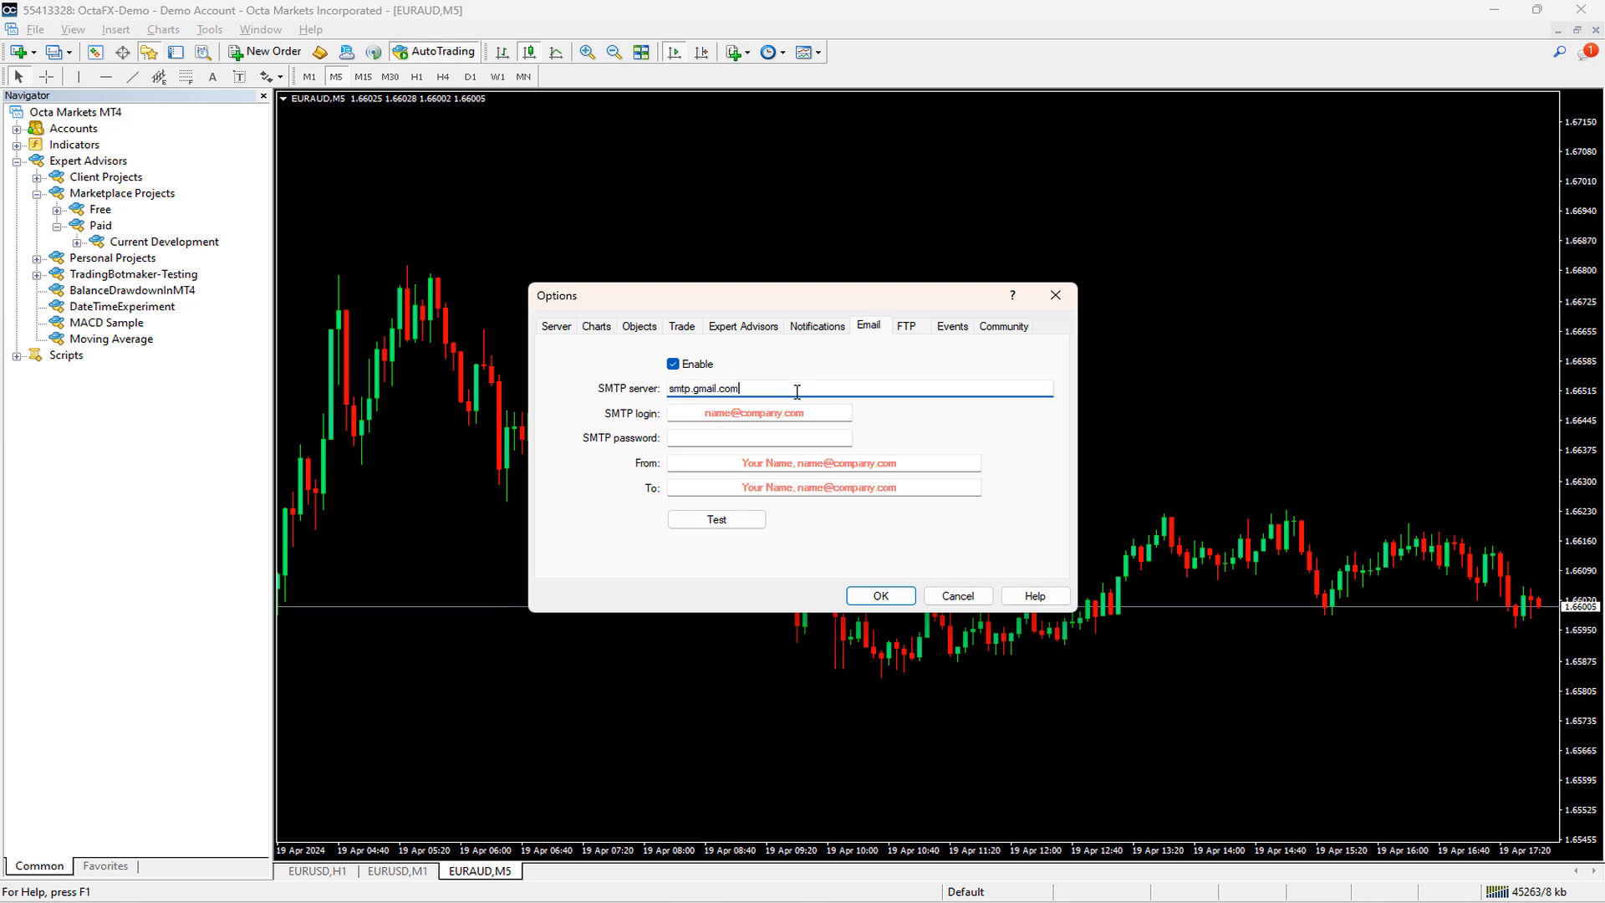
Enter smtp.gmail.com:587, the Gmail login, app password, and the From and To addresses.
text(:587)
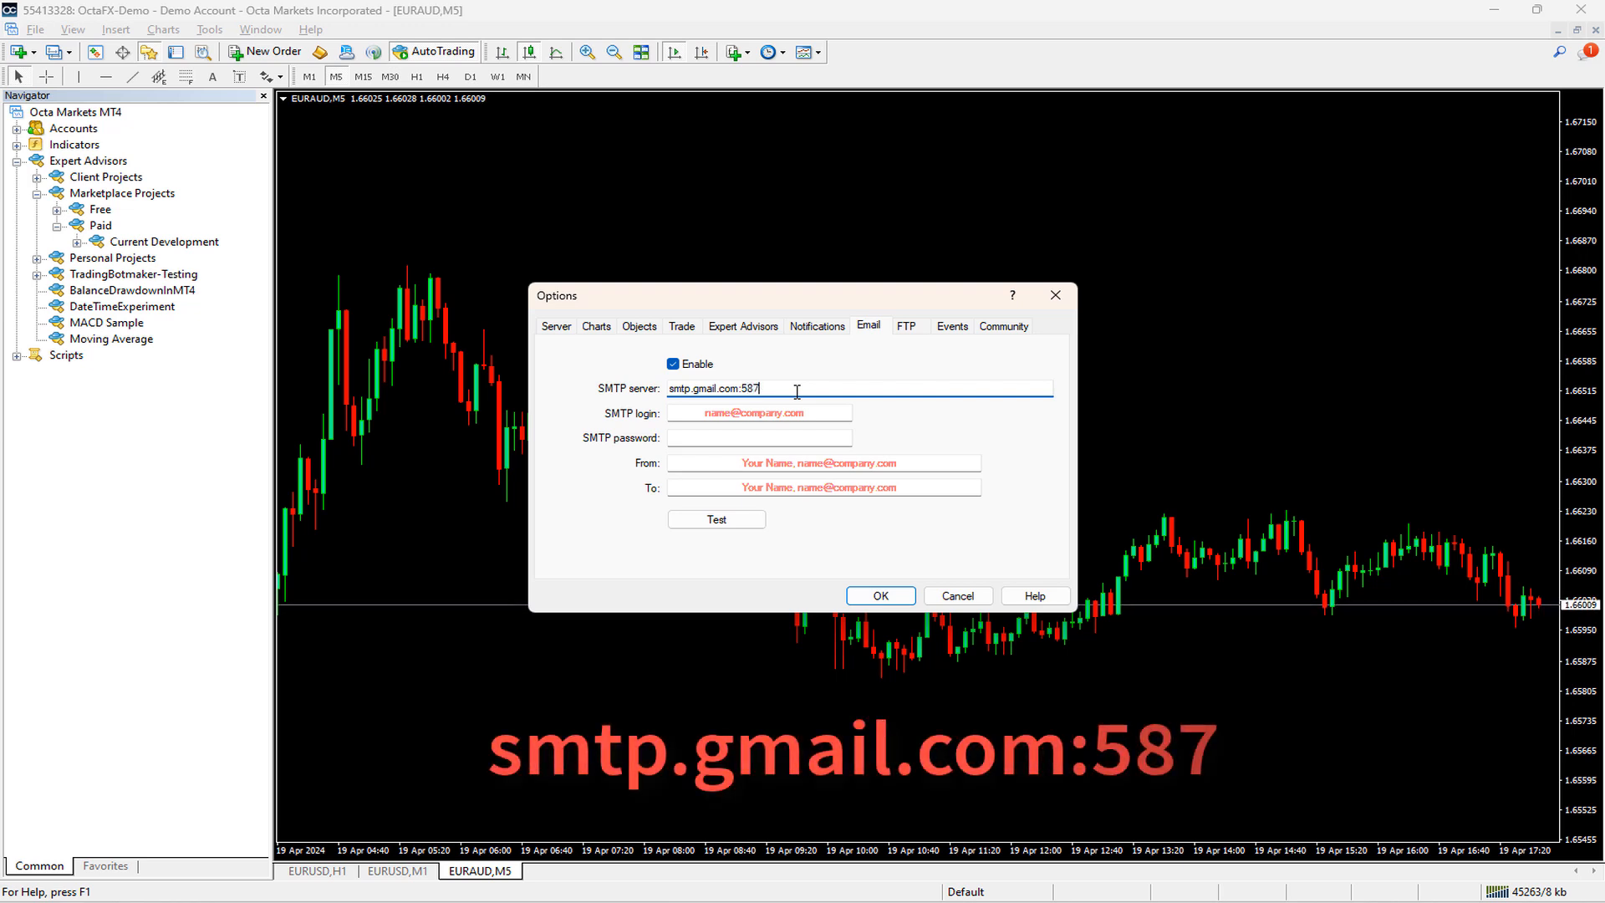
click(757, 412)
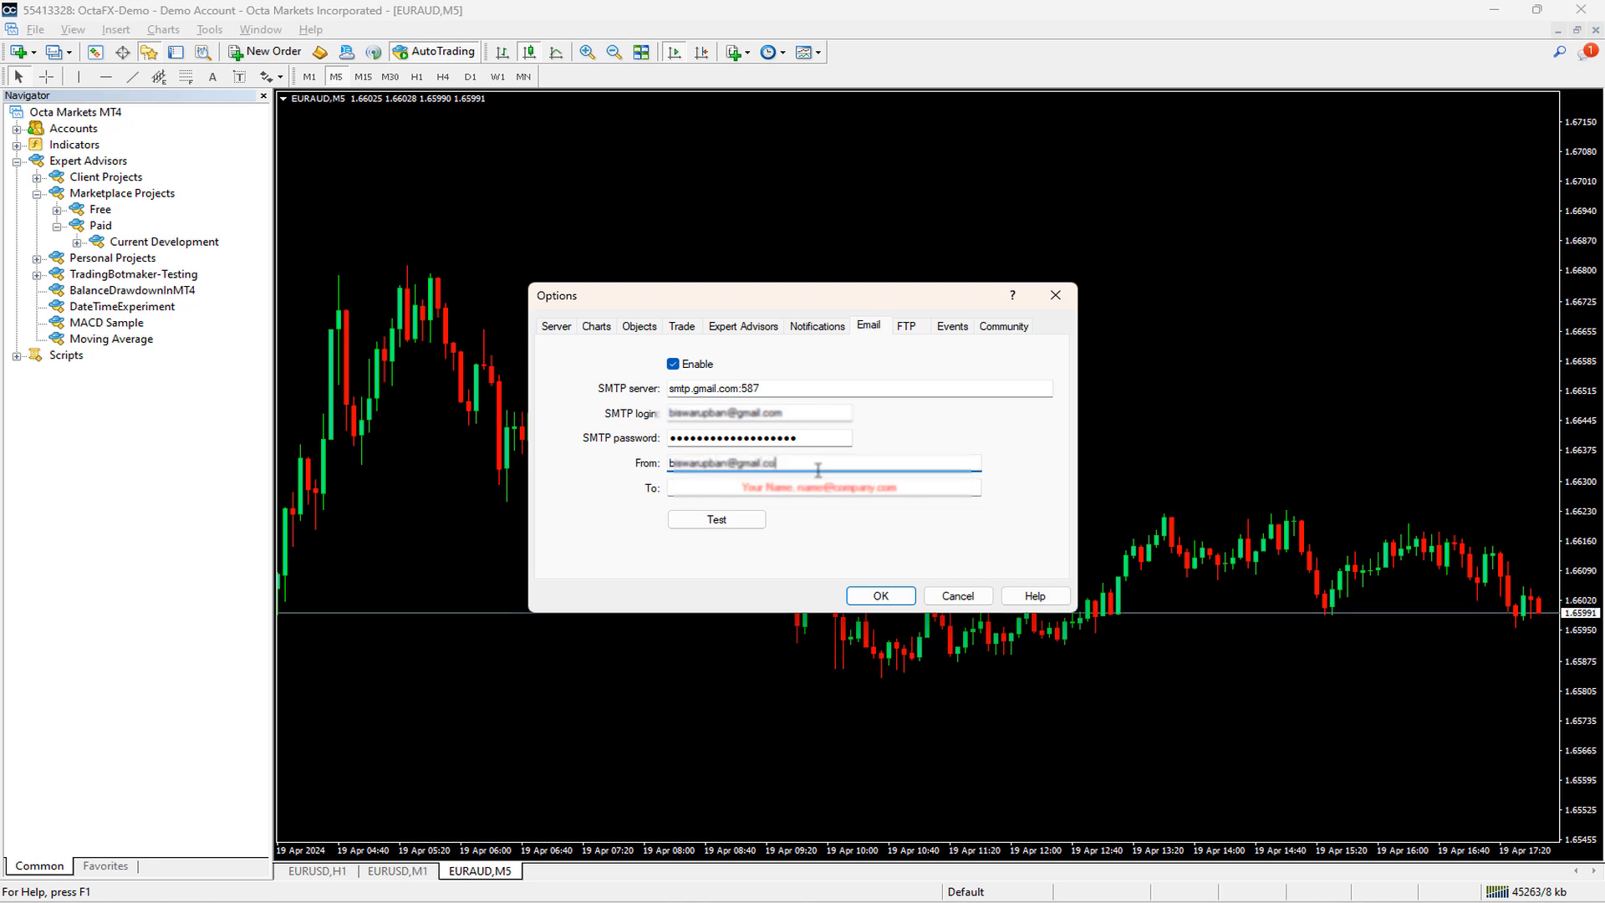
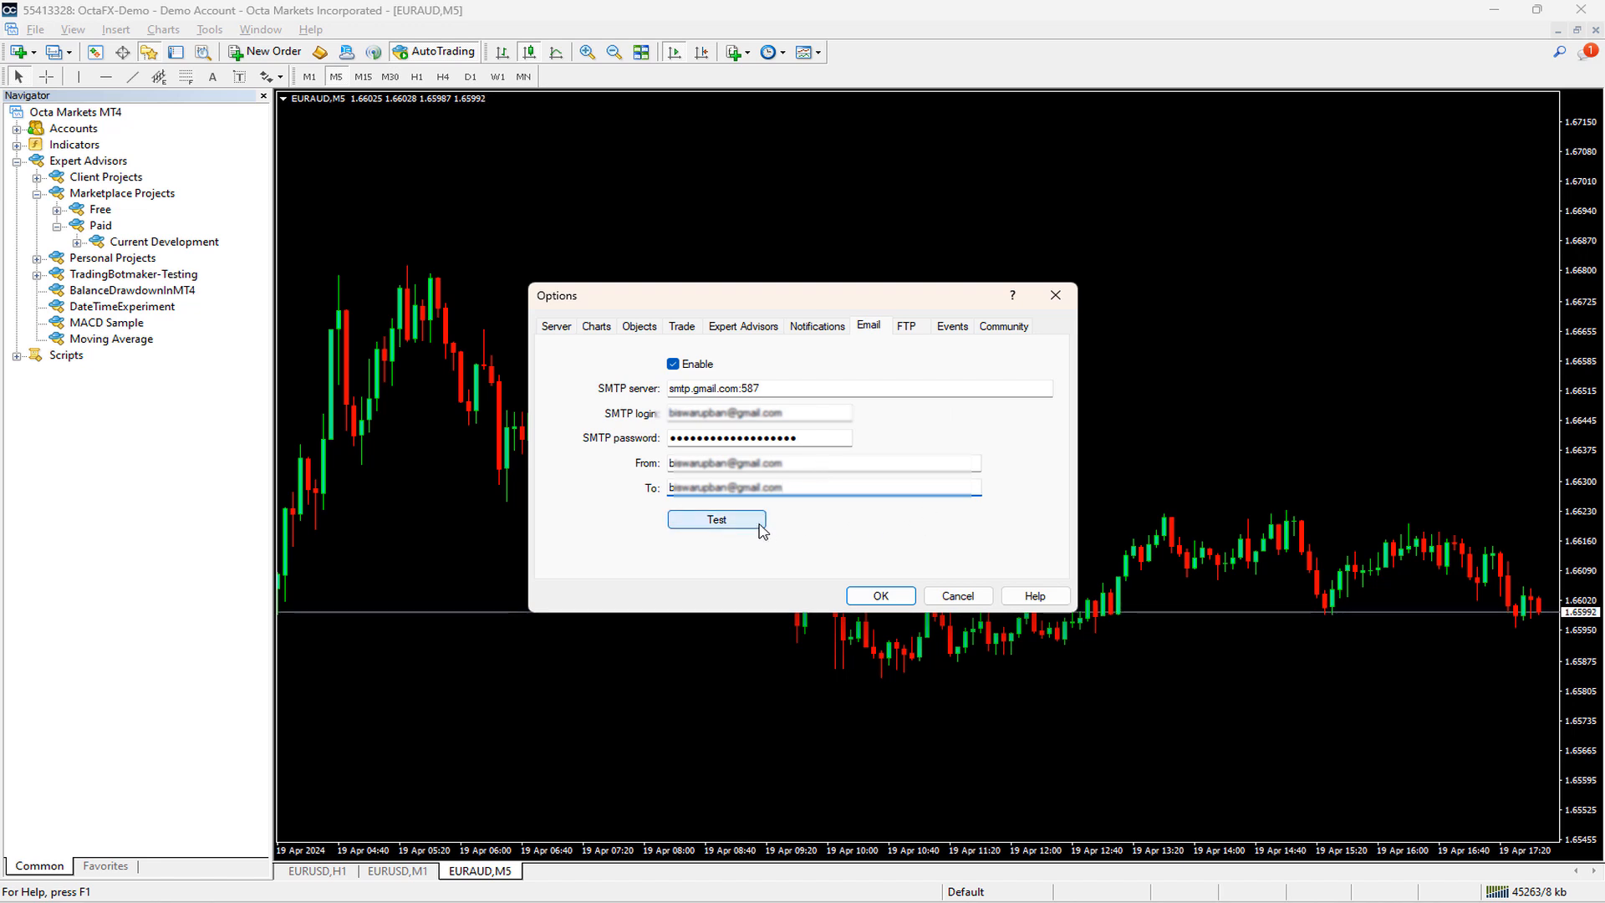
Send a test email, dismiss the queued confirmation, and save Options with OK.
click(715, 520)
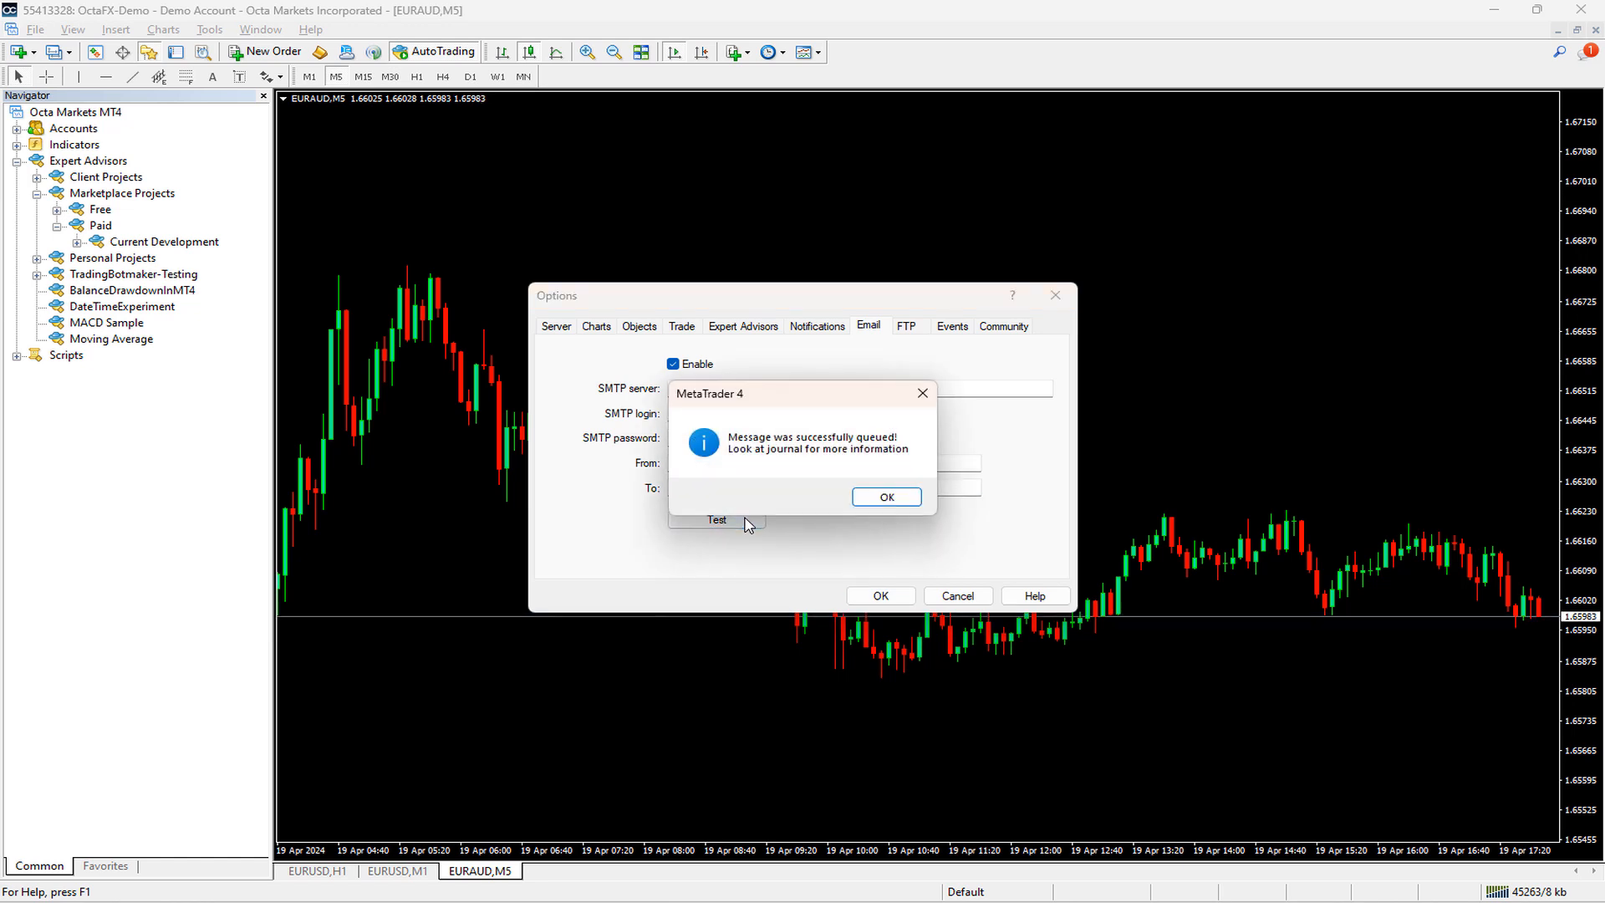
mouse_move(752, 524)
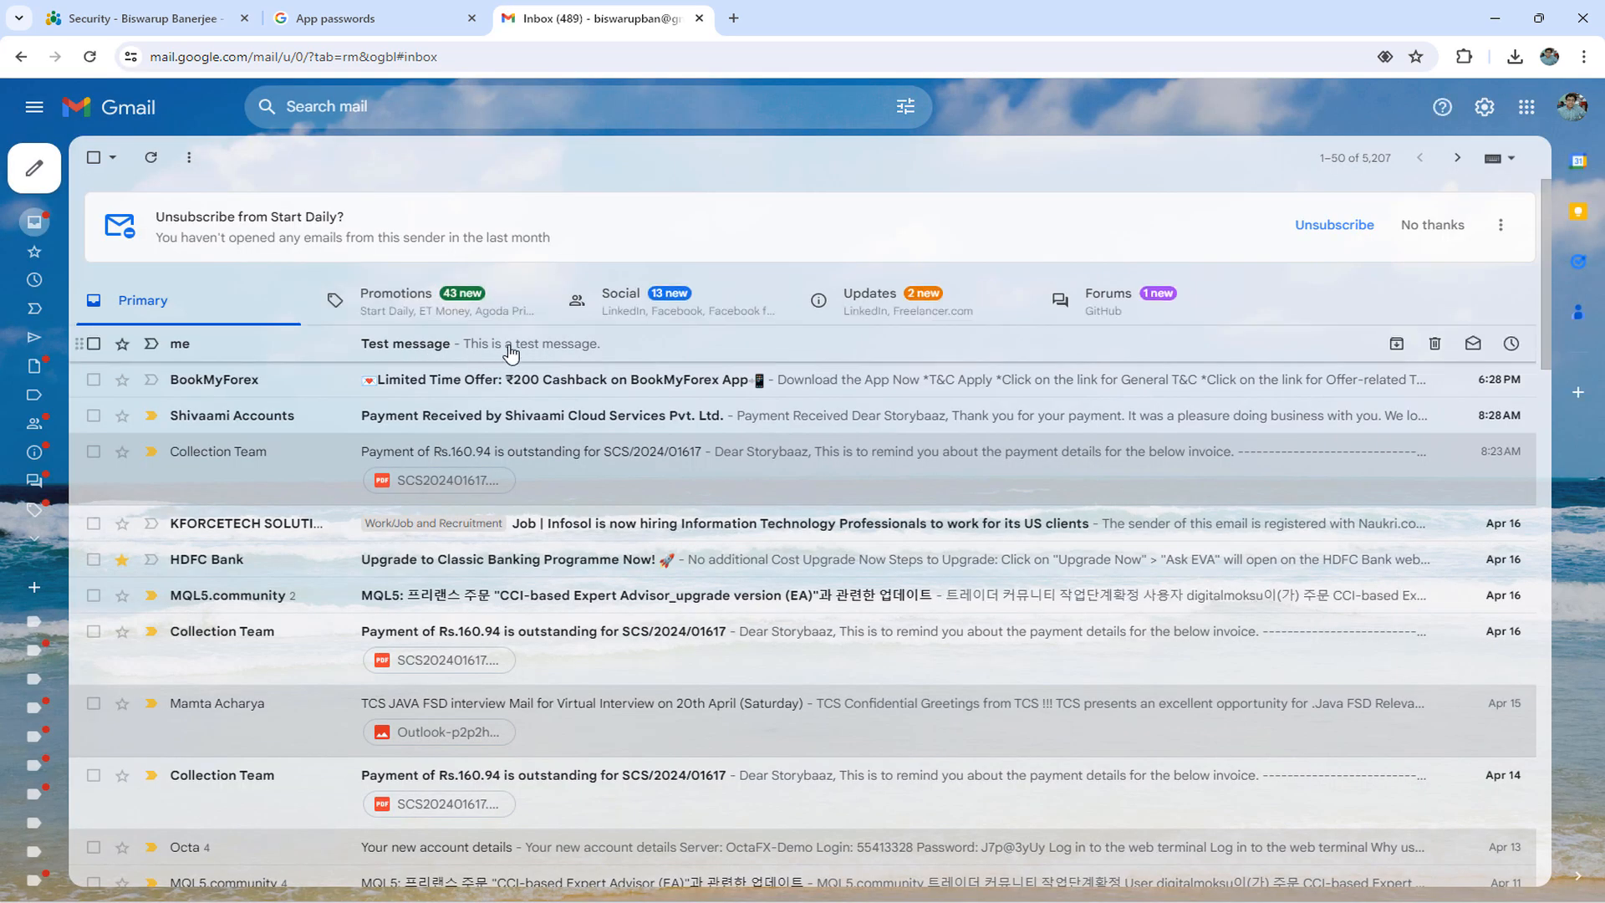
mouse_move(511, 343)
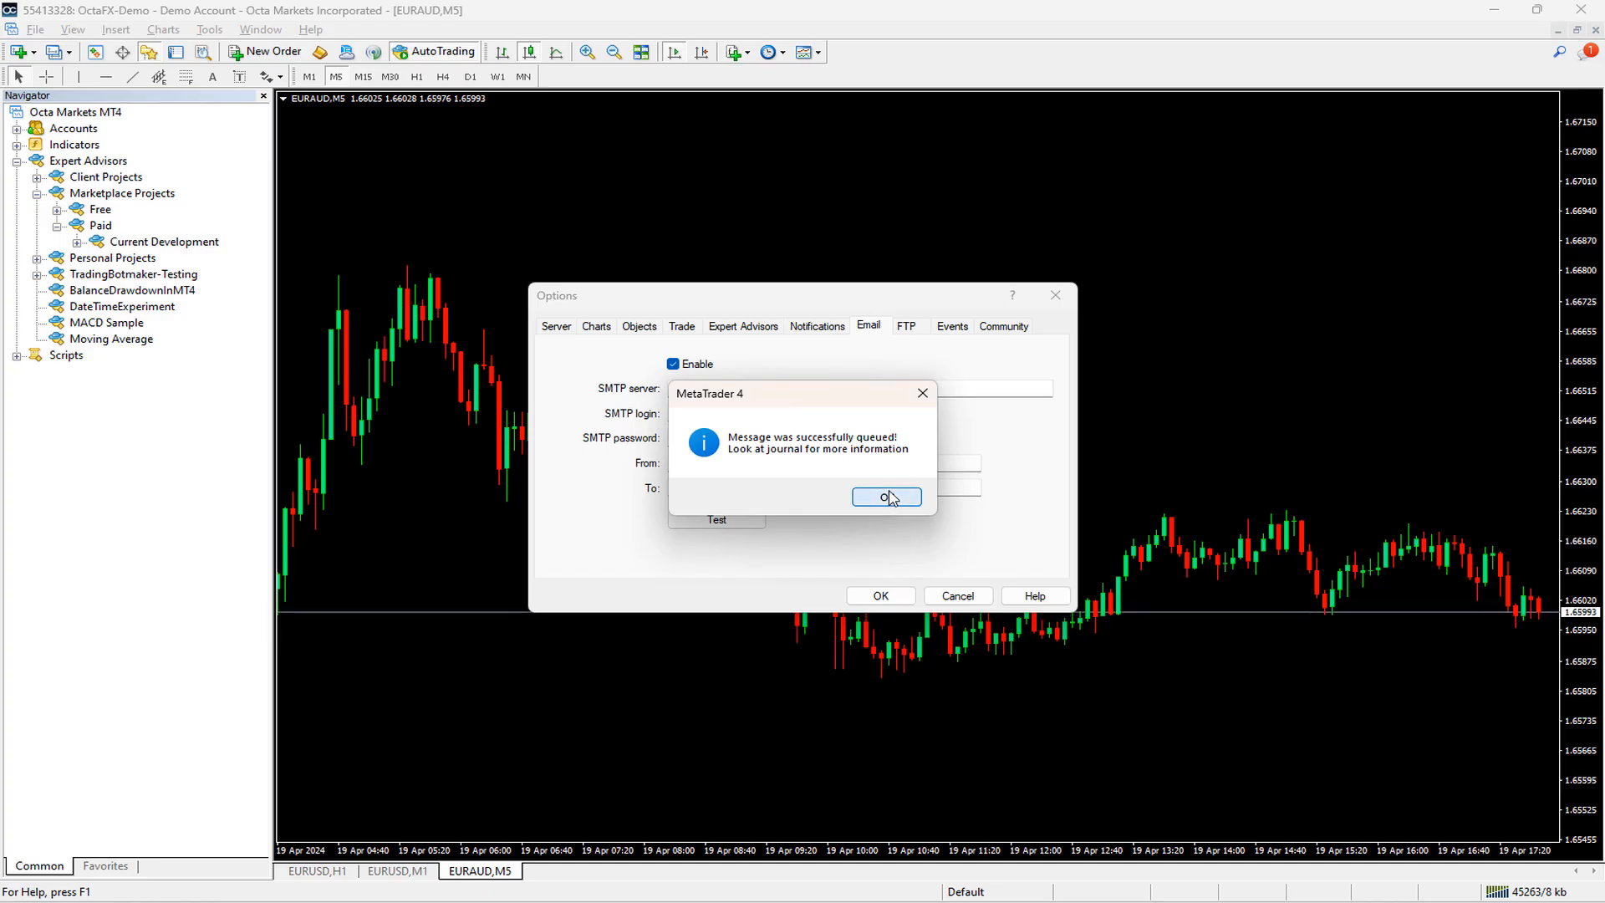
click(885, 496)
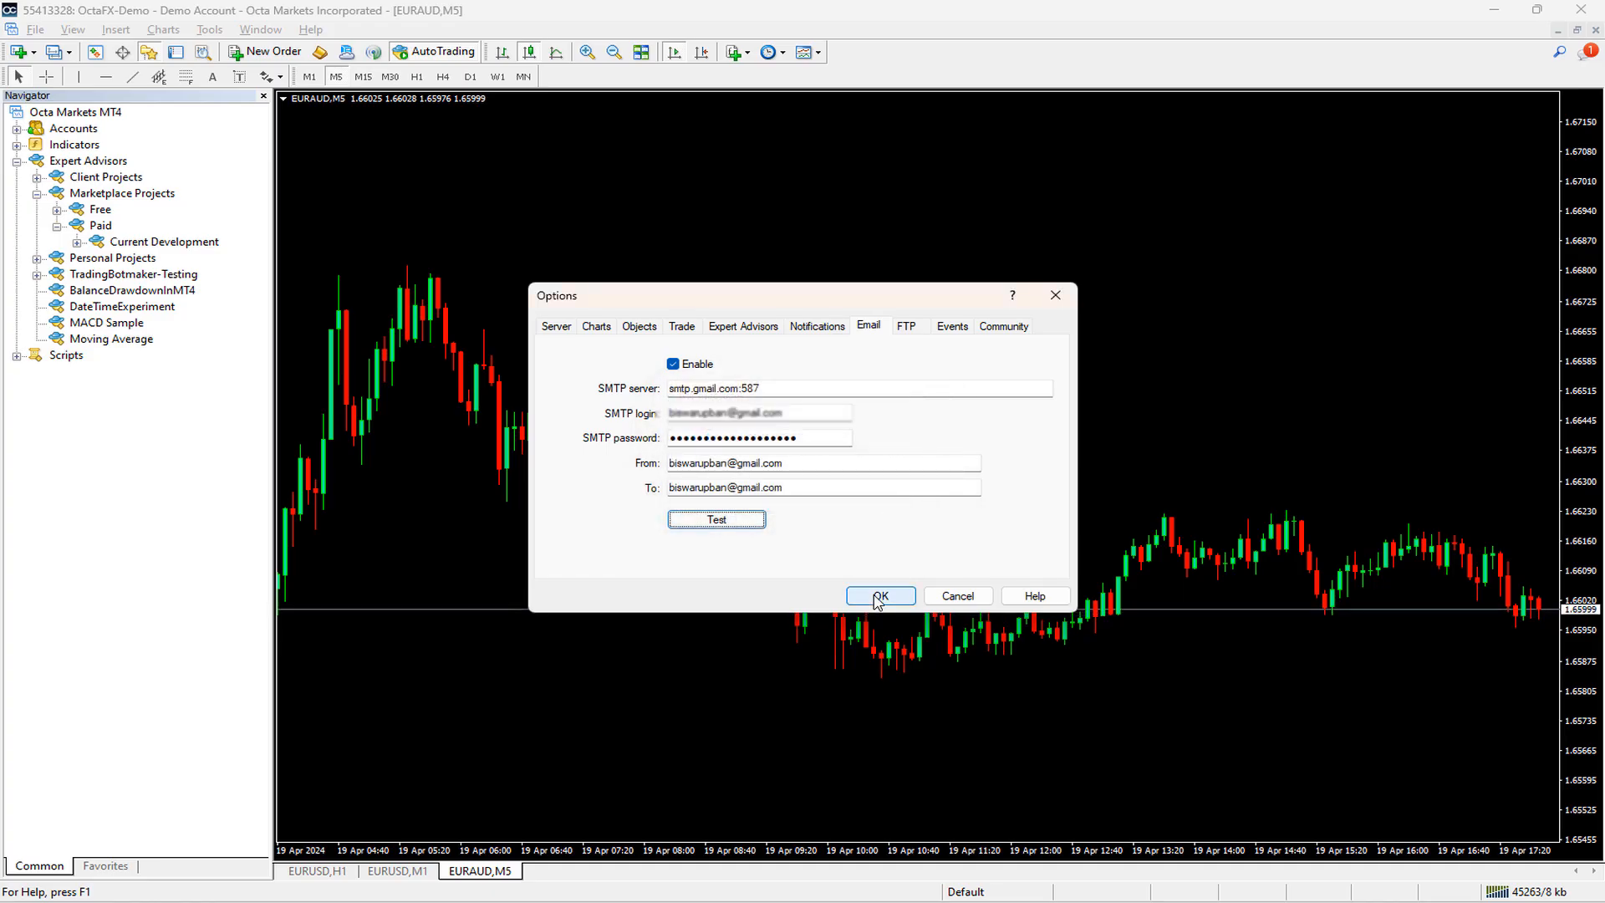
click(879, 596)
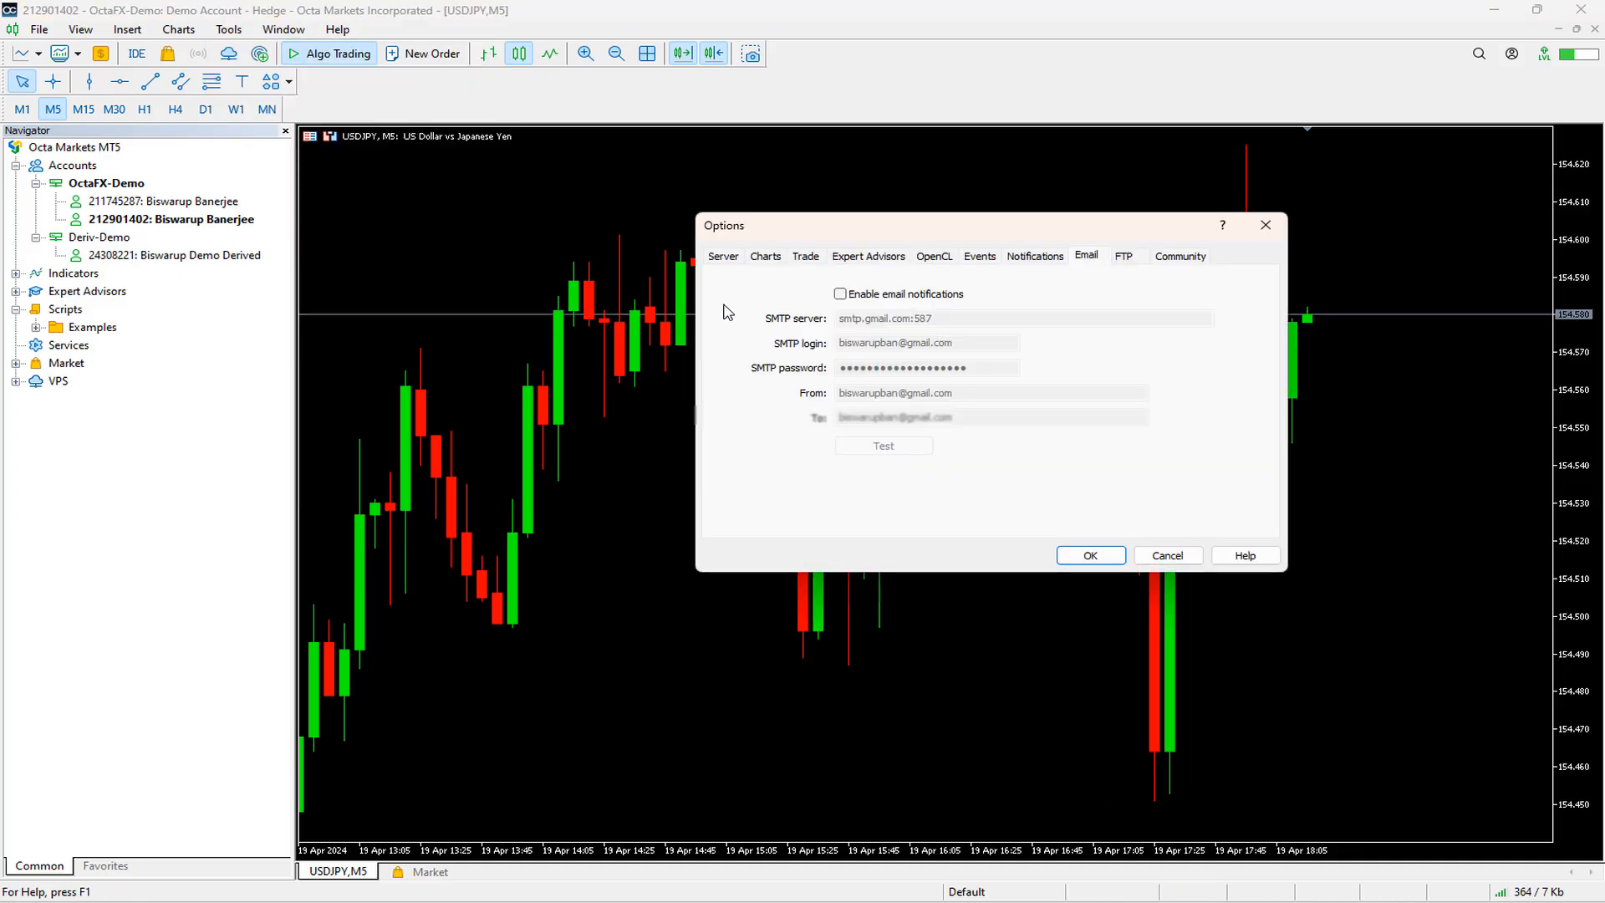
In MT5 Options, check push notifications are enabled with a MetaQuotes ID, then view the Gmail SMTP email settings.
click(1035, 256)
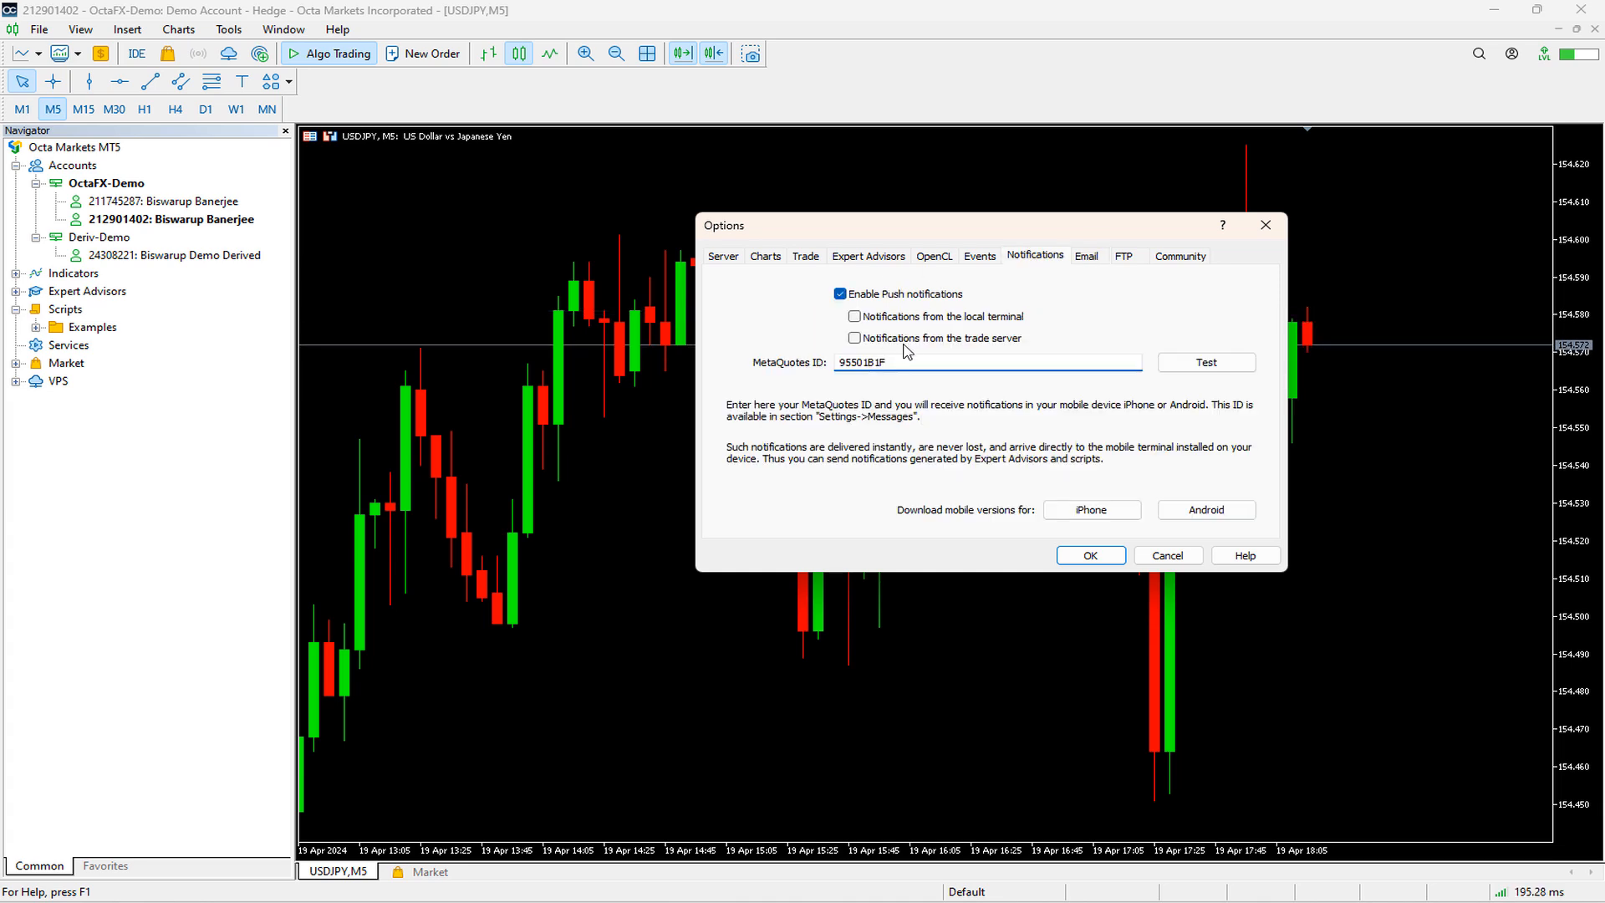
click(983, 362)
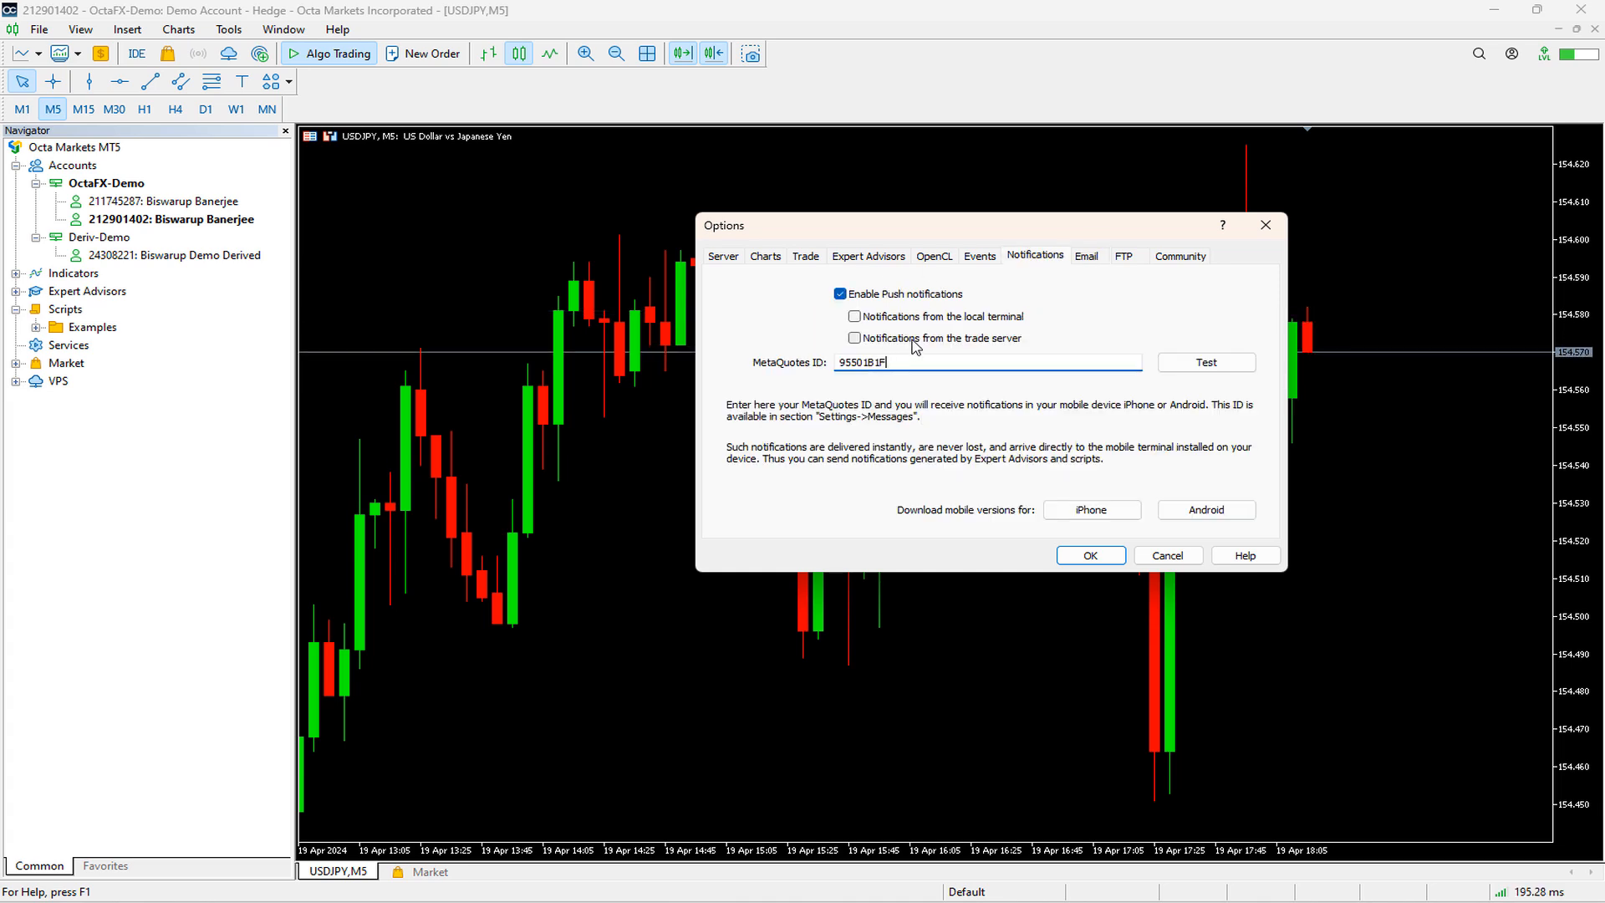
mouse_move(1104, 277)
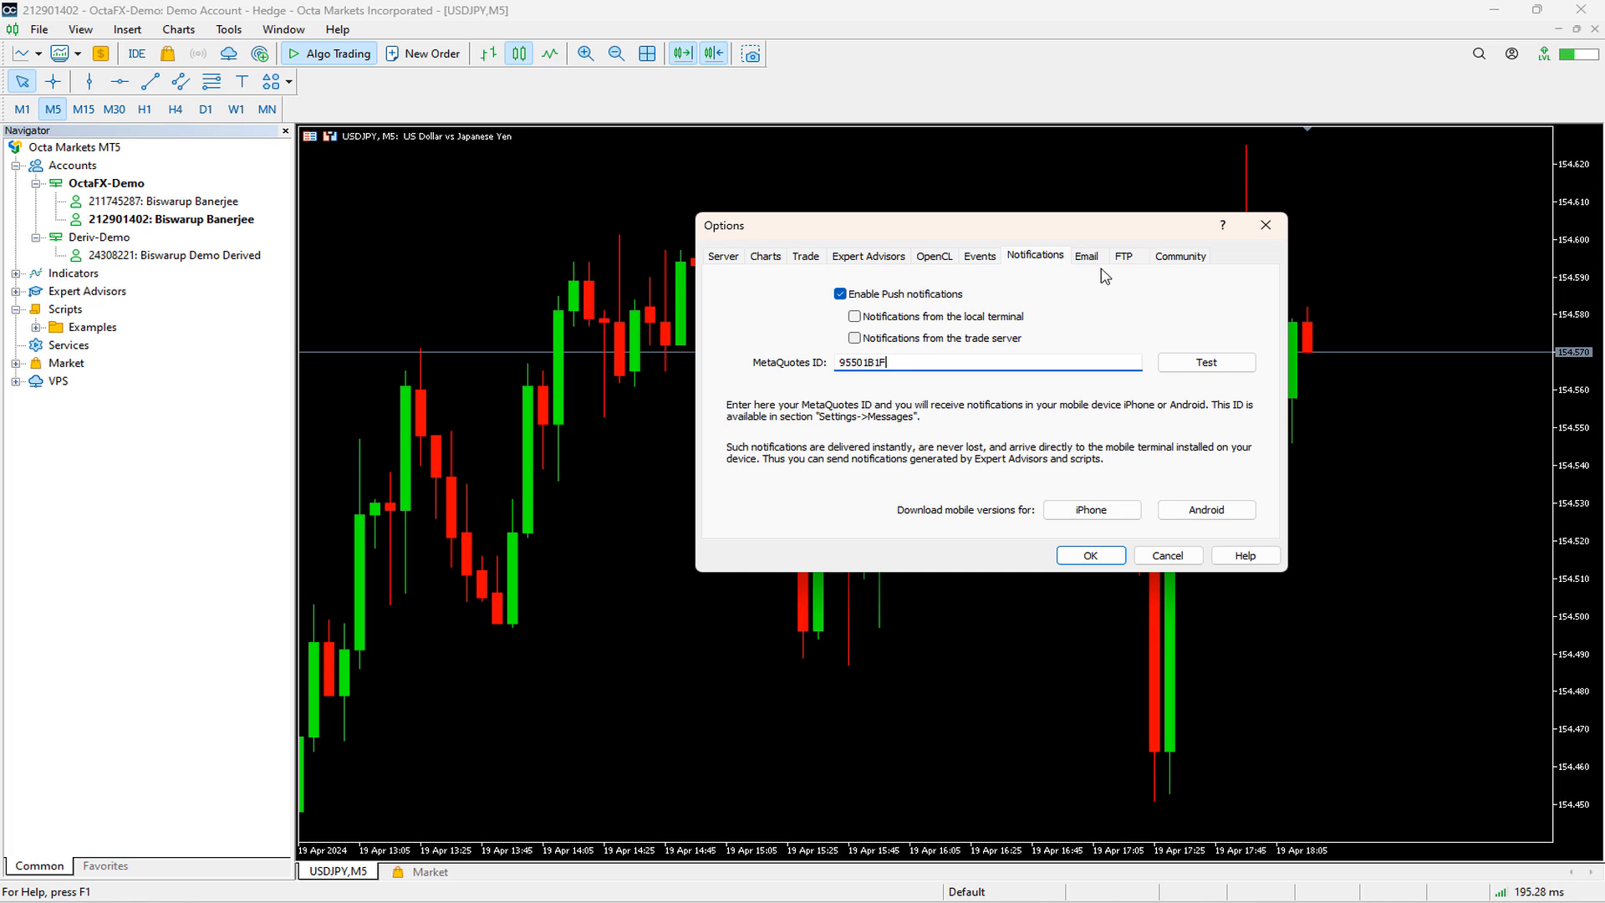
click(1086, 255)
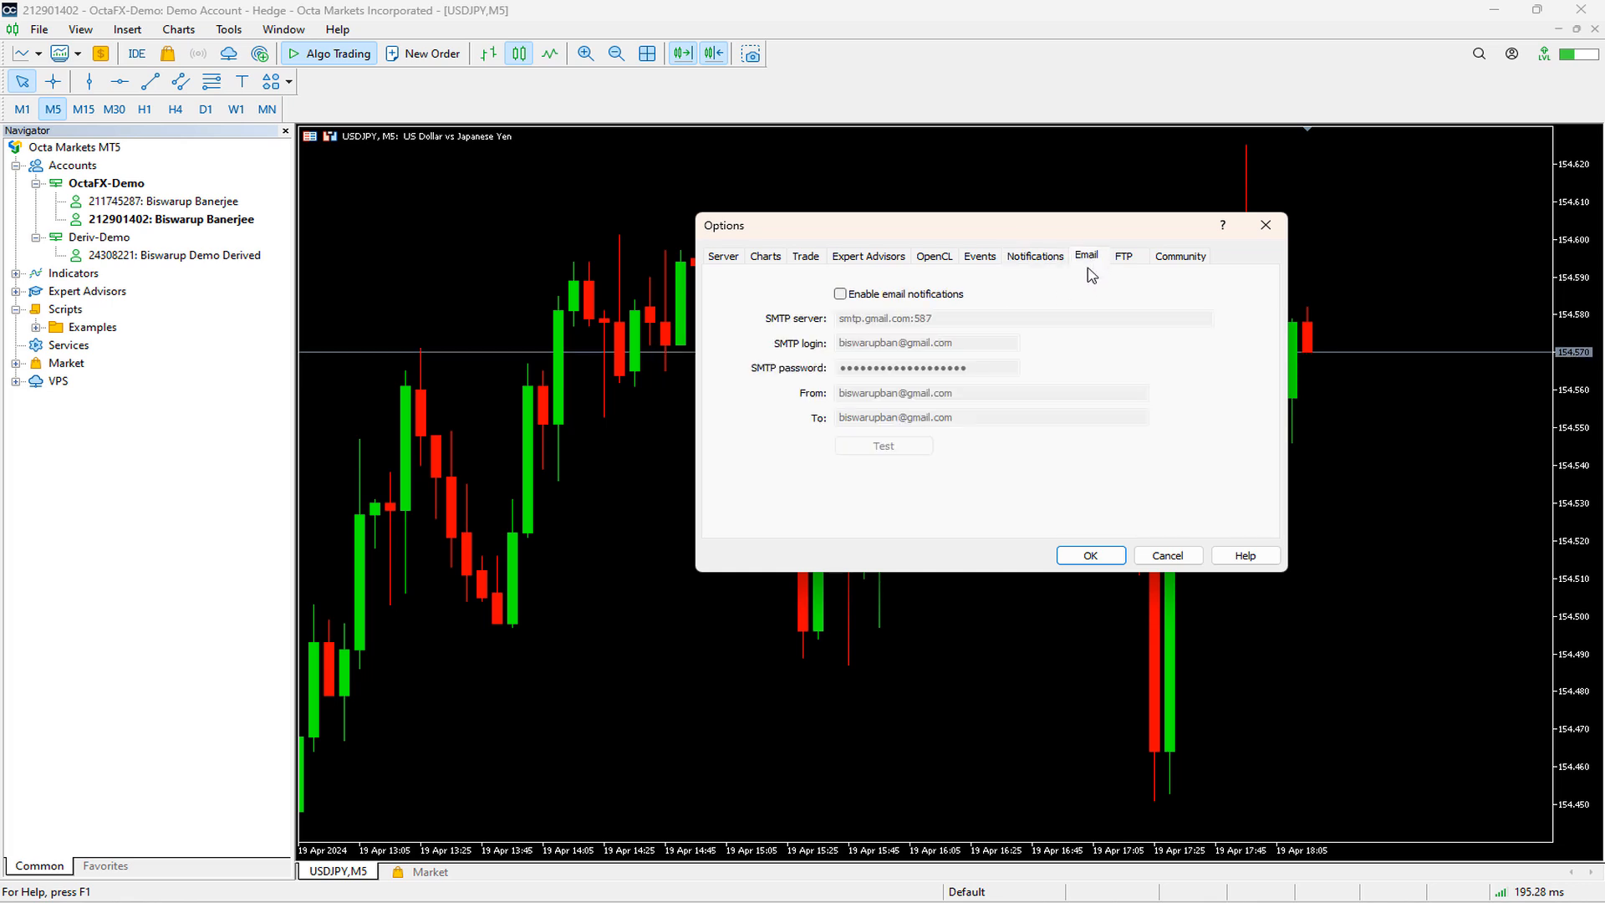